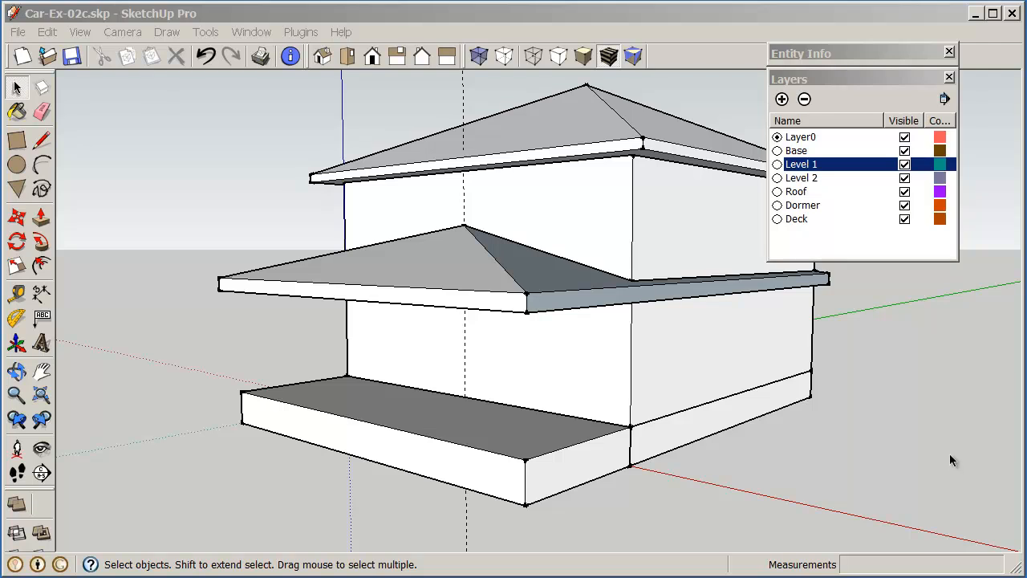
pyautogui.moveTo(921, 433)
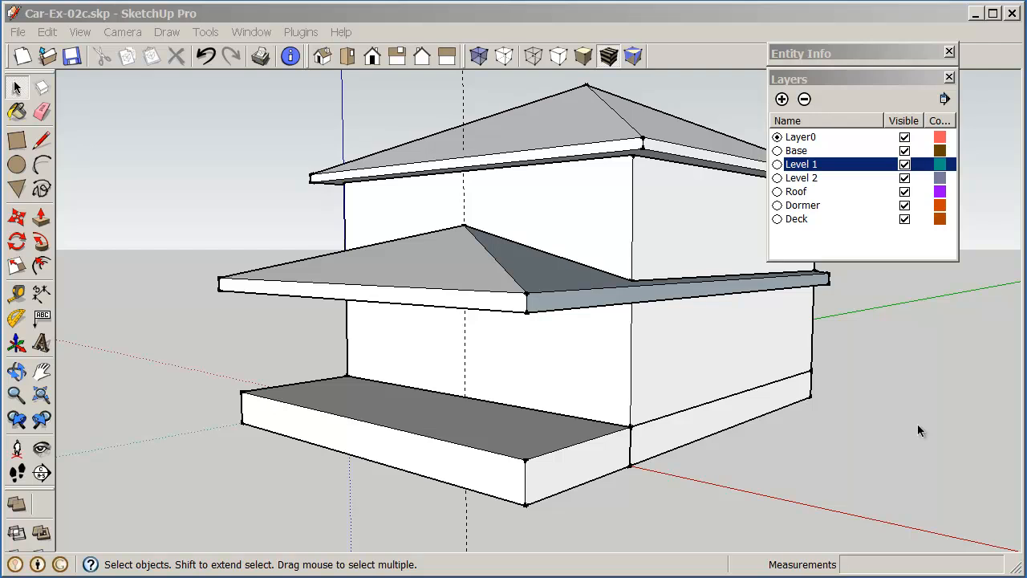
pyautogui.moveTo(911, 427)
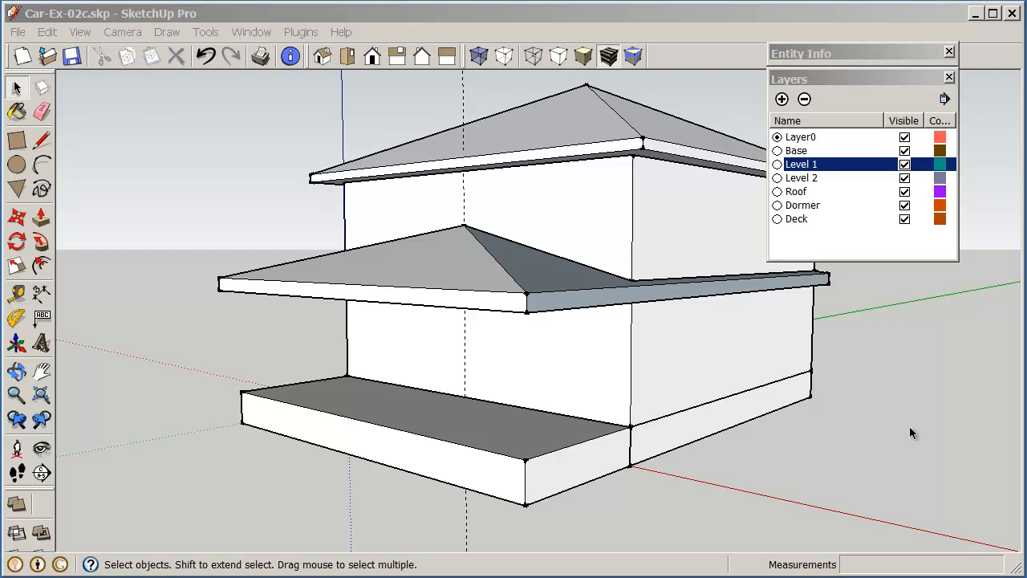
pyautogui.moveTo(876, 417)
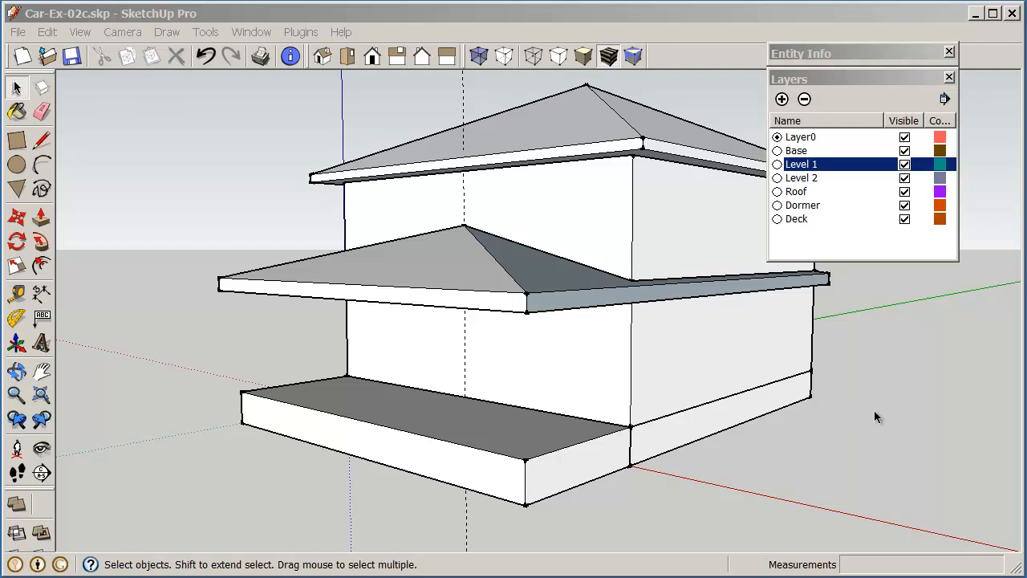
pyautogui.moveTo(849, 414)
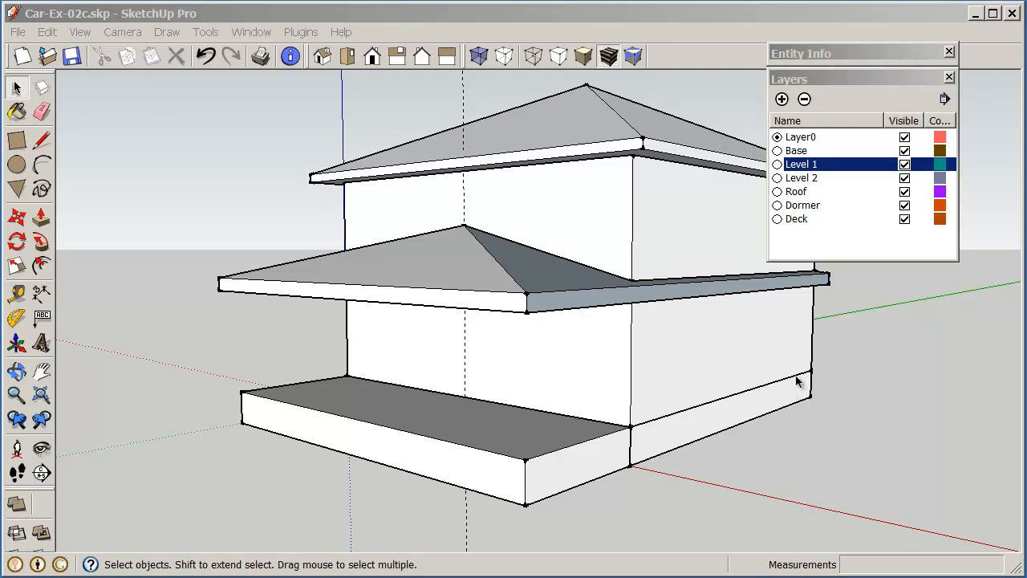
pyautogui.moveTo(938, 289)
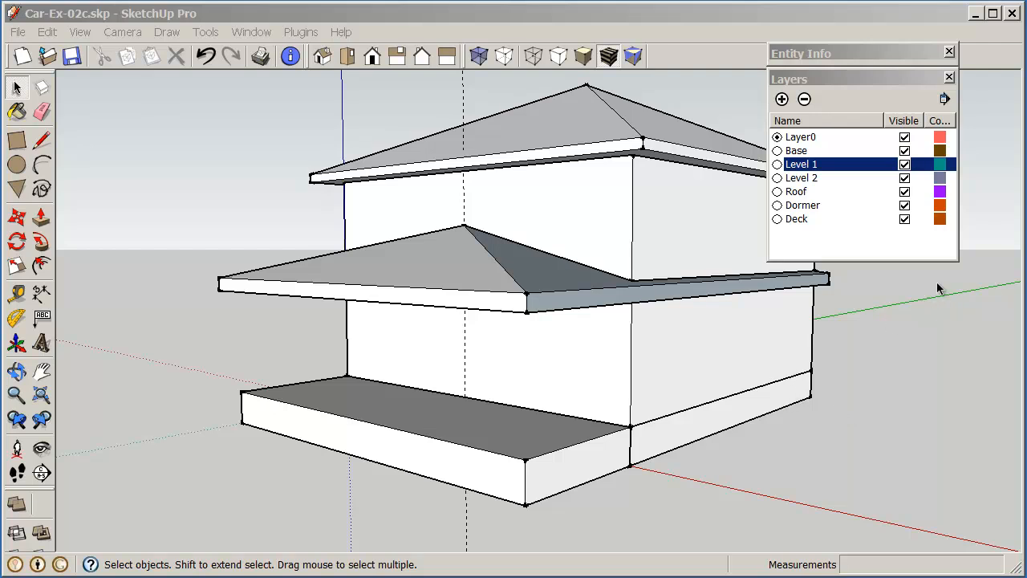
pyautogui.moveTo(911, 161)
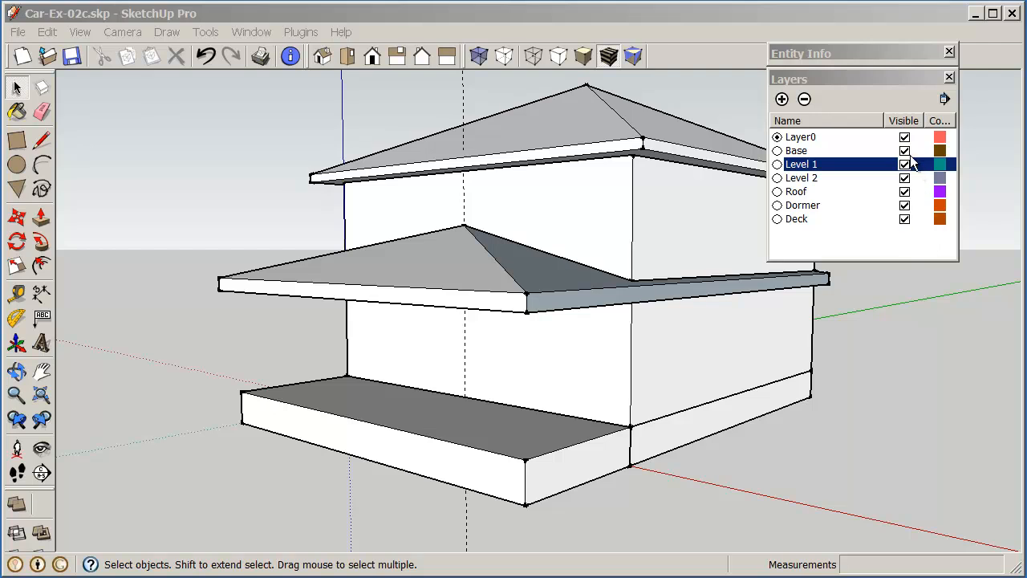
pyautogui.moveTo(915, 212)
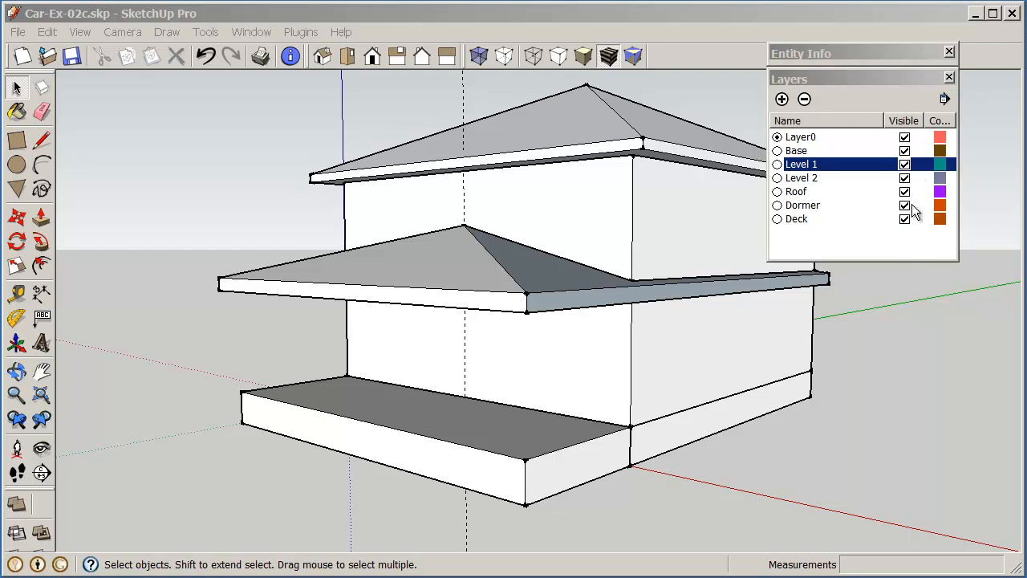
# Hide the Roof and Level 2 layers so only the ground-floor walls and deck show.
pyautogui.click(904, 191)
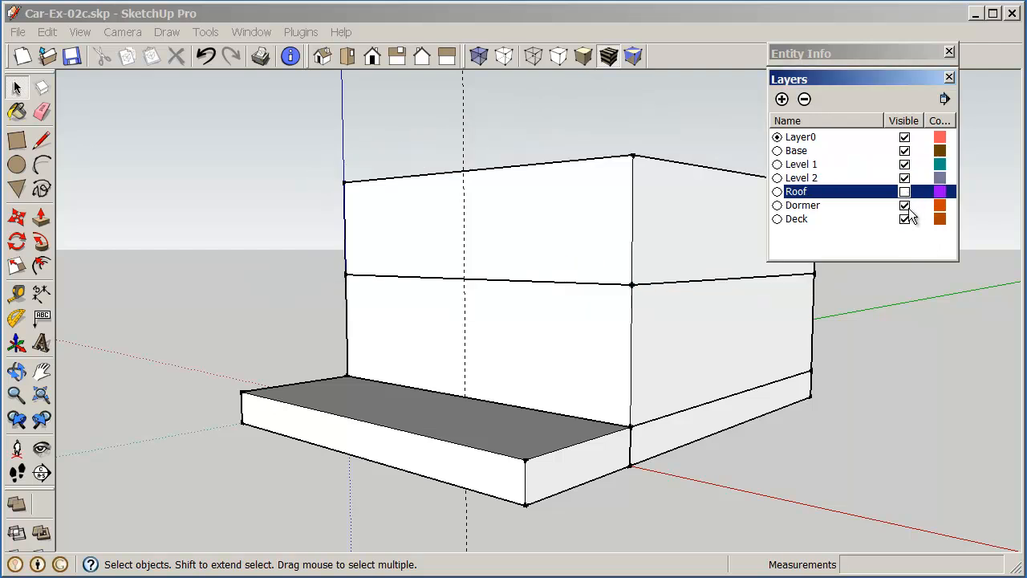
pyautogui.click(905, 177)
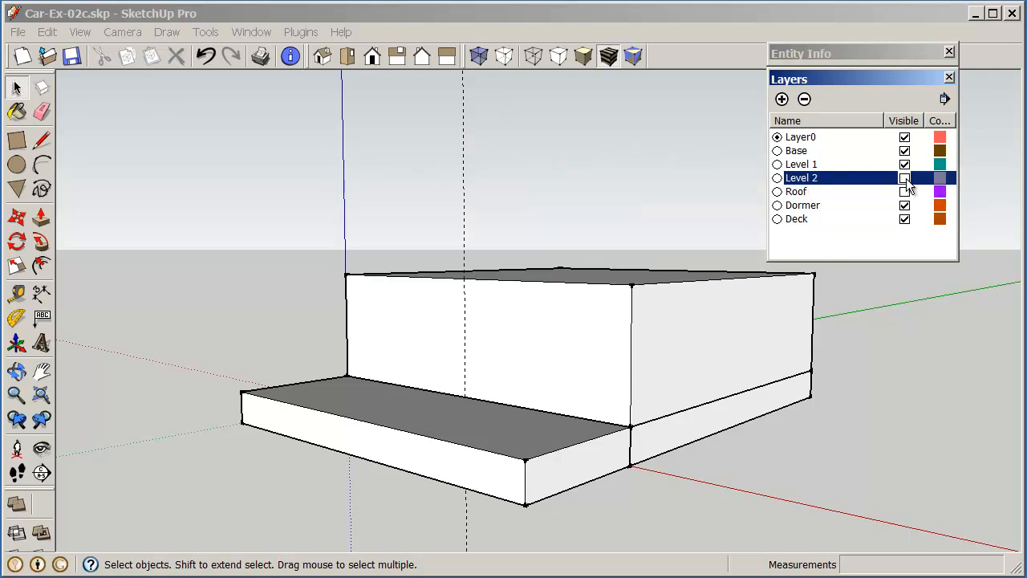
pyautogui.click(905, 177)
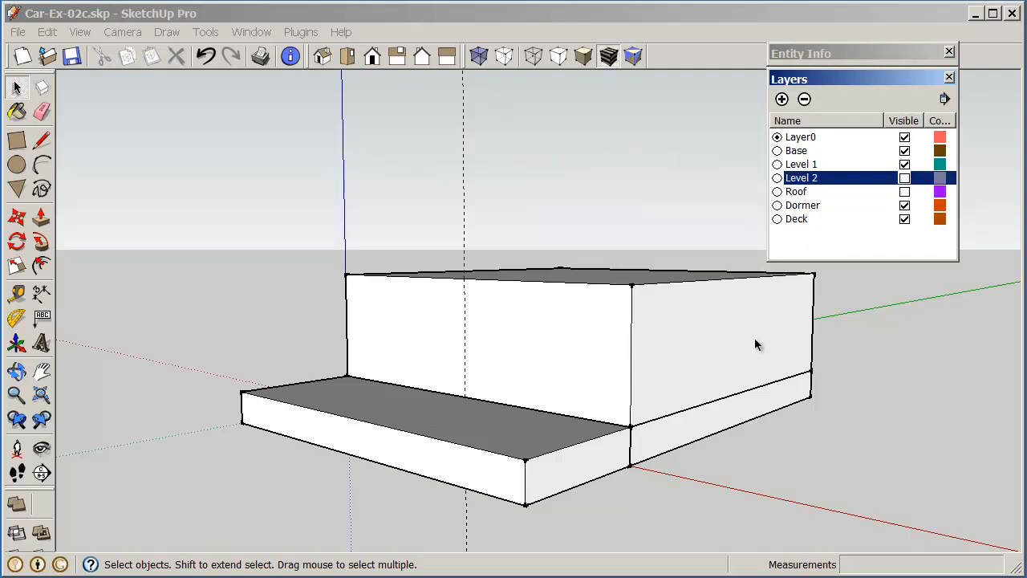
pyautogui.moveTo(767, 341)
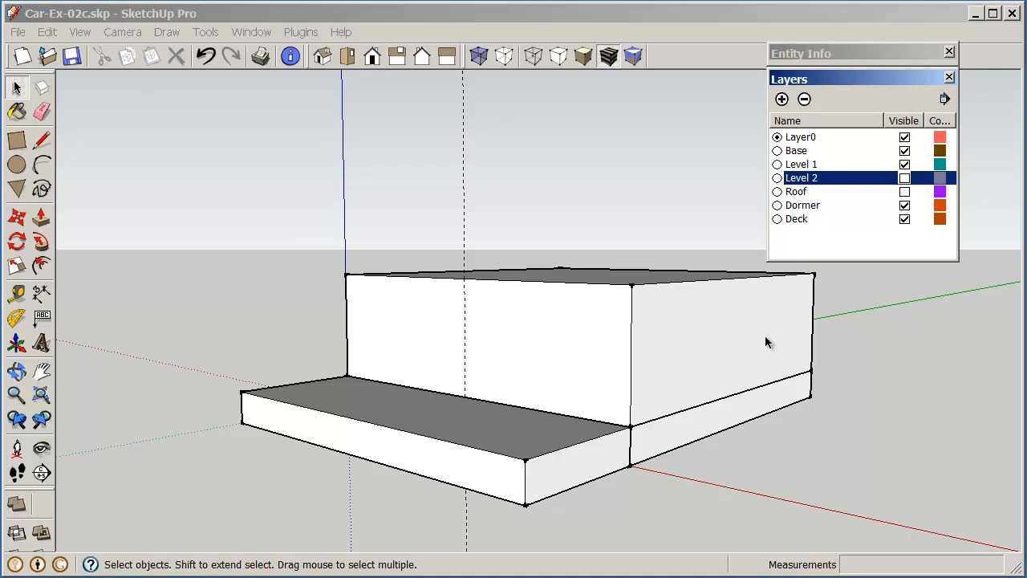
pyautogui.moveTo(753, 350)
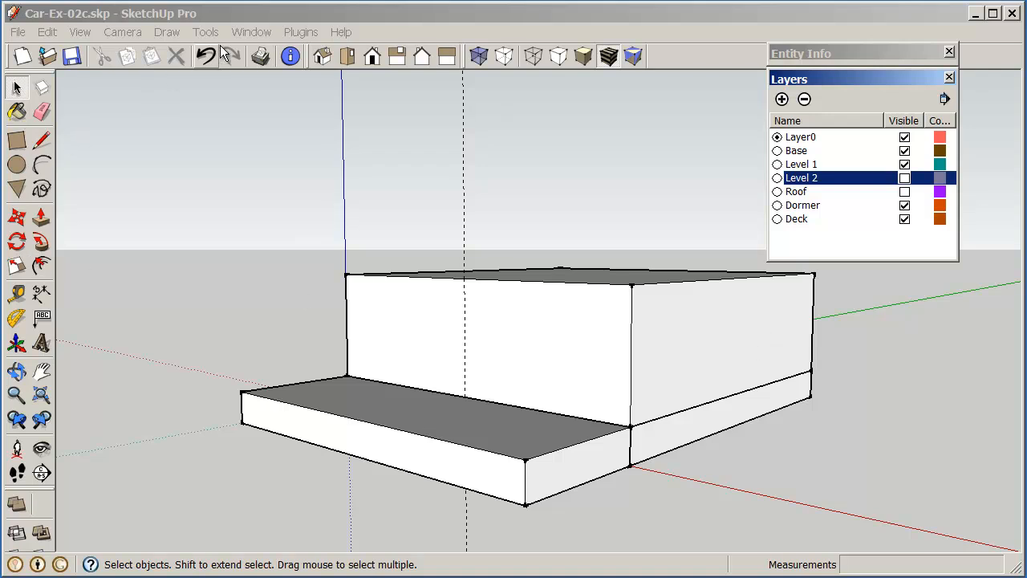
# Bring up the Components browser on Trees_3D and show its collection management options.
pyautogui.click(250, 32)
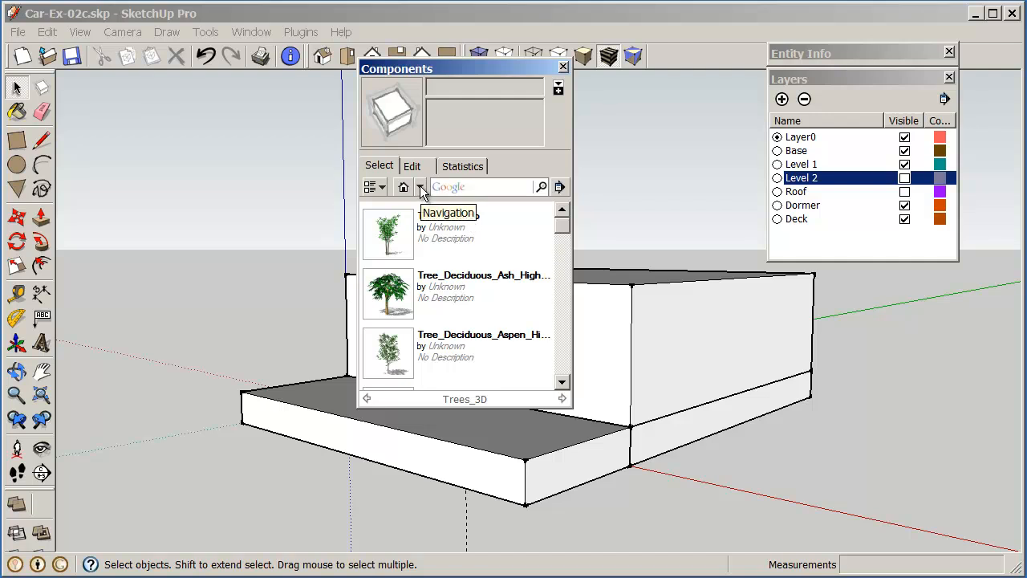
pyautogui.click(420, 187)
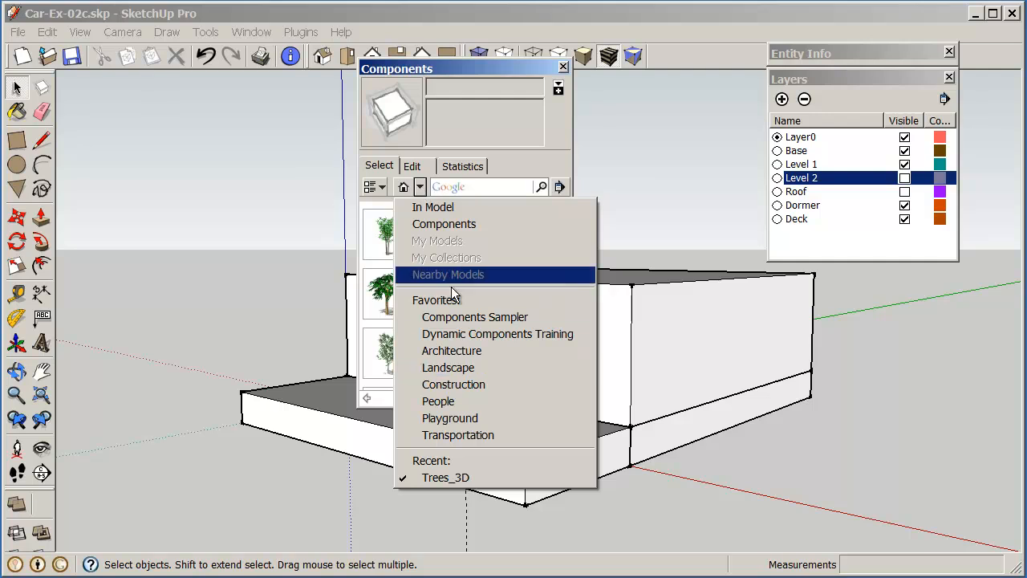
pyautogui.moveTo(447, 367)
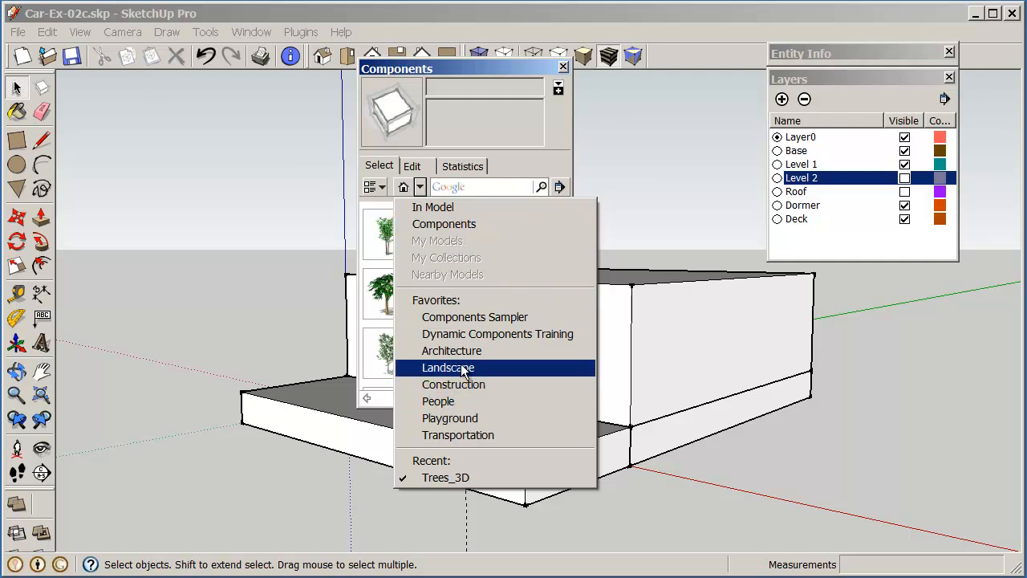
pyautogui.moveTo(462, 350)
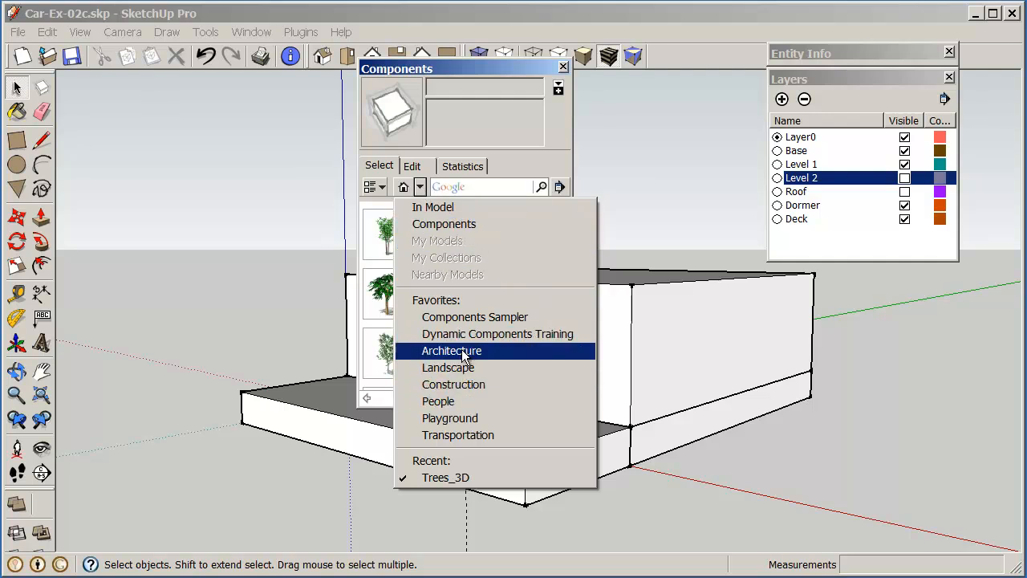
pyautogui.moveTo(482, 333)
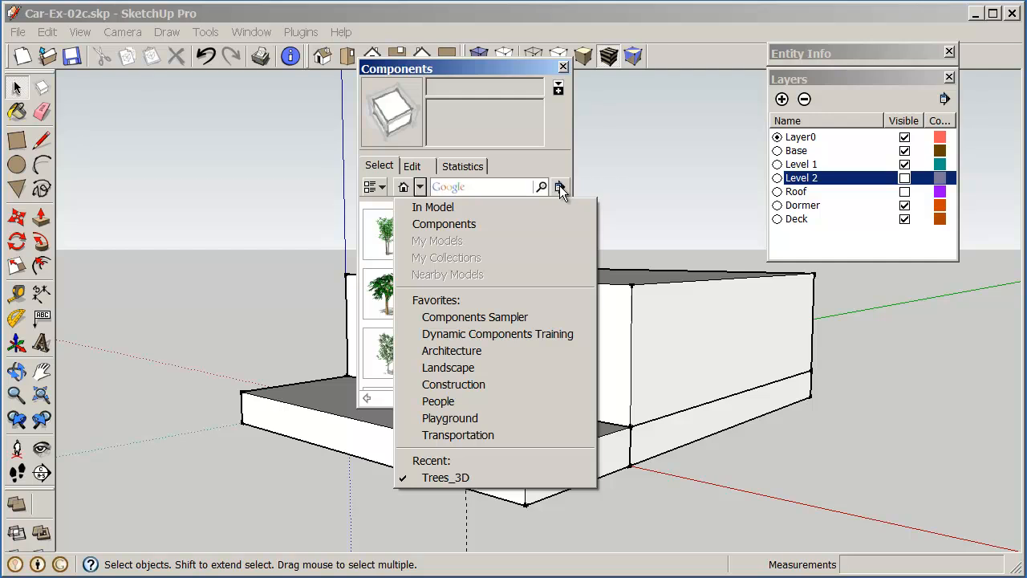
pyautogui.moveTo(551, 274)
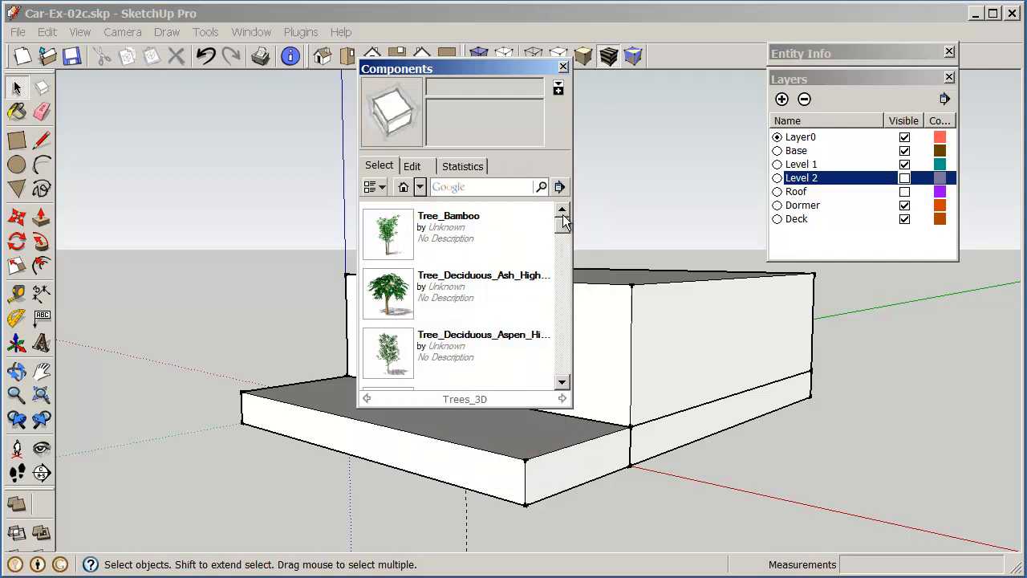
pyautogui.moveTo(558, 186)
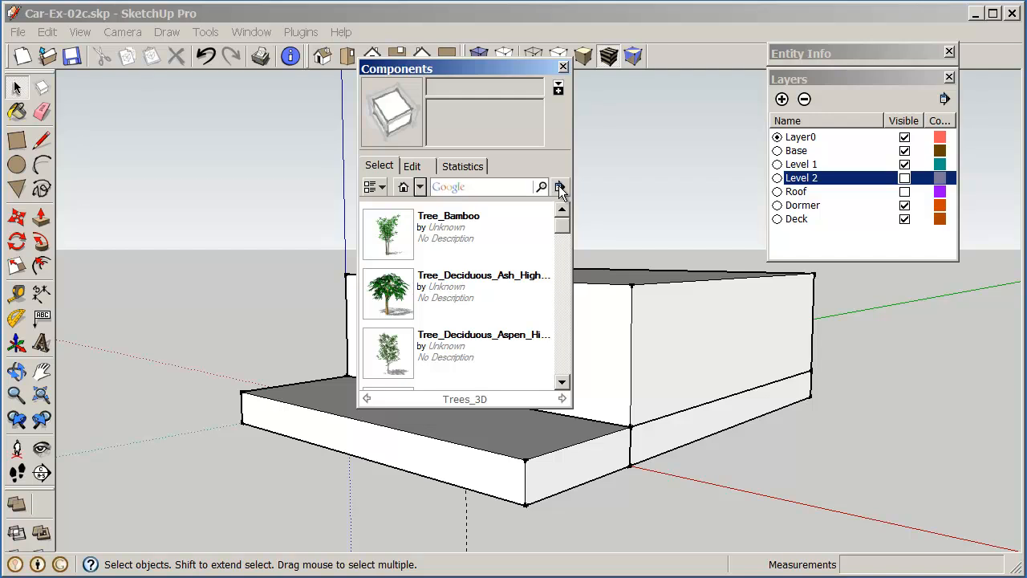
pyautogui.click(558, 186)
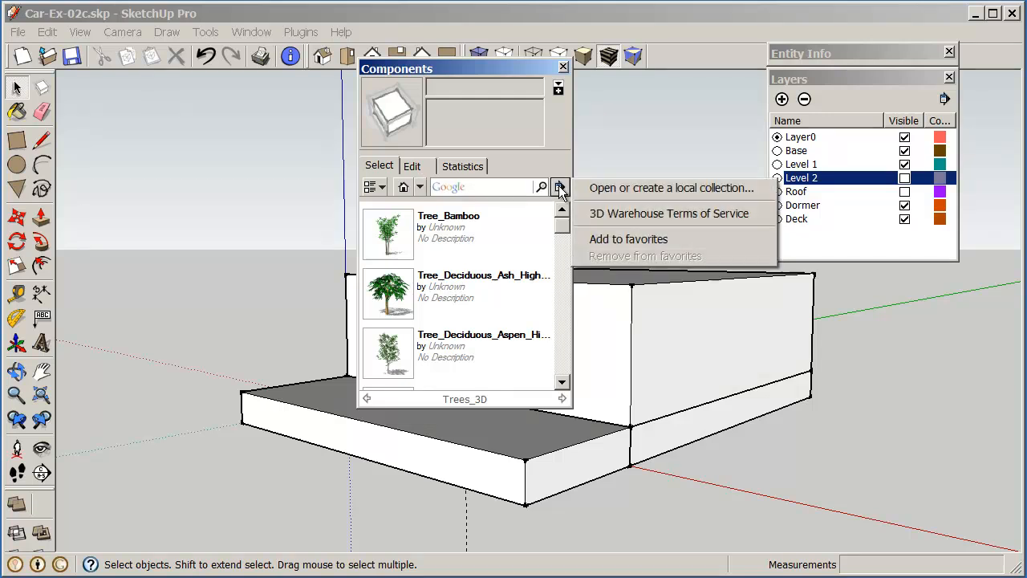
pyautogui.moveTo(618, 192)
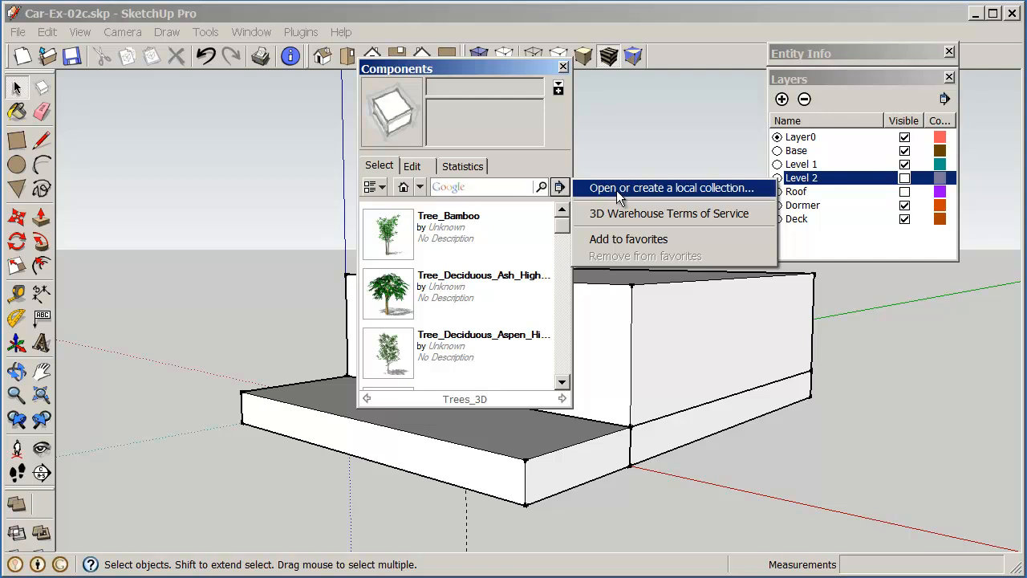
# Open the local collection at Program Files (x86) > Google SketchUp 8 > Components > Architecture.
pyautogui.click(671, 186)
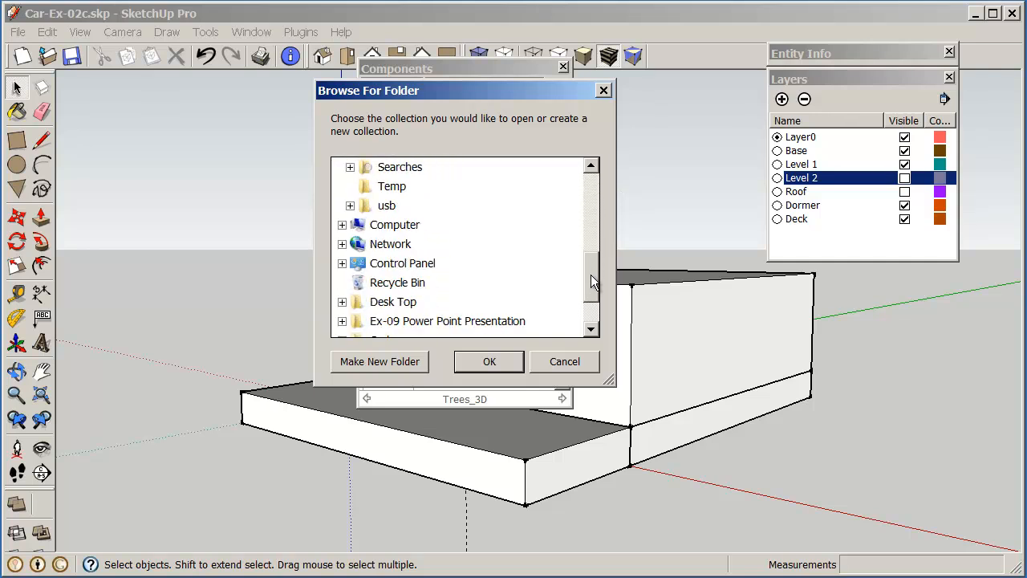
pyautogui.click(343, 225)
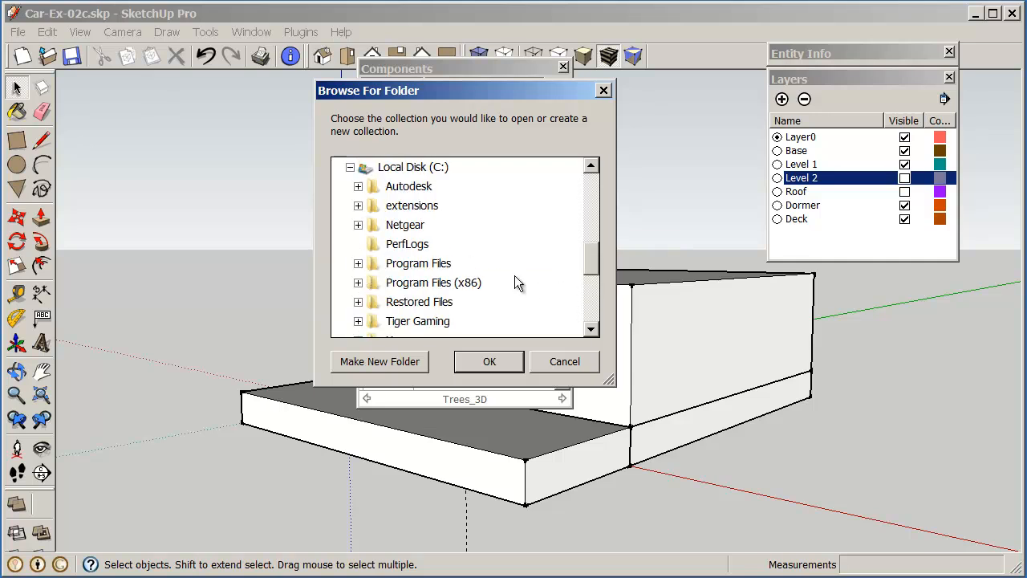
pyautogui.click(358, 283)
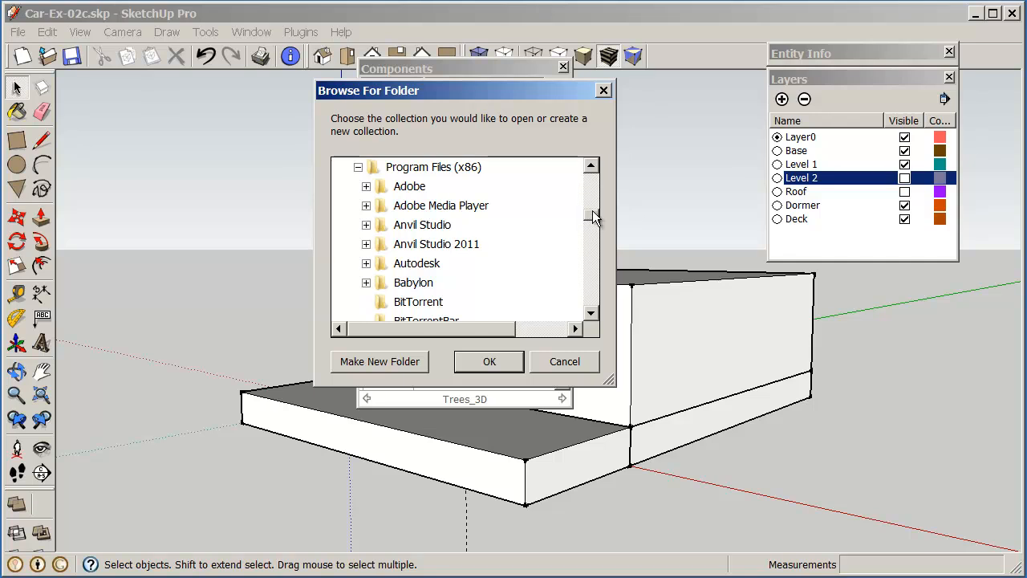
pyautogui.scroll(-3)
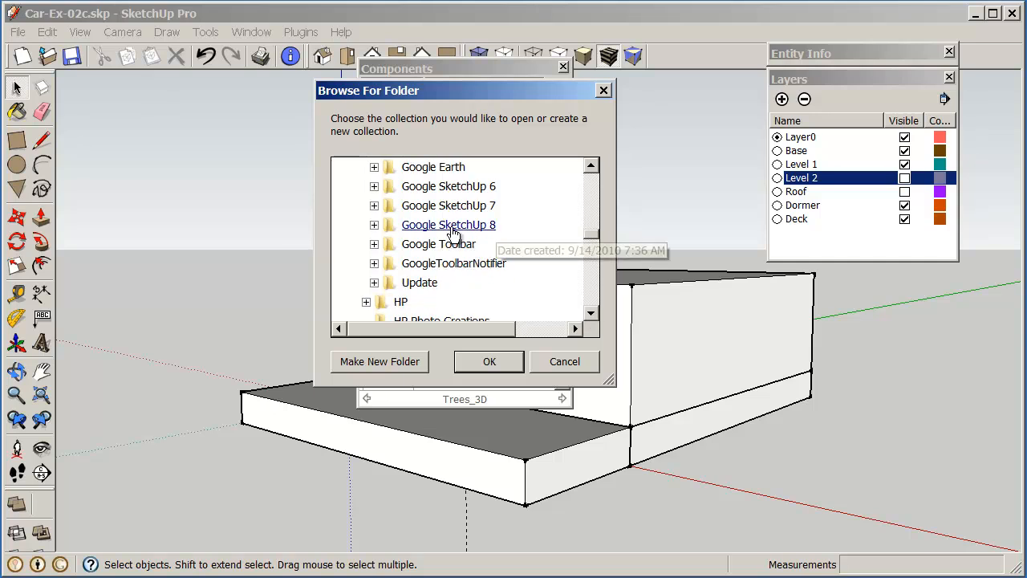
pyautogui.click(372, 225)
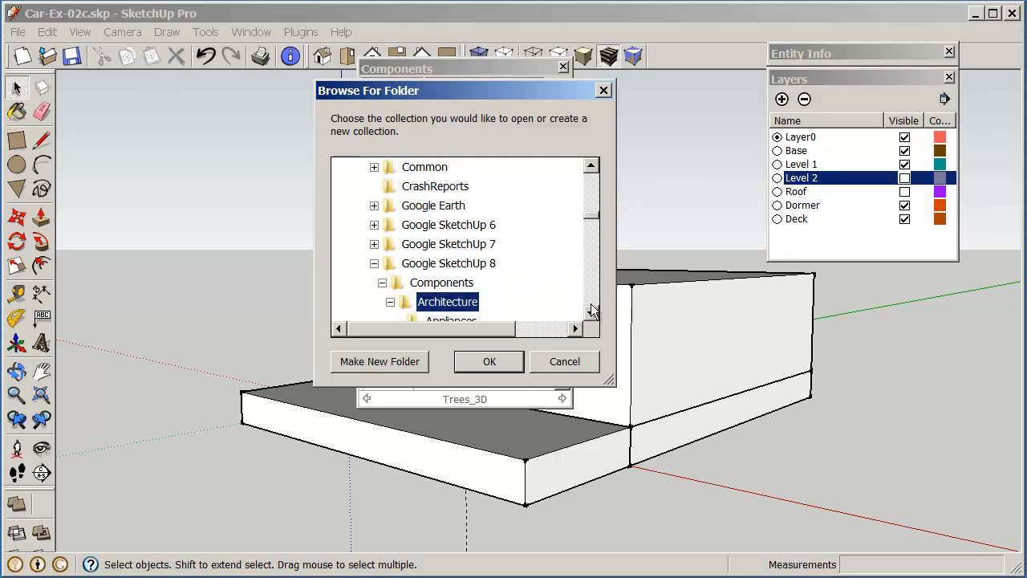
pyautogui.doubleClick(446, 301)
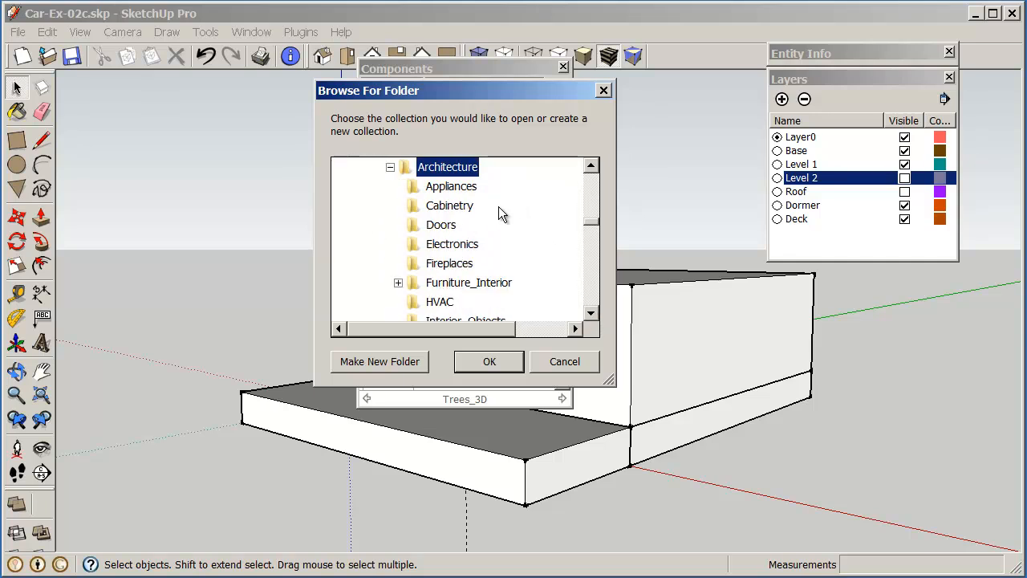
pyautogui.moveTo(592, 340)
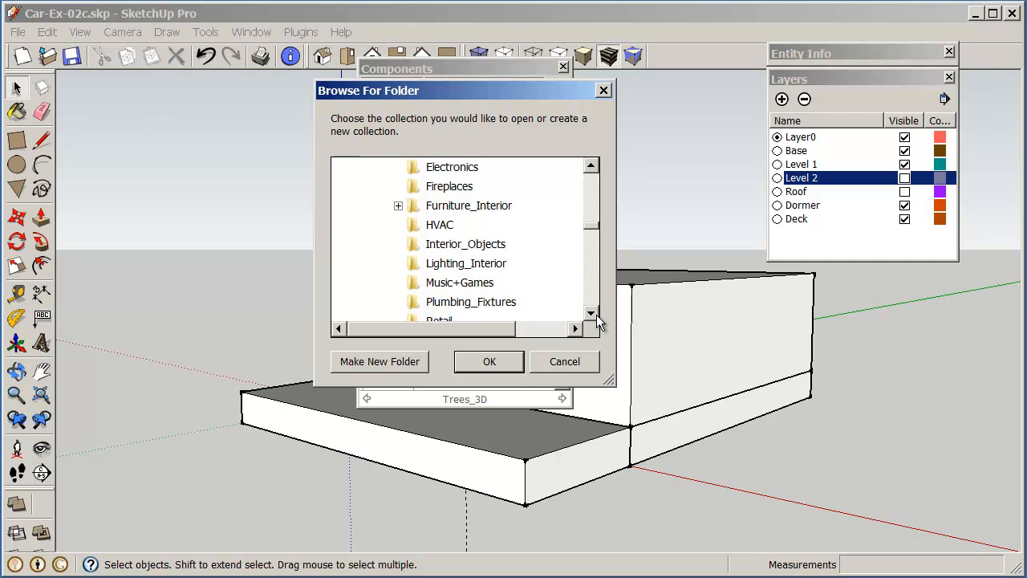
pyautogui.scroll(-3)
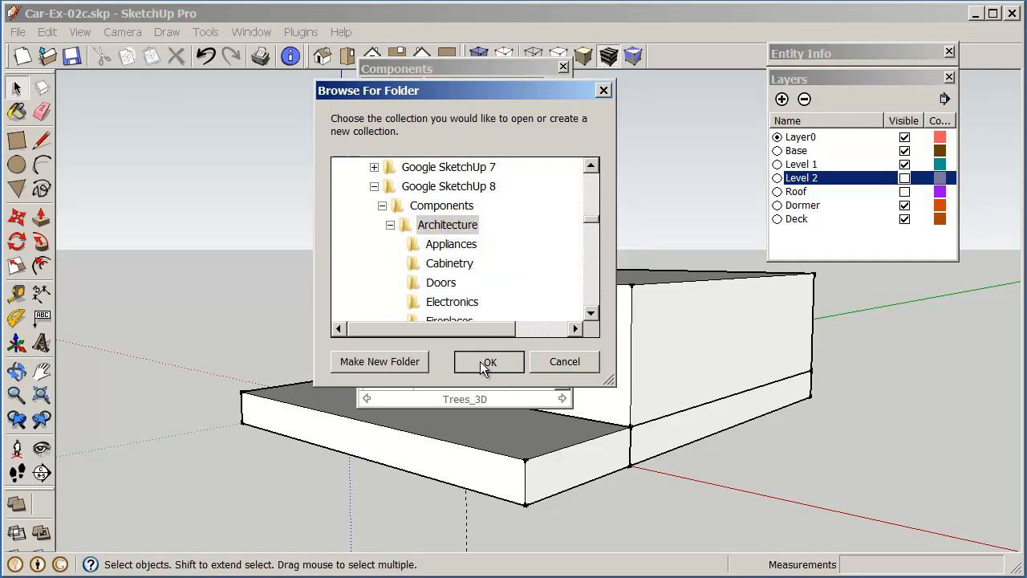
pyautogui.click(488, 361)
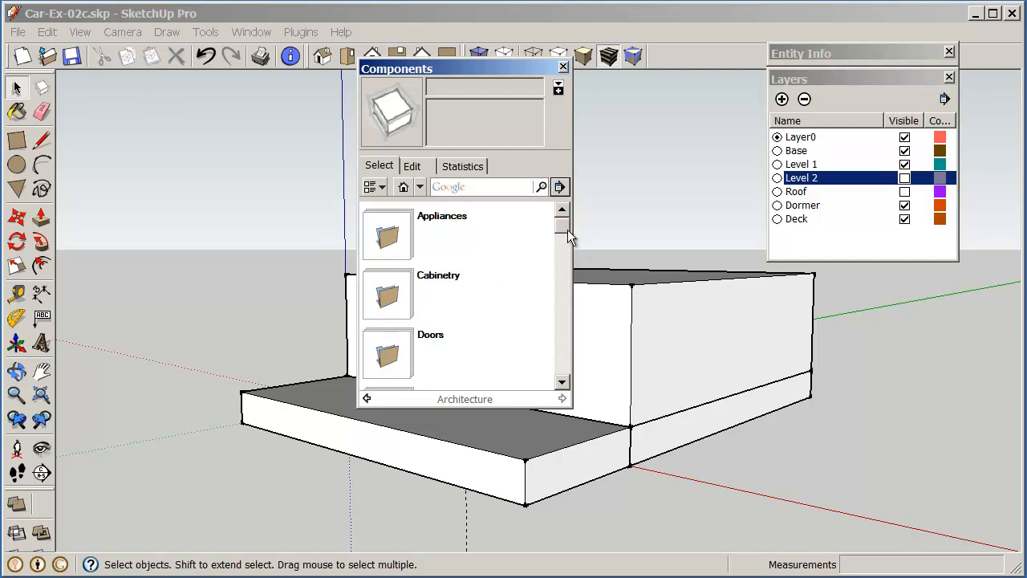
# Browse the Doors collection to the Door_2-0x6-8_Right component.
pyautogui.scroll(-3)
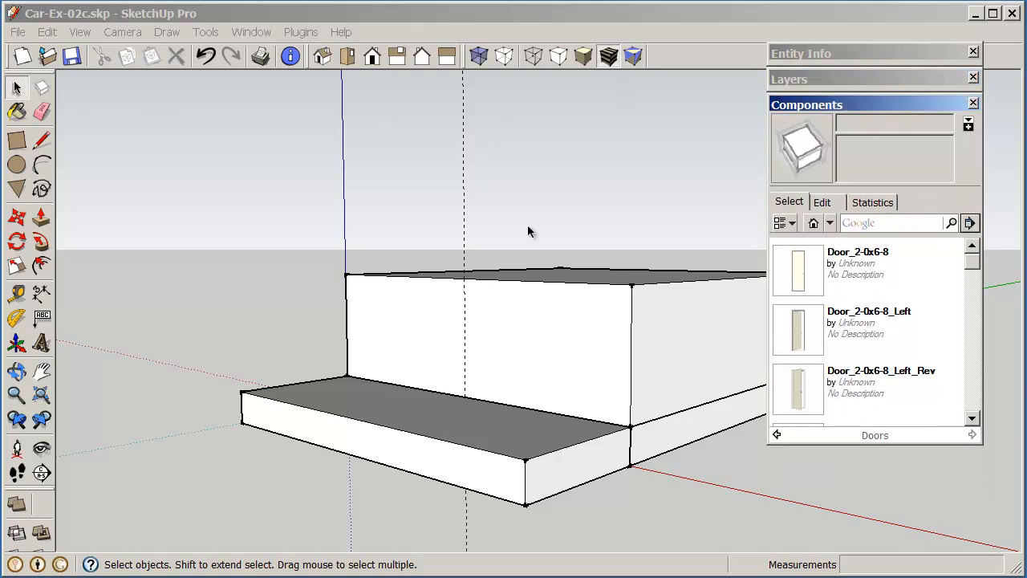
pyautogui.write('Door_2-0x6-8_Right')
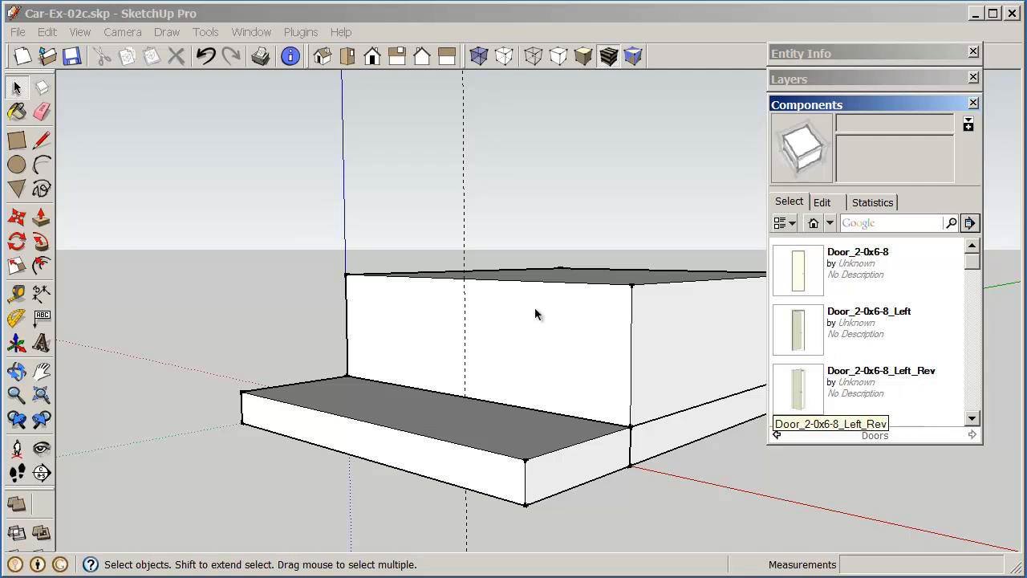
pyautogui.moveTo(529, 350)
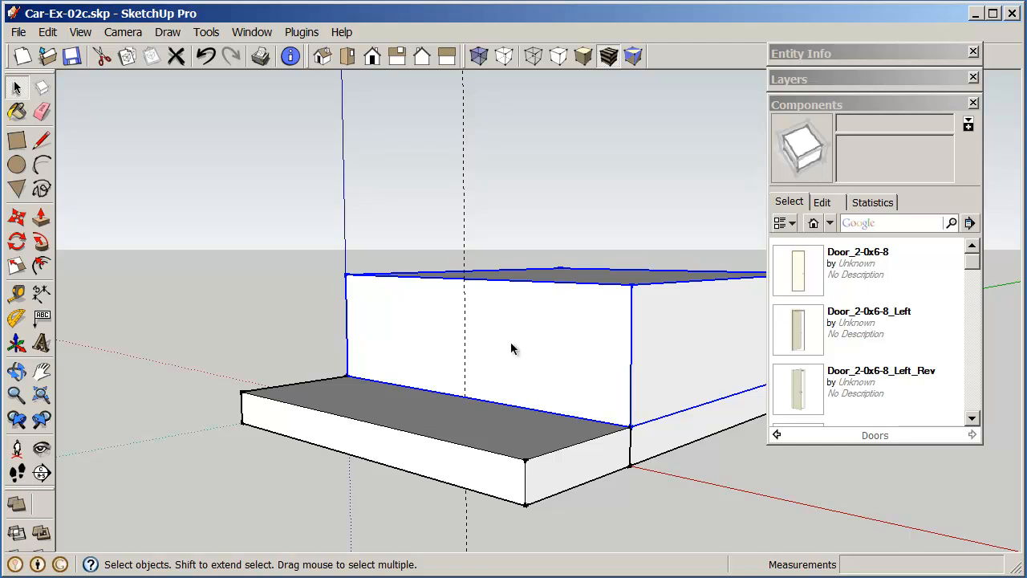
# Edit the upper-storey group and scroll the Doors list to the glass-header door models.
pyautogui.rightClick(513, 349)
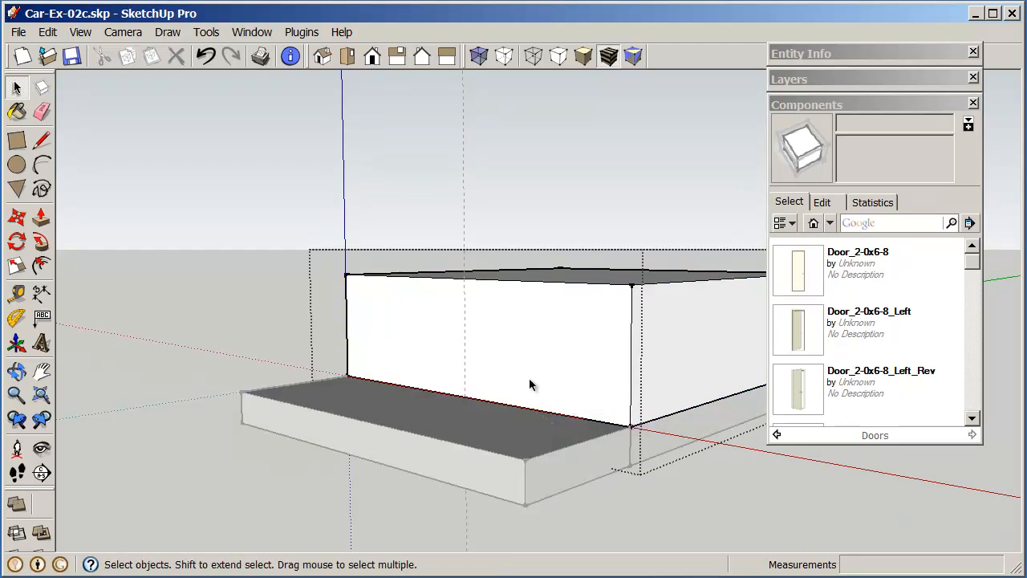
pyautogui.moveTo(754, 313)
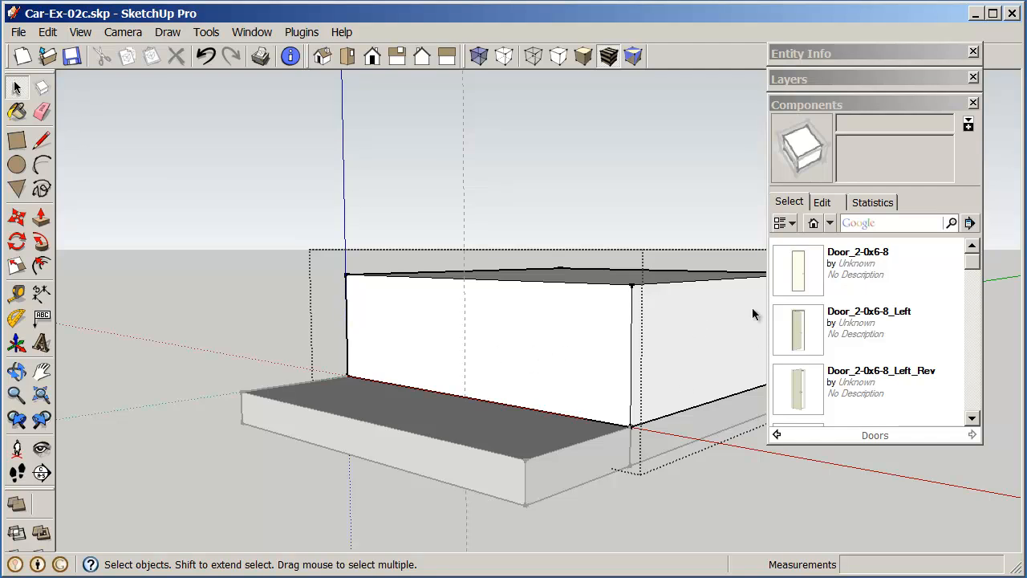
pyautogui.scroll(-3)
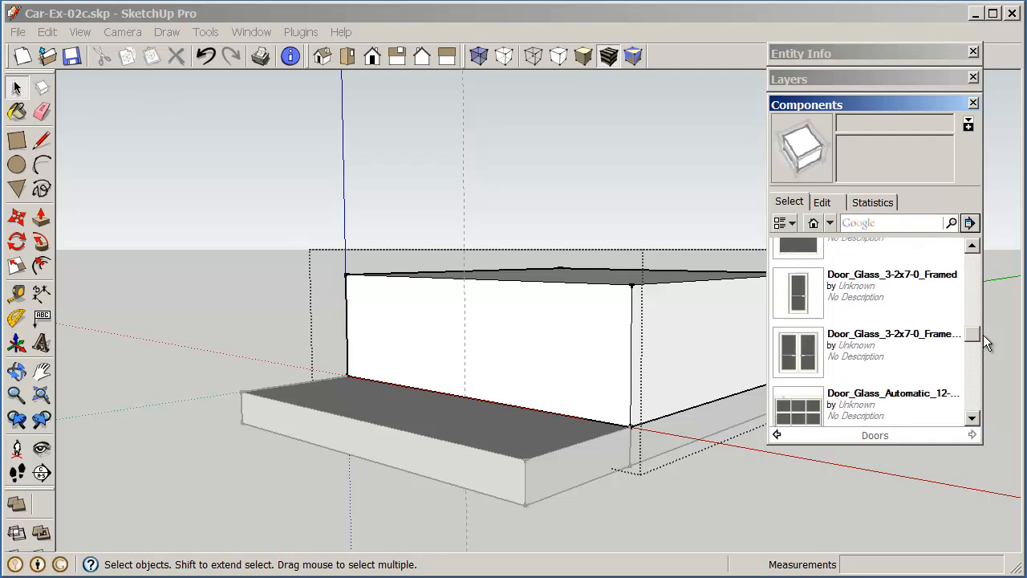
pyautogui.scroll(-3)
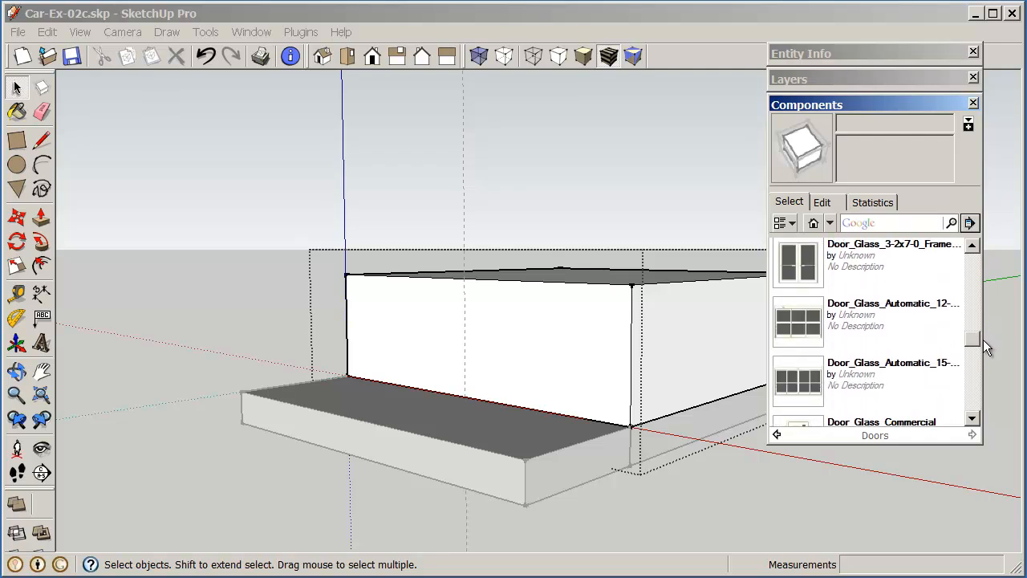
pyautogui.scroll(-3)
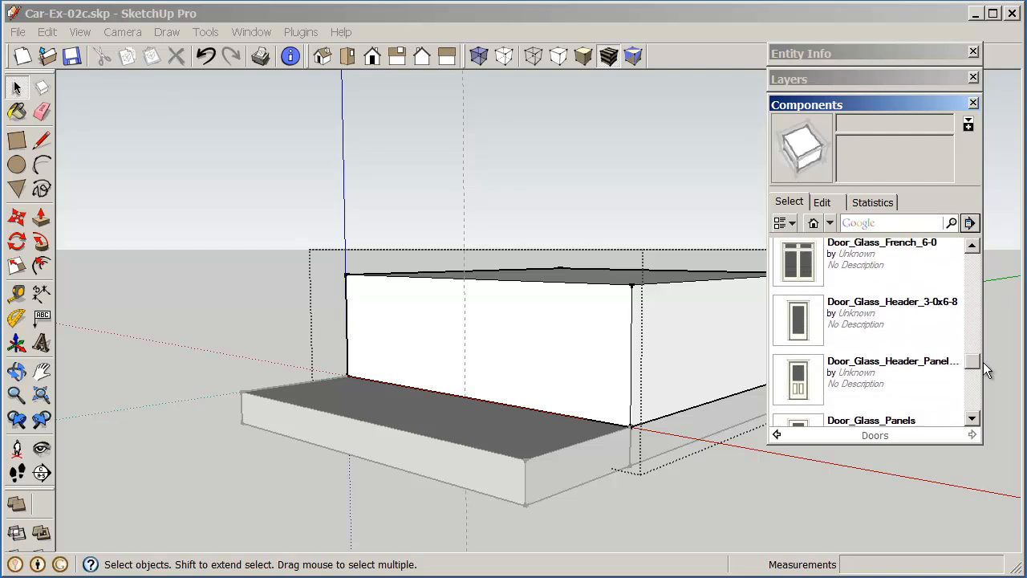
pyautogui.scroll(-3)
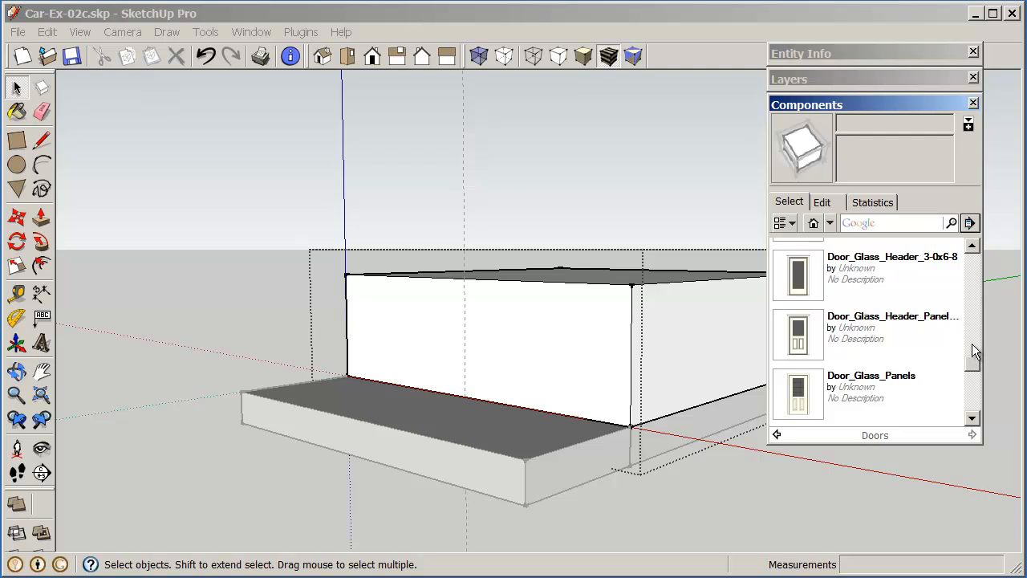
pyautogui.moveTo(797, 394)
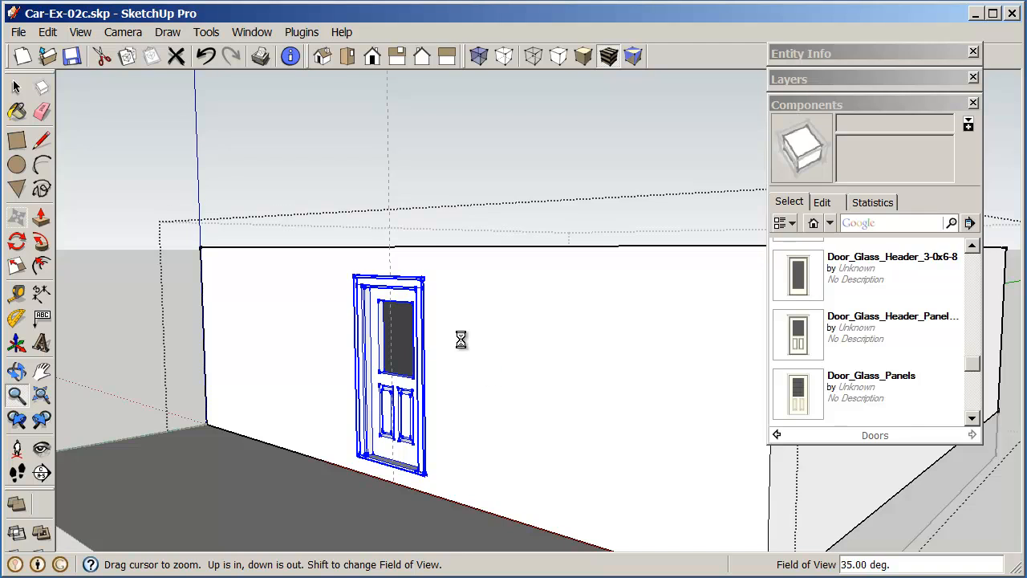
pyautogui.moveTo(40, 222)
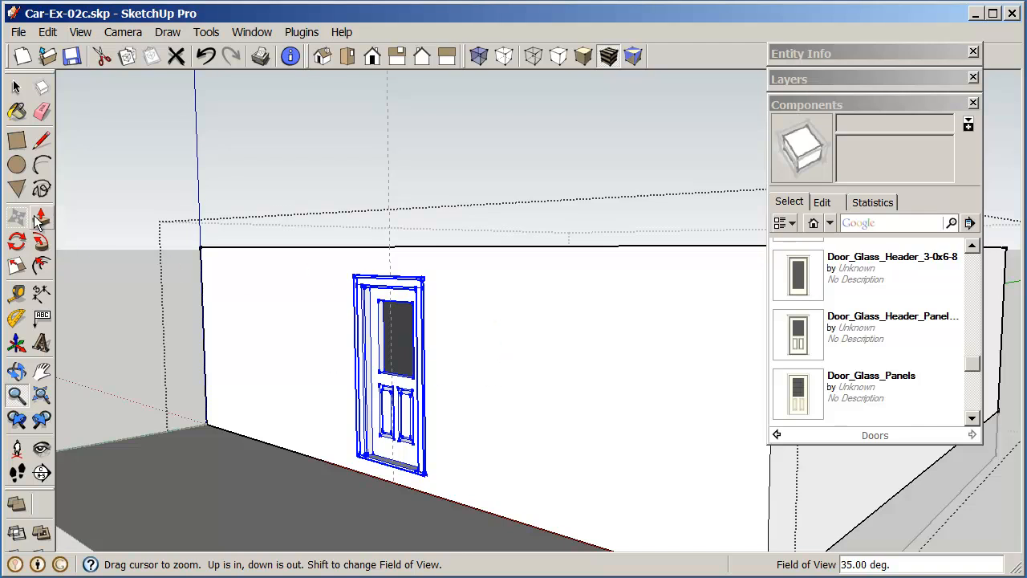
# In Front view, move the glass-topped door to centre it on the wall's vertical guideline.
pyautogui.click(16, 219)
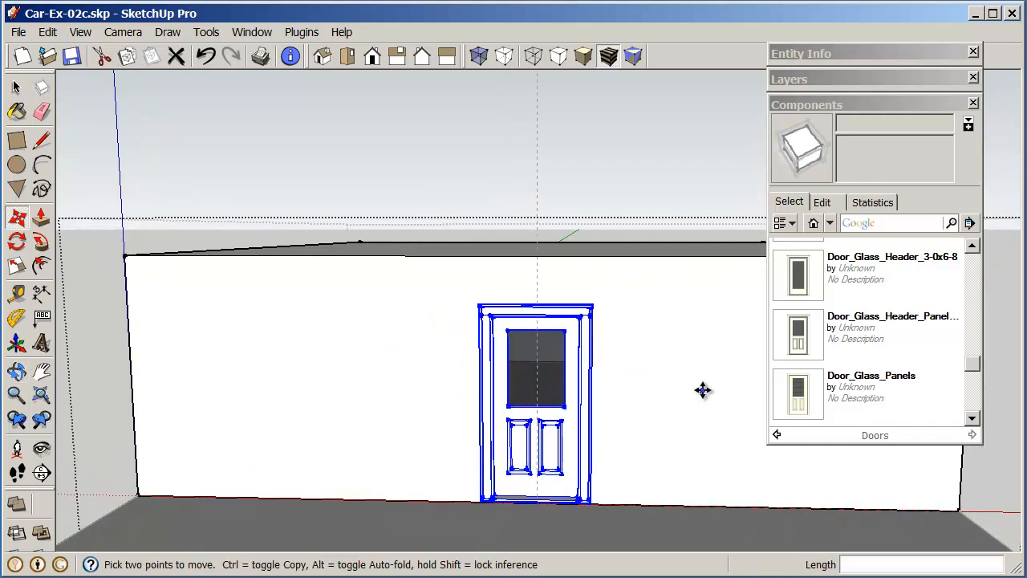
pyautogui.moveTo(655, 379)
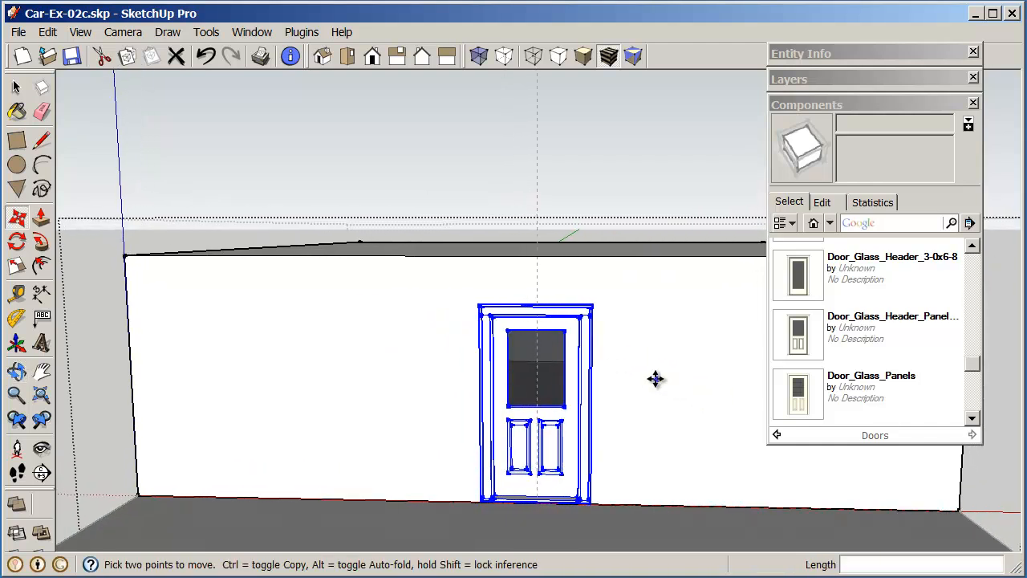
pyautogui.moveTo(655, 379); pyautogui.dragTo(613, 369)
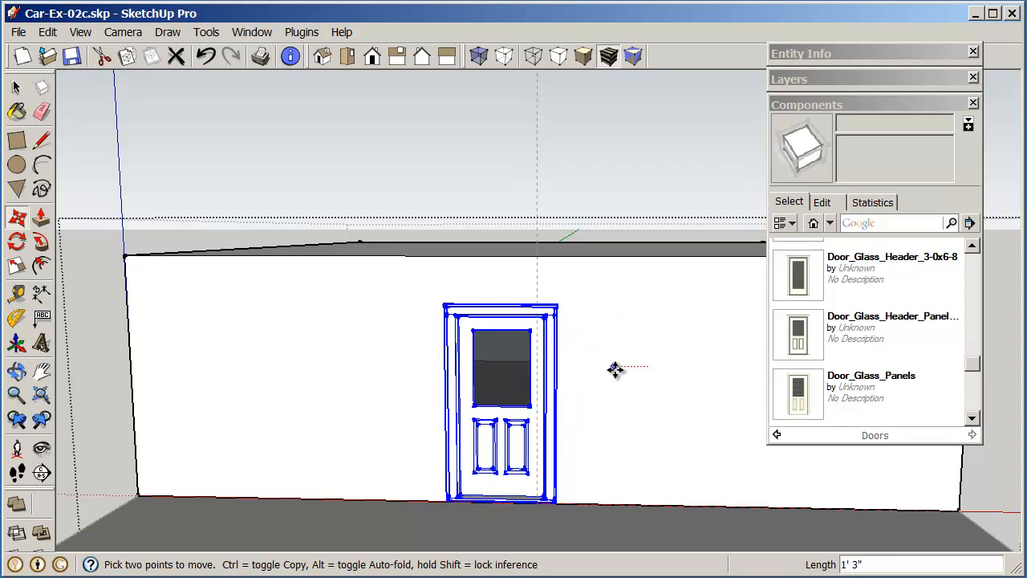
pyautogui.moveTo(613, 369); pyautogui.dragTo(478, 300)
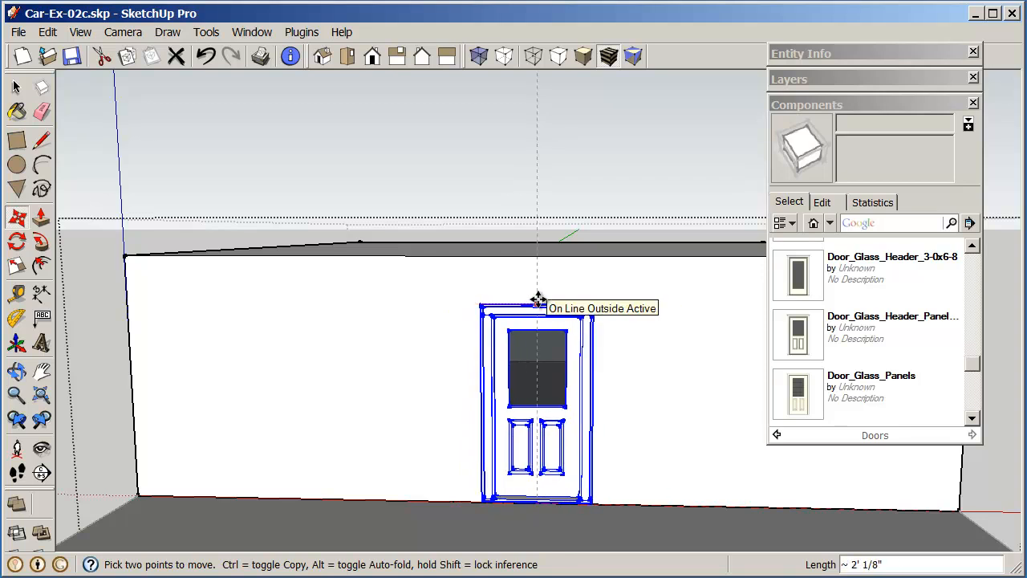
pyautogui.moveTo(671, 385)
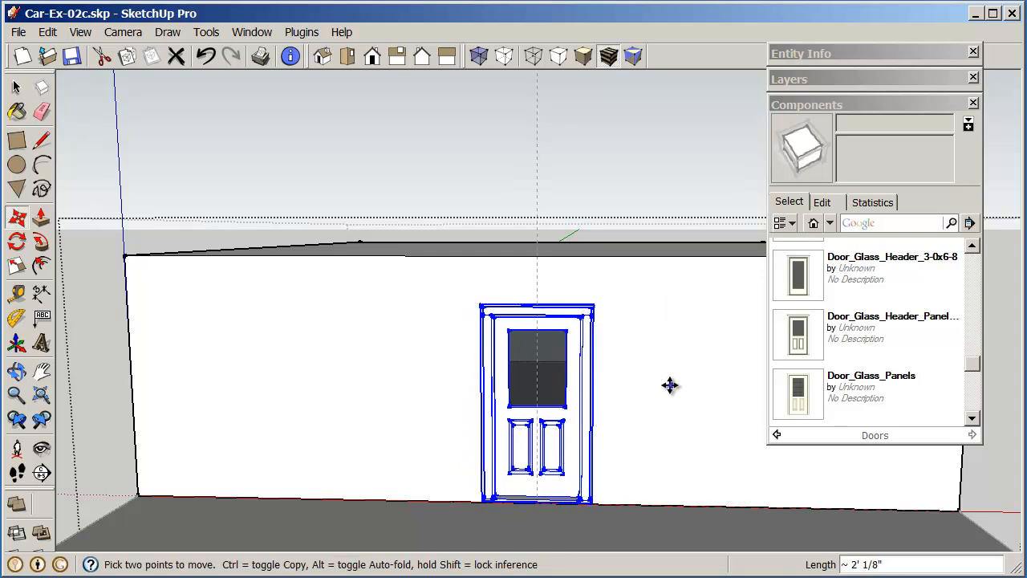
pyautogui.moveTo(195, 199)
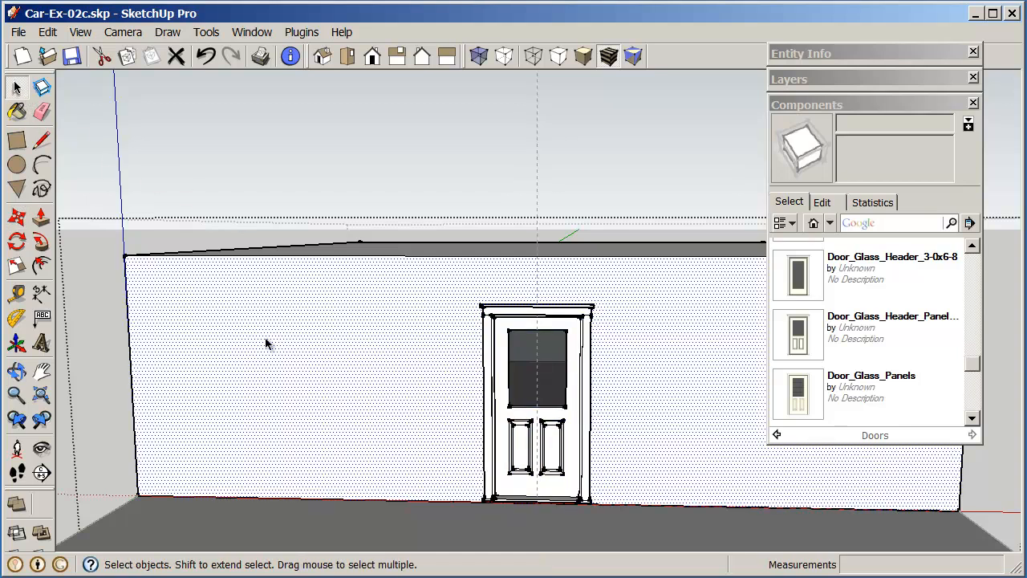
pyautogui.moveTo(369, 292)
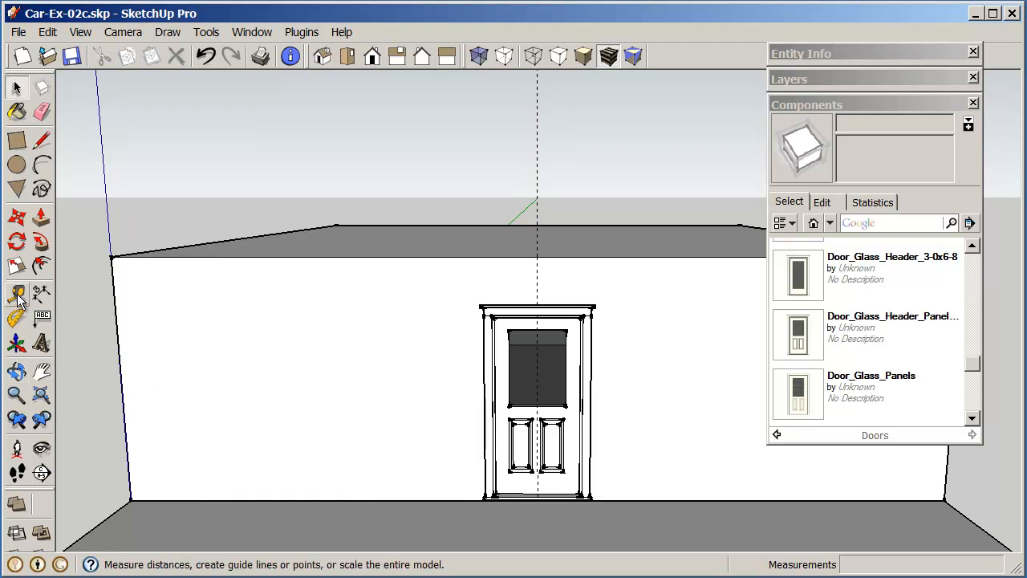
# Add Tape Measure guides at the door top and 2' in from each wall end.
pyautogui.click(16, 296)
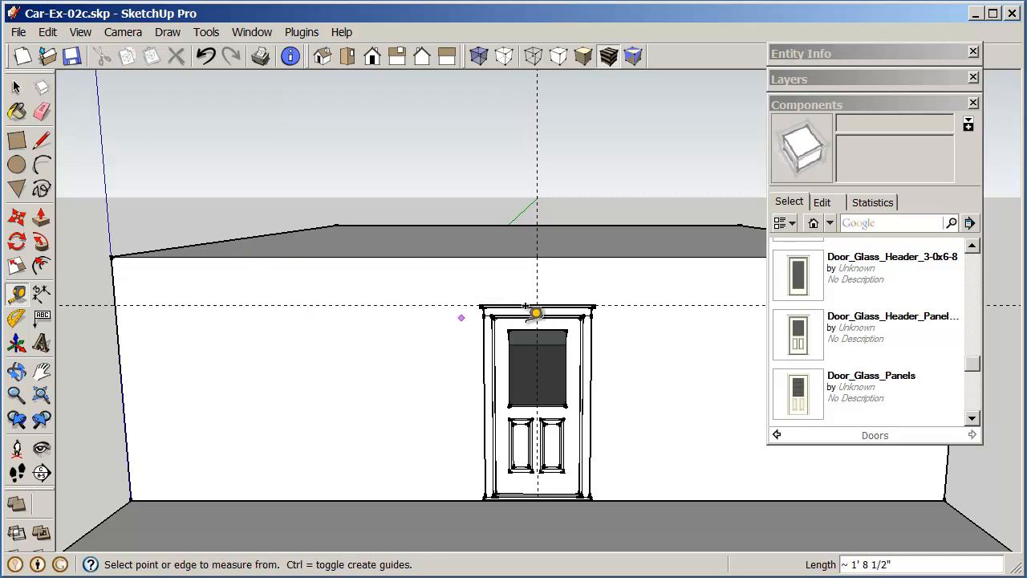
pyautogui.moveTo(671, 431)
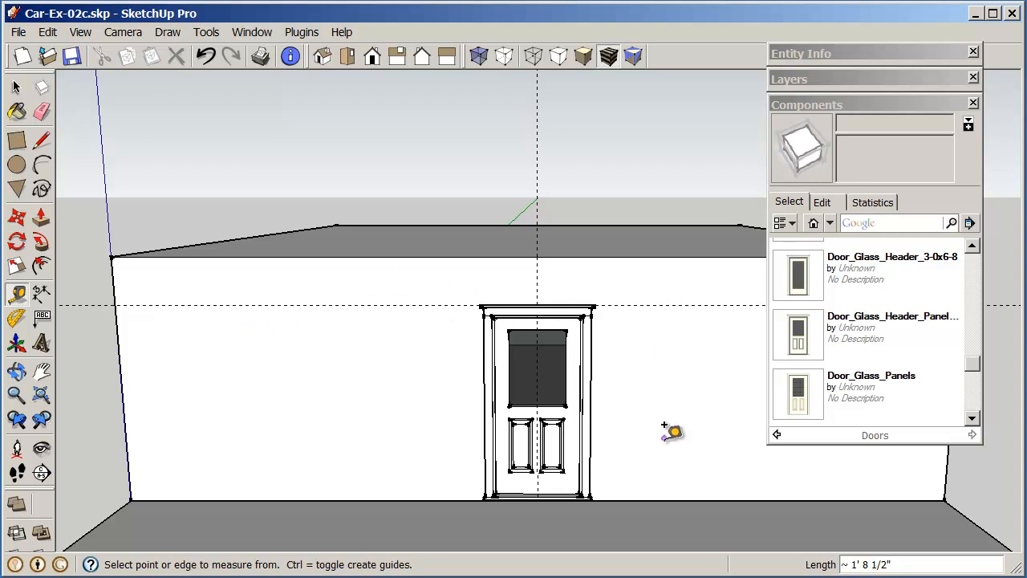
pyautogui.moveTo(135, 327)
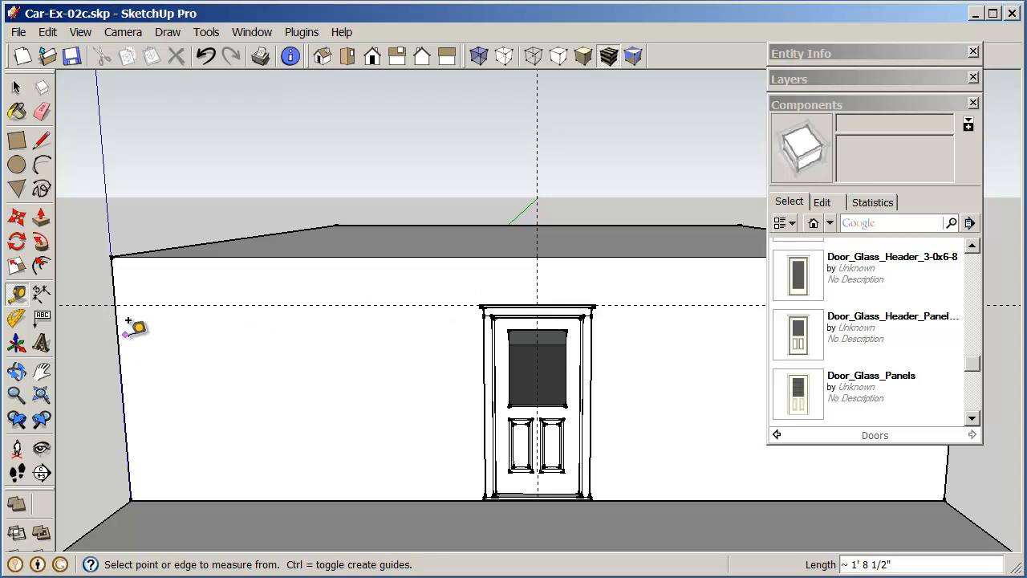
pyautogui.moveTo(127, 332)
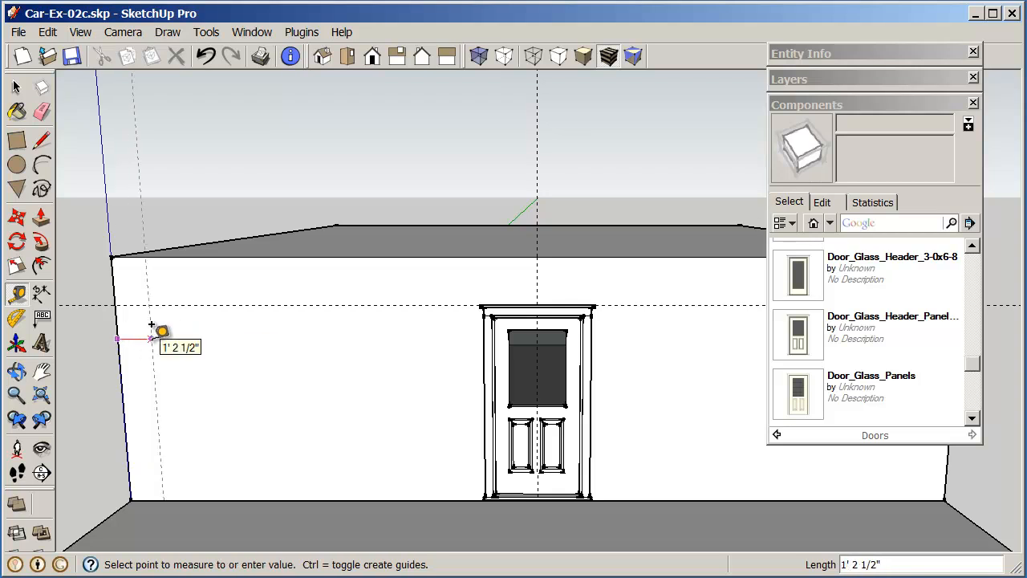
pyautogui.write('2')
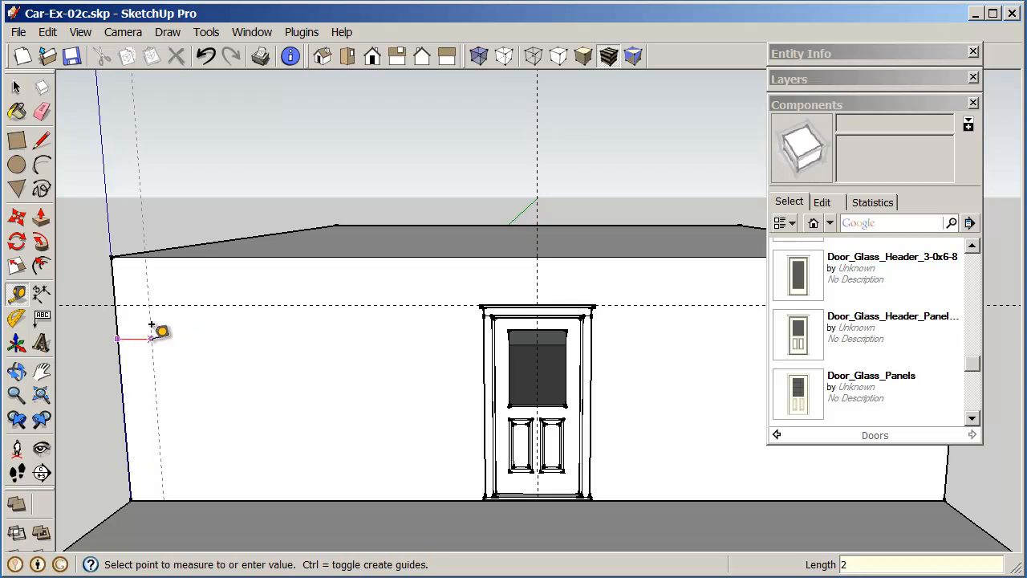
pyautogui.write('\' 1/8"')
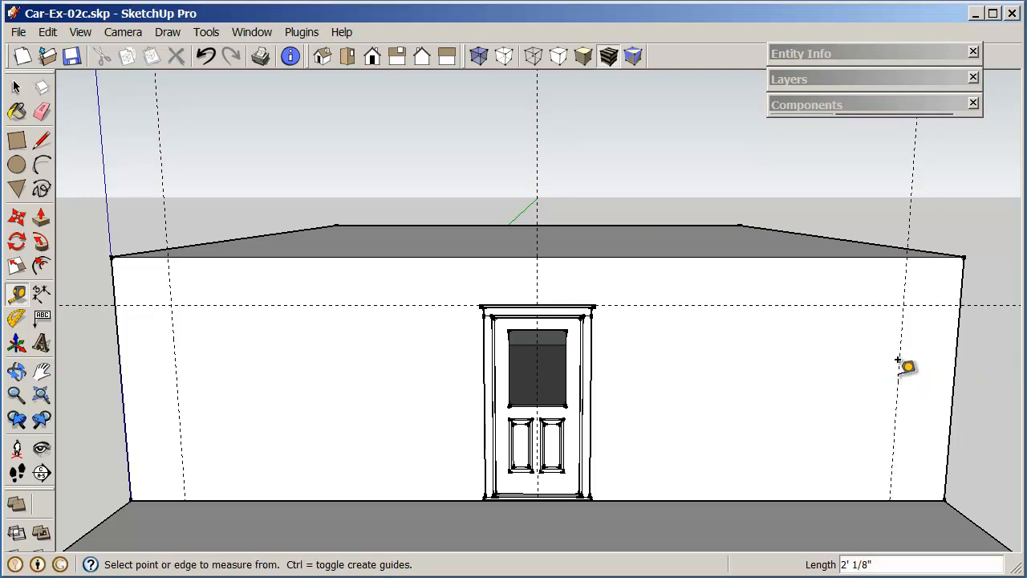
pyautogui.write("2'")
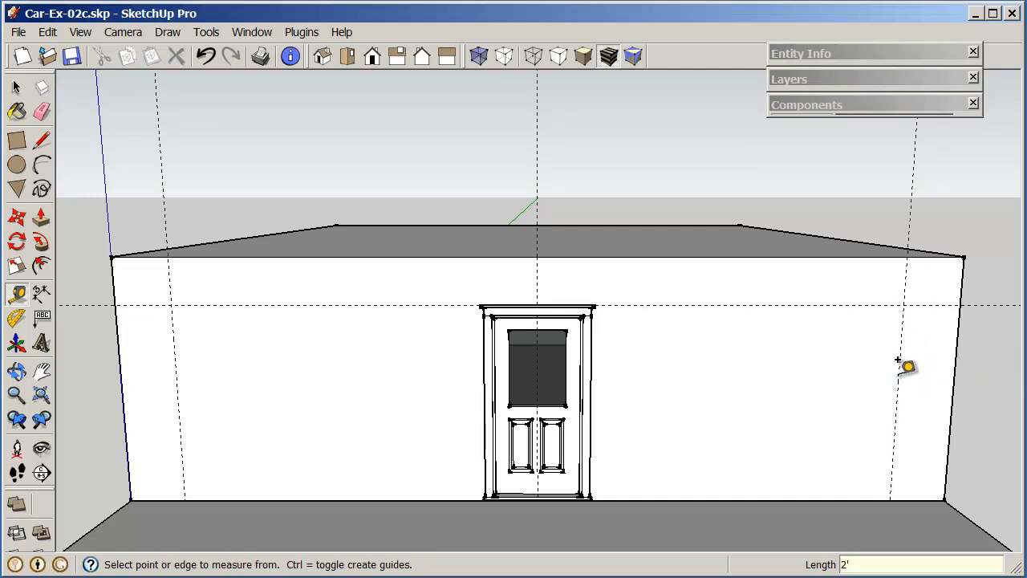
pyautogui.moveTo(237, 302)
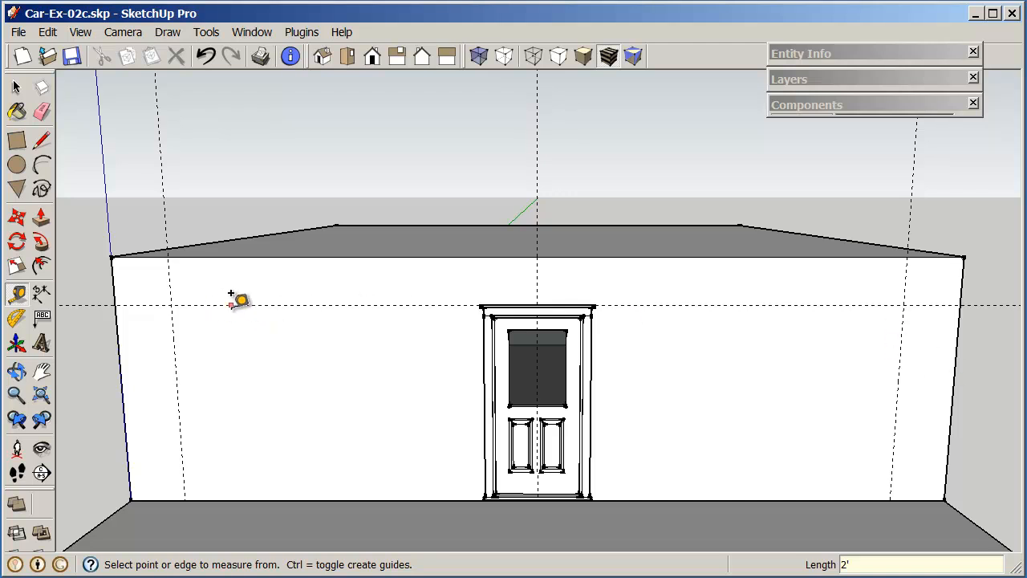
pyautogui.moveTo(950, 448)
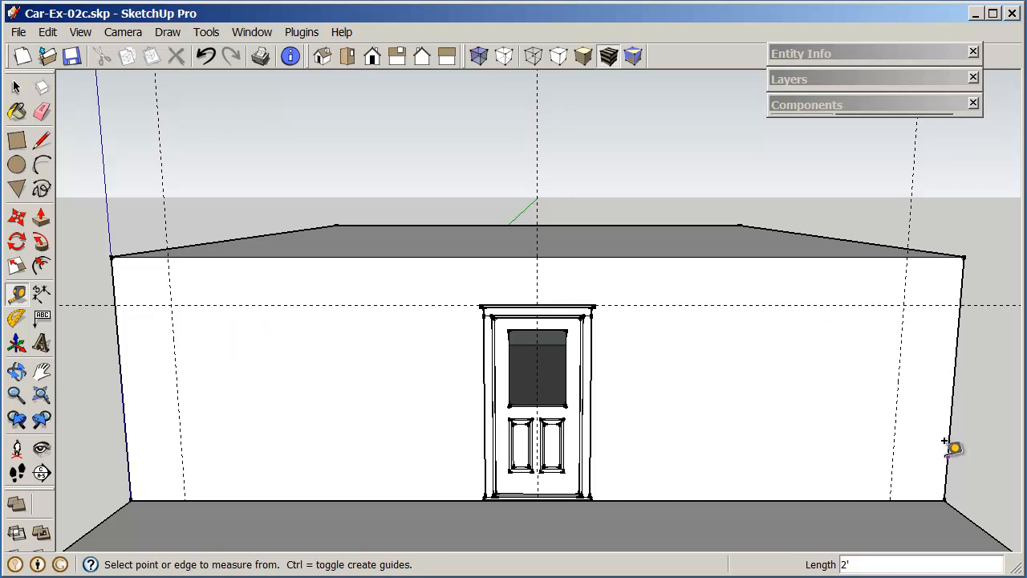
pyautogui.moveTo(867, 106)
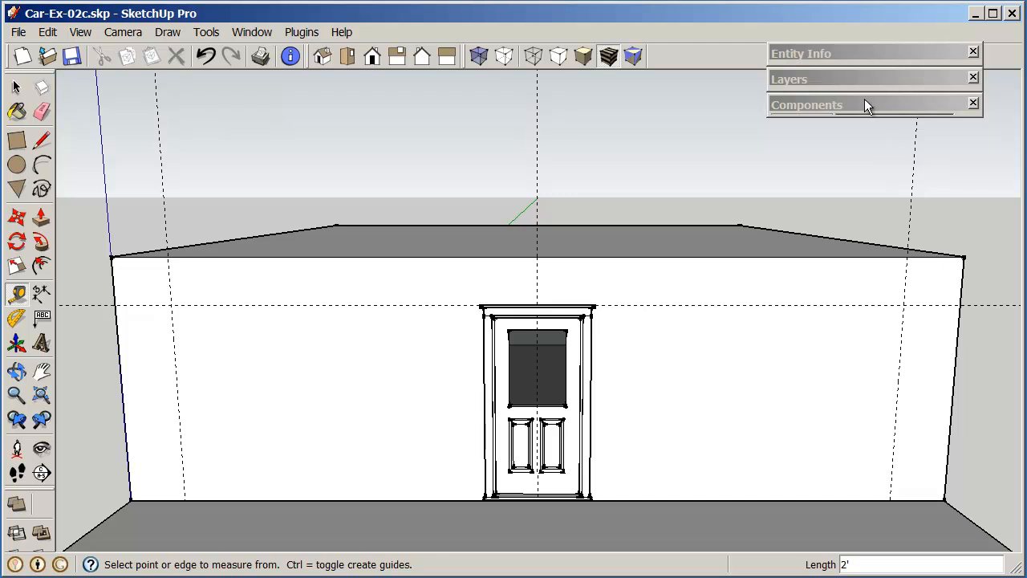
pyautogui.click(805, 104)
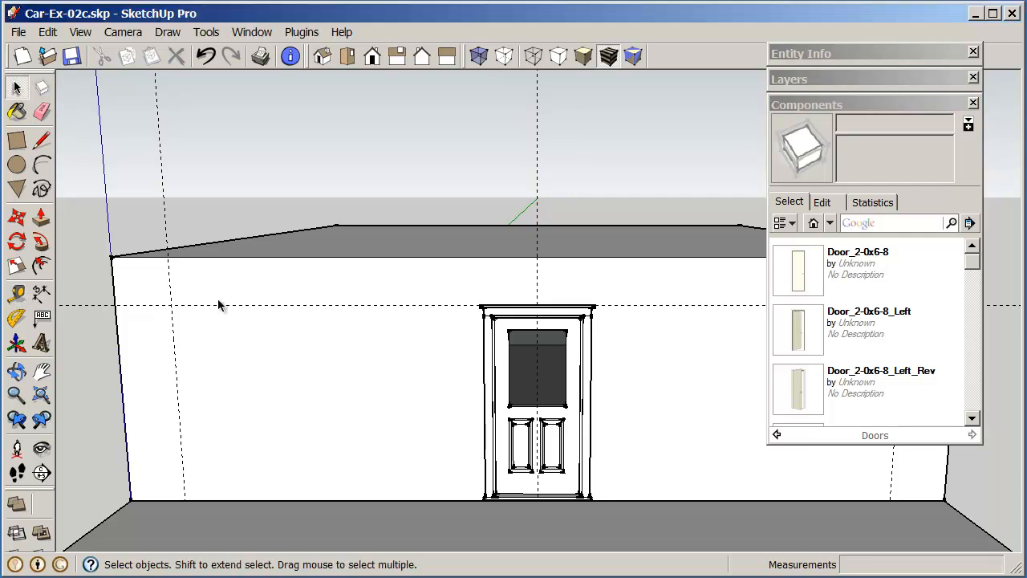
# Explode the door group, then browse the Windows collection down to the double-hung windows.
pyautogui.rightClick(221, 305)
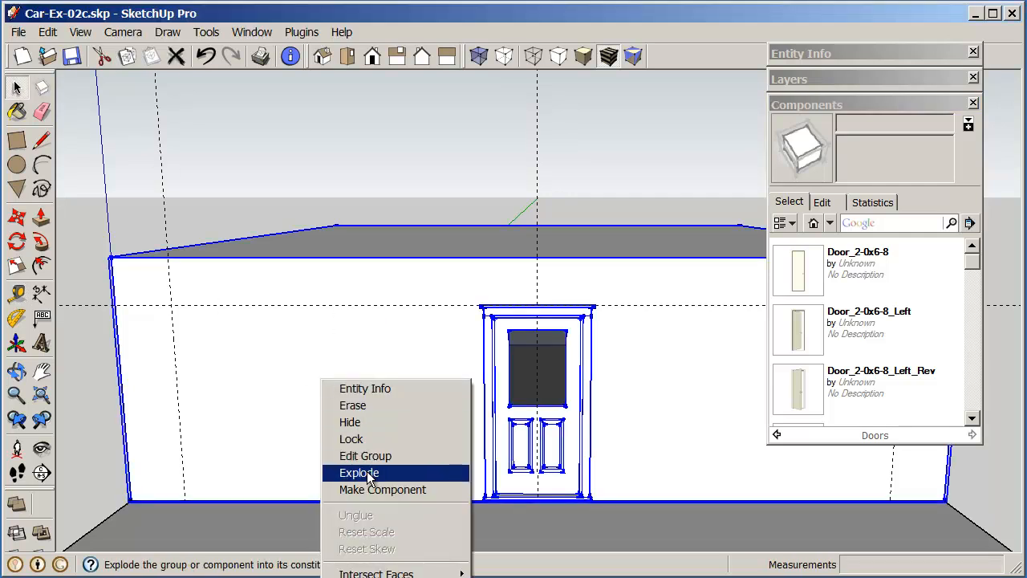
pyautogui.click(359, 472)
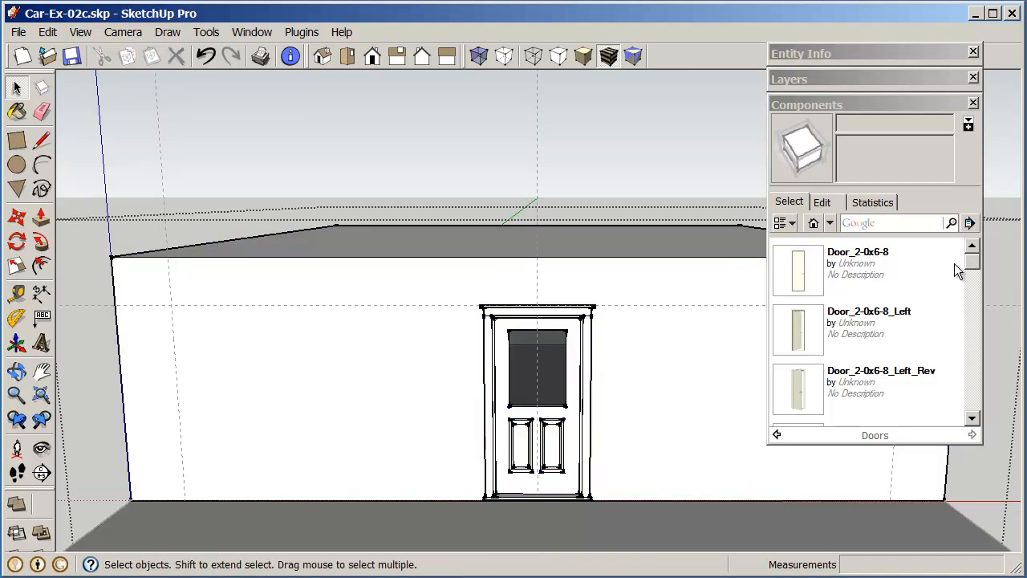
pyautogui.click(831, 223)
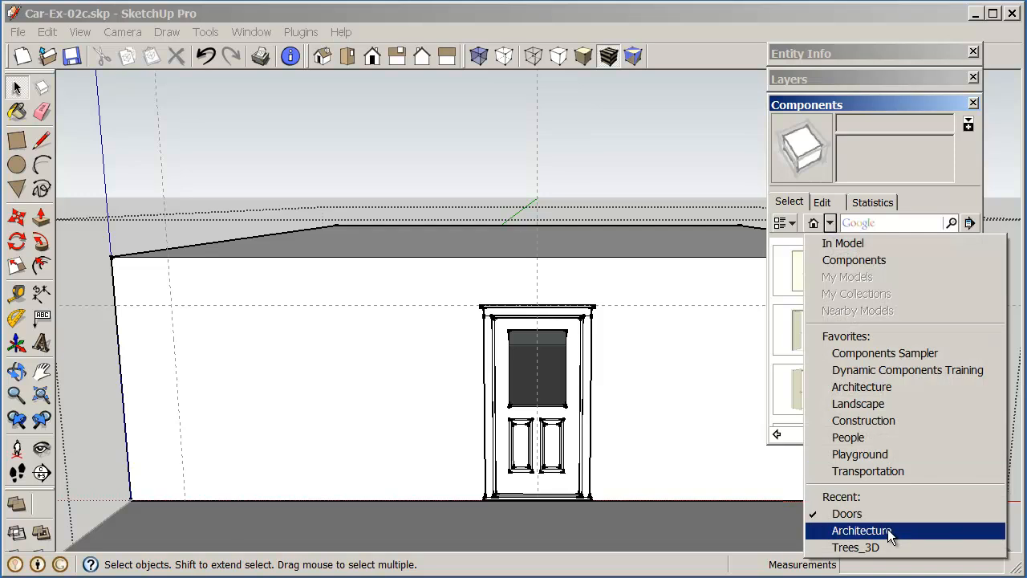
pyautogui.click(860, 529)
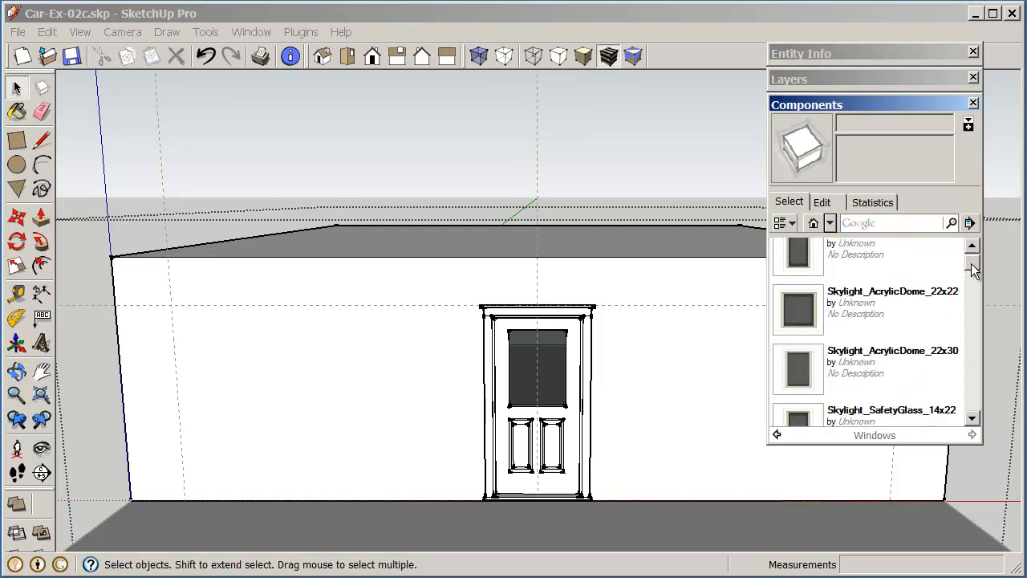
pyautogui.scroll(-3)
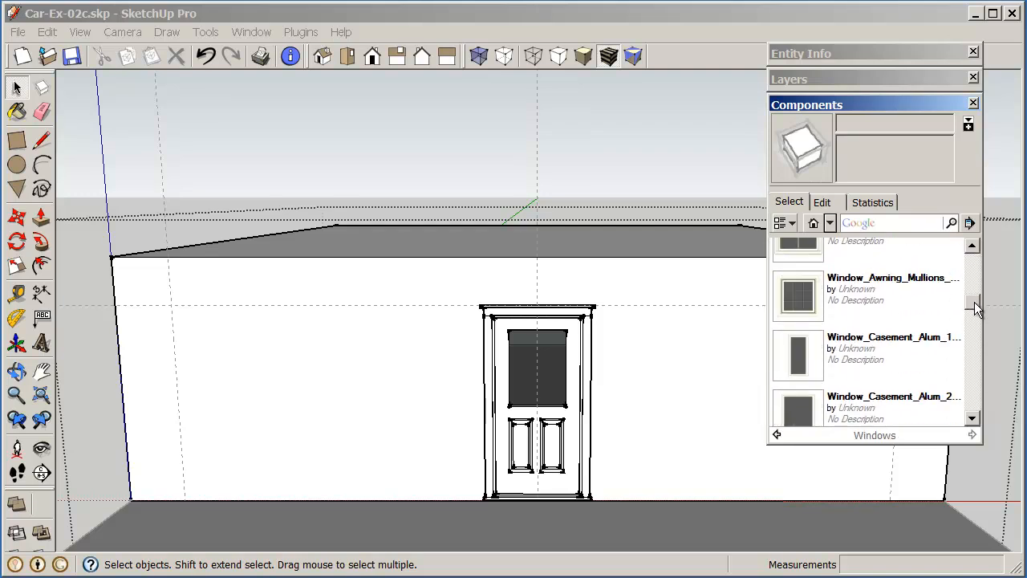
pyautogui.scroll(-3)
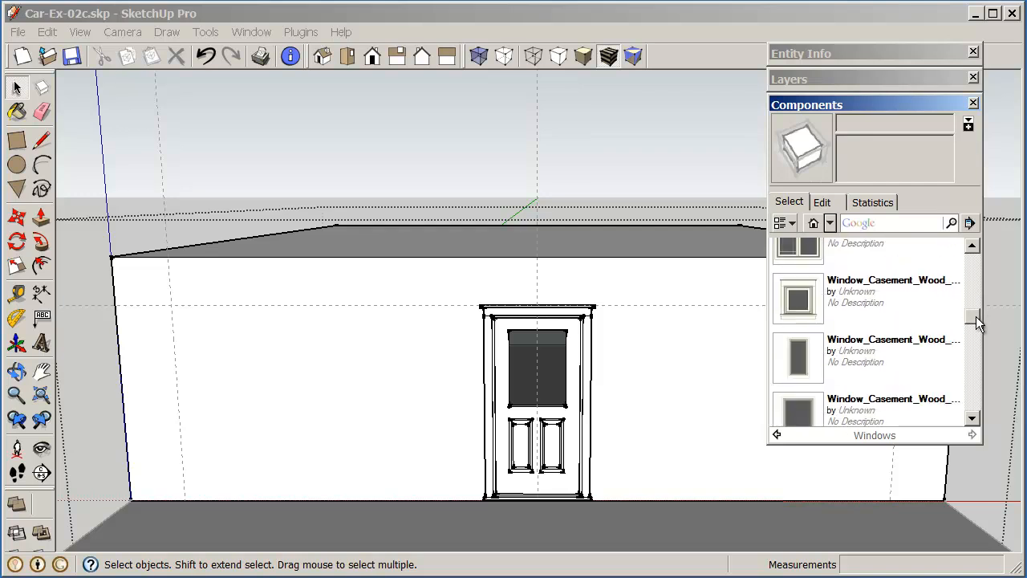
pyautogui.scroll(-3)
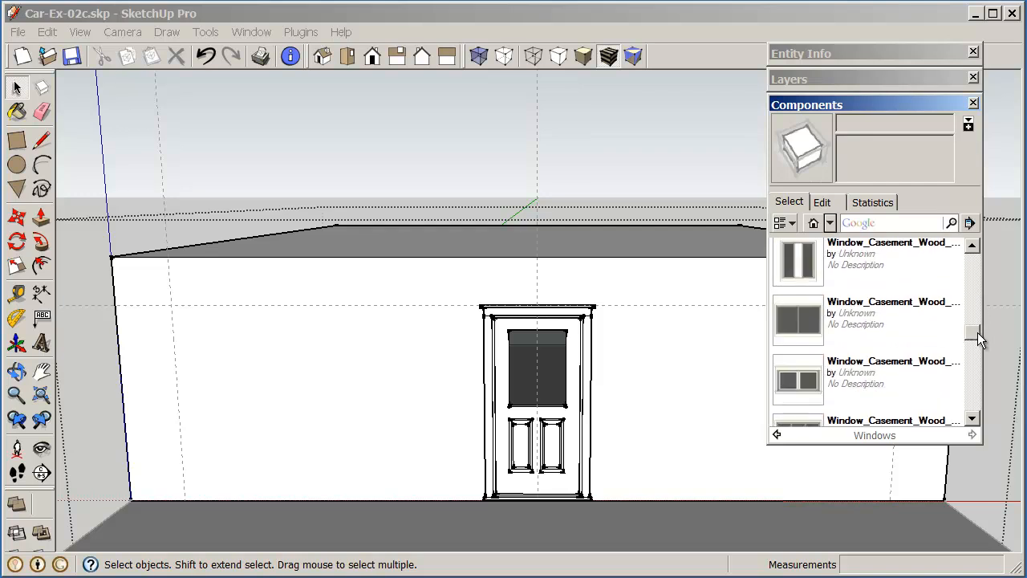
pyautogui.scroll(-3)
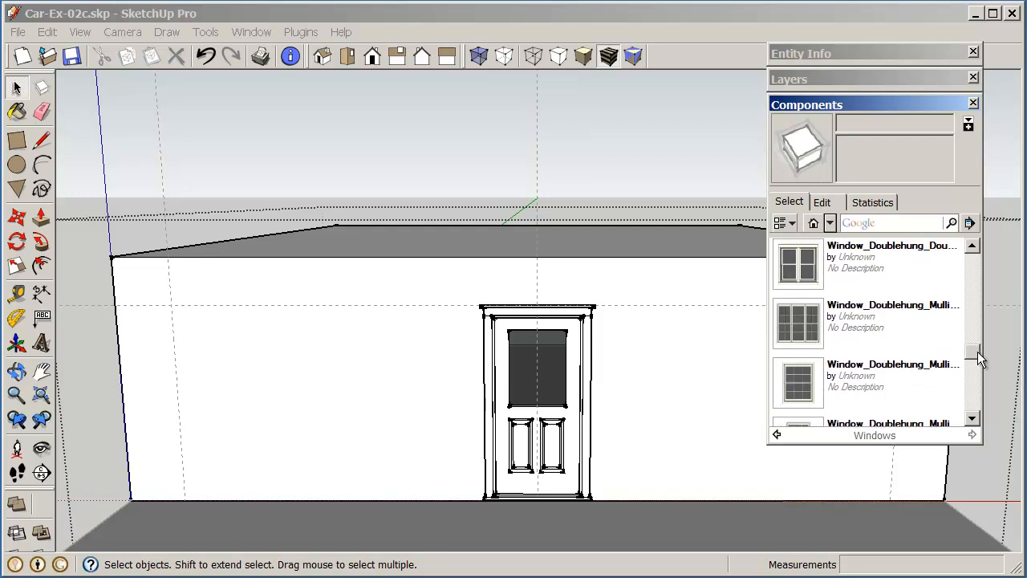
pyautogui.moveTo(799, 322)
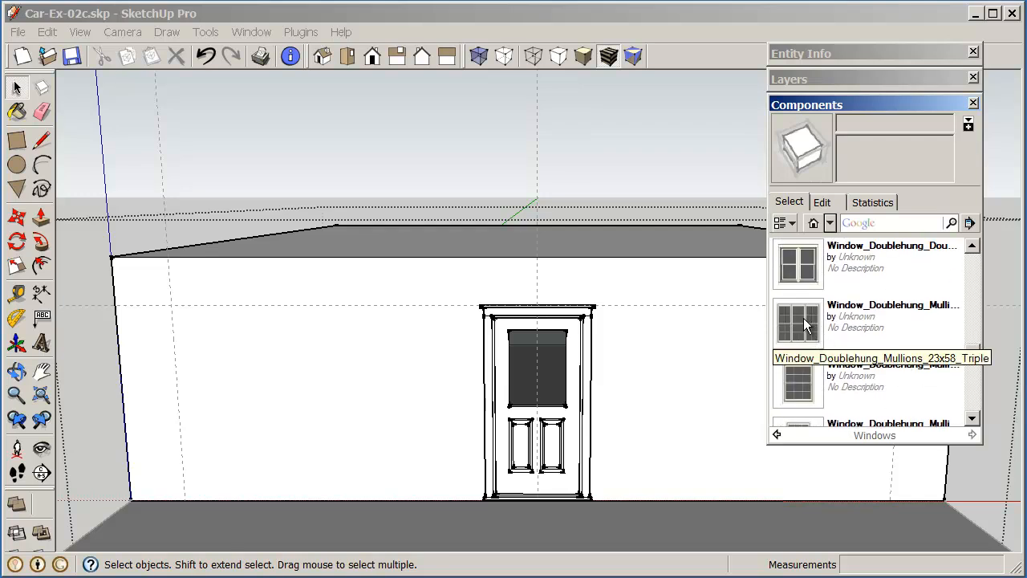
# Place a Window_Doublehung_Mullions window on the front wall left of the door and deselect it.
pyautogui.click(798, 324)
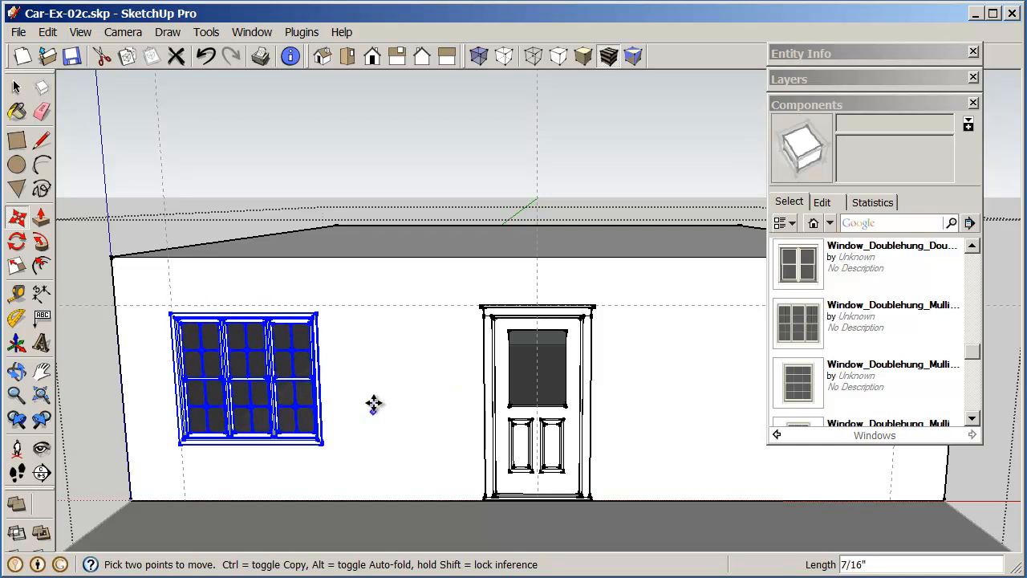
pyautogui.moveTo(372, 405); pyautogui.dragTo(370, 440)
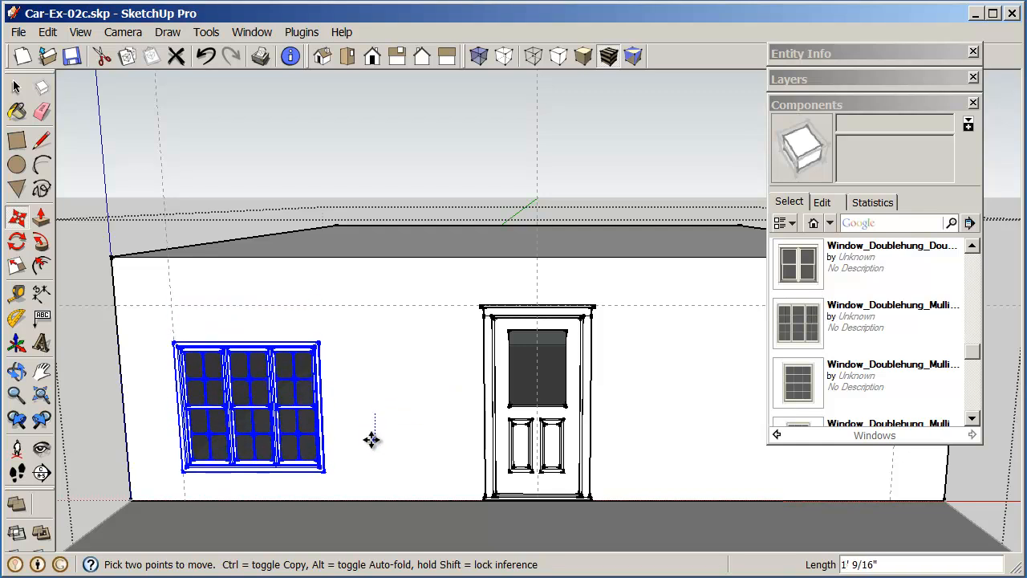
pyautogui.moveTo(371, 439); pyautogui.dragTo(410, 410)
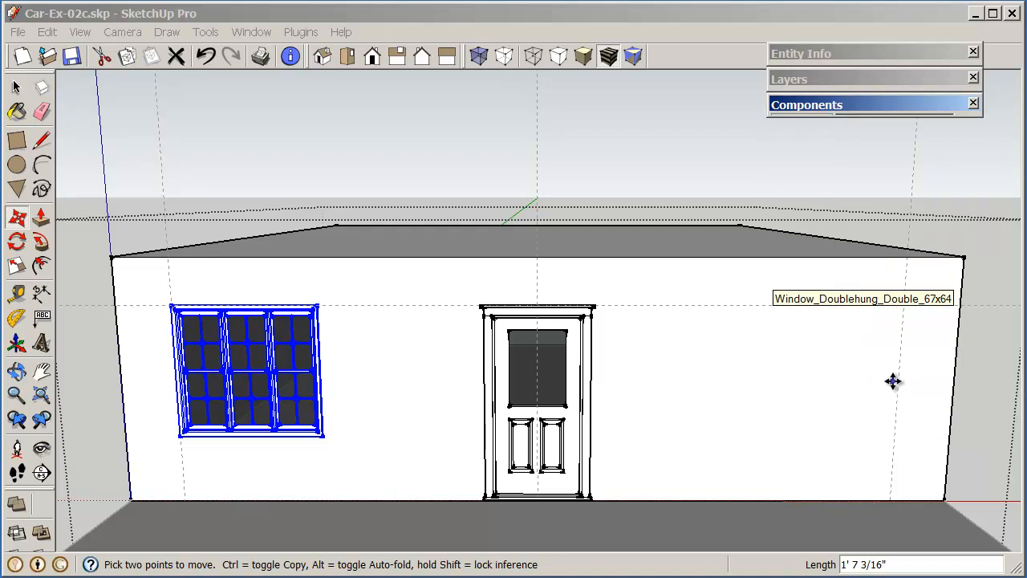
pyautogui.moveTo(382, 458)
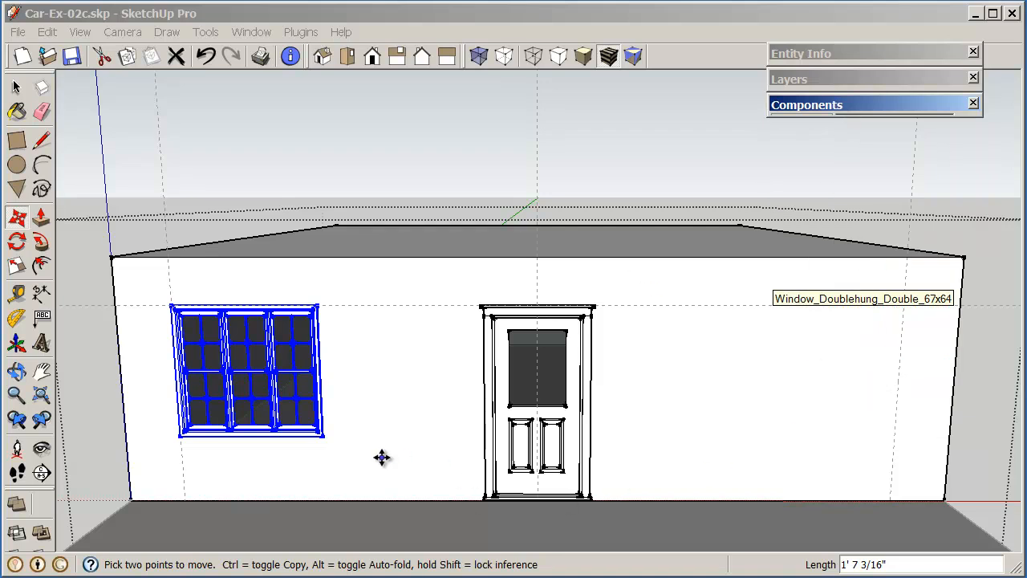
pyautogui.moveTo(388, 453)
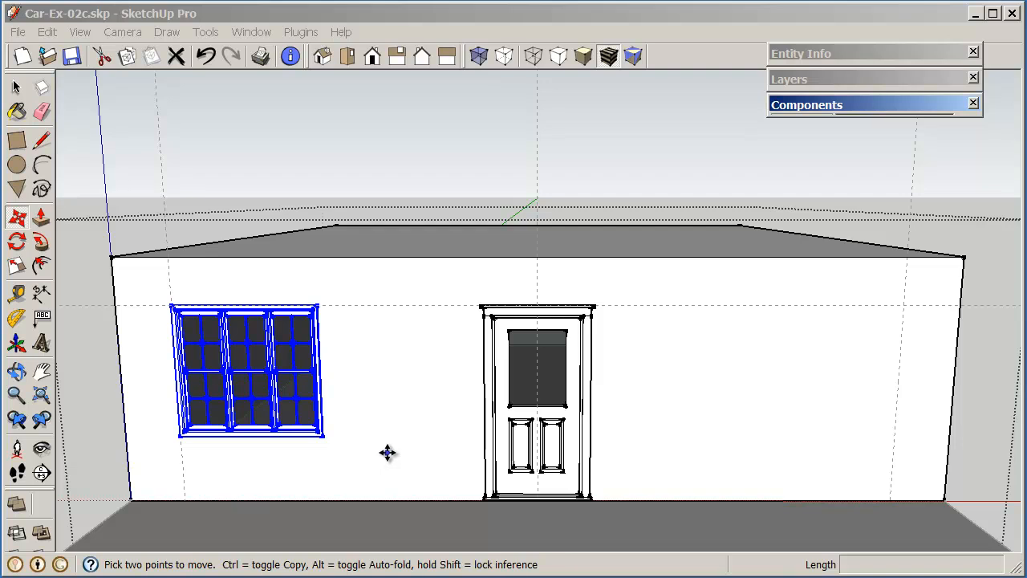
pyautogui.moveTo(289, 471)
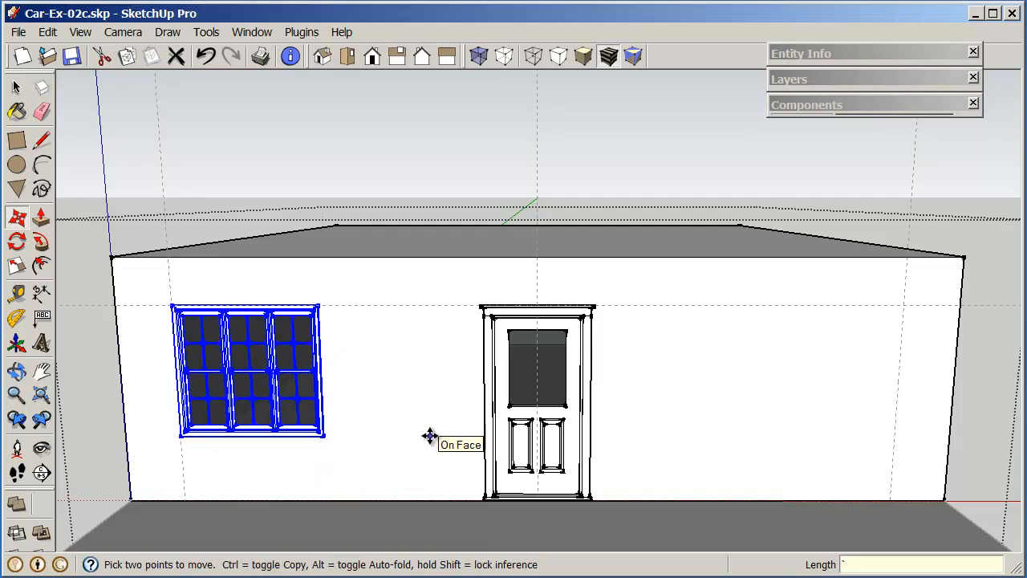
pyautogui.moveTo(33, 184)
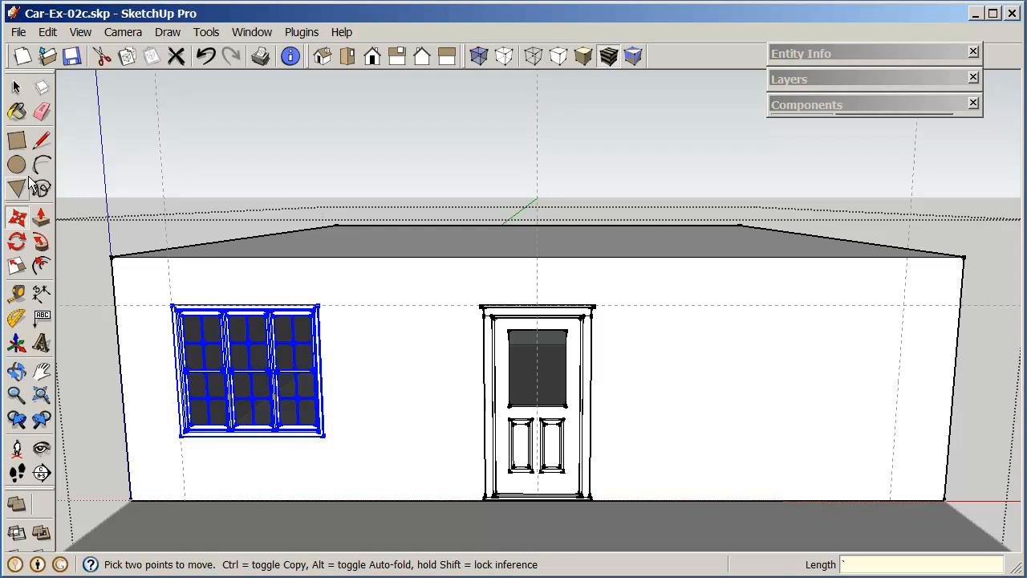
pyautogui.click(16, 86)
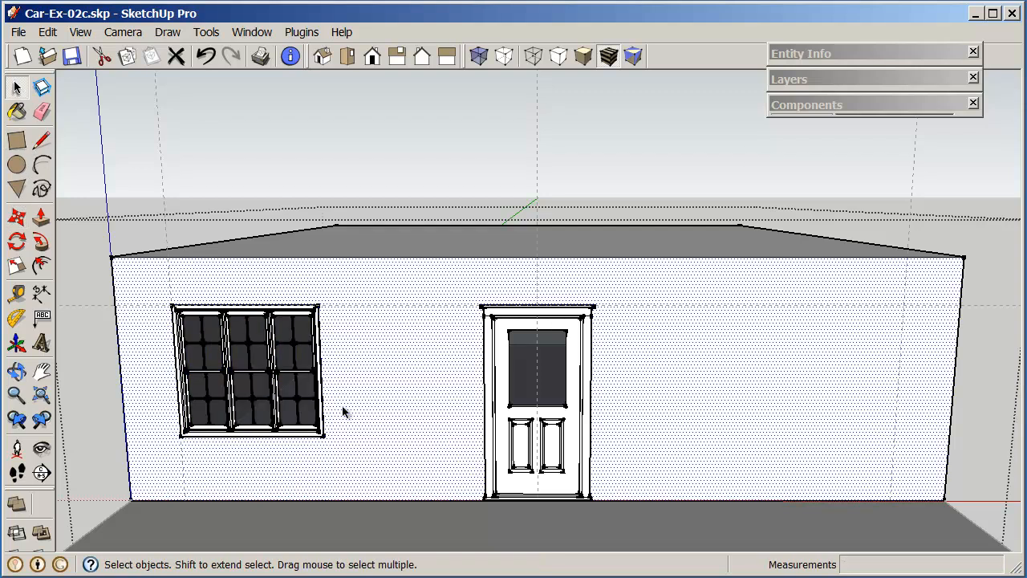
pyautogui.click(244, 368)
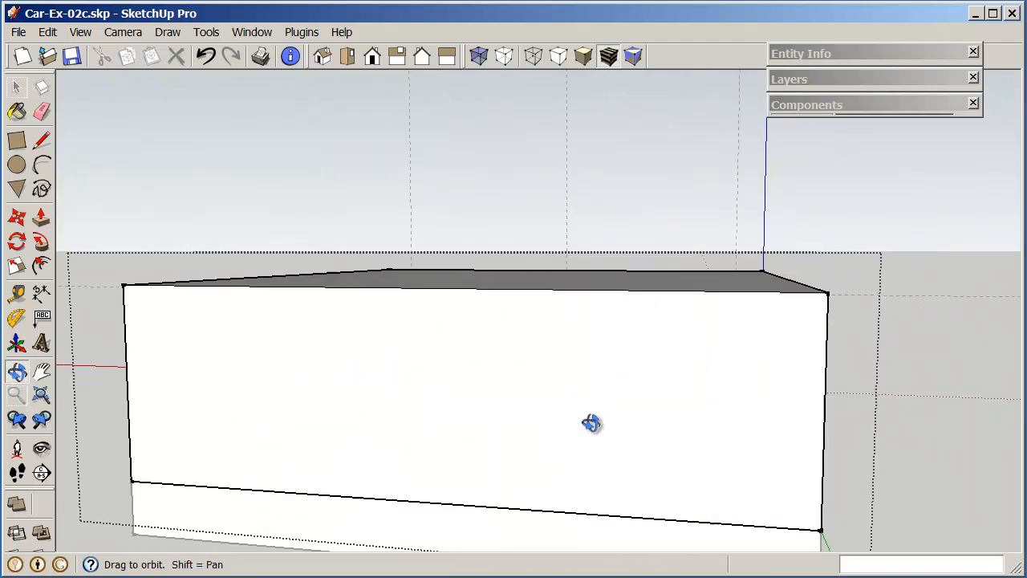
# Orbit the house until the blank side wall faces the viewer.
pyautogui.moveTo(591, 423); pyautogui.dragTo(675, 439)
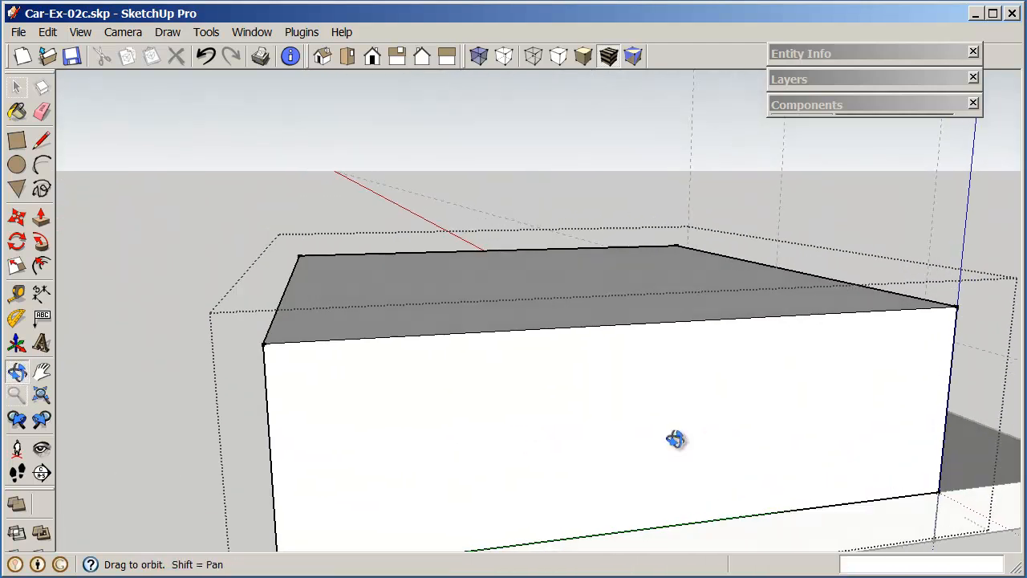
pyautogui.moveTo(675, 440); pyautogui.dragTo(642, 419)
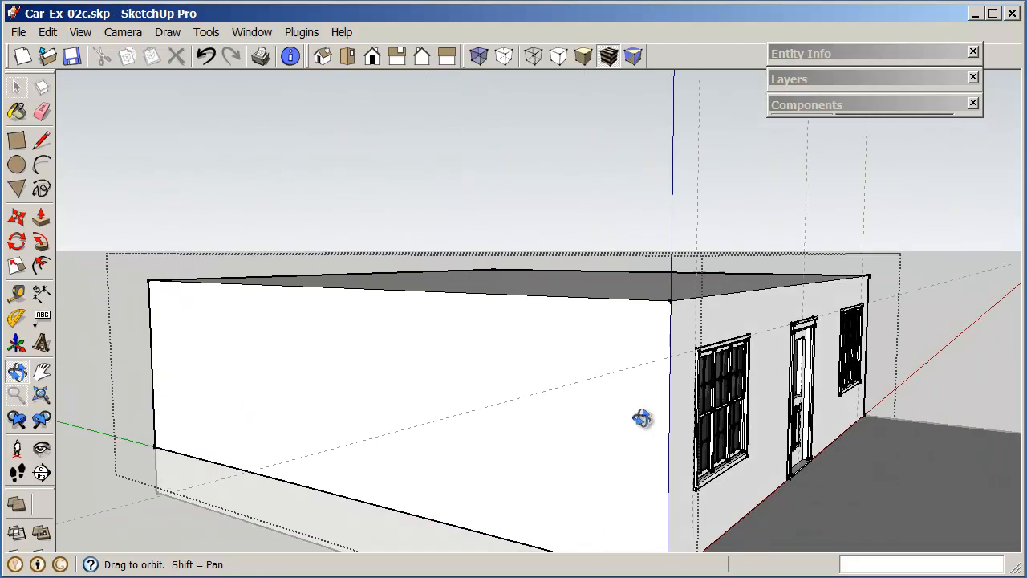
pyautogui.moveTo(642, 417); pyautogui.dragTo(703, 427)
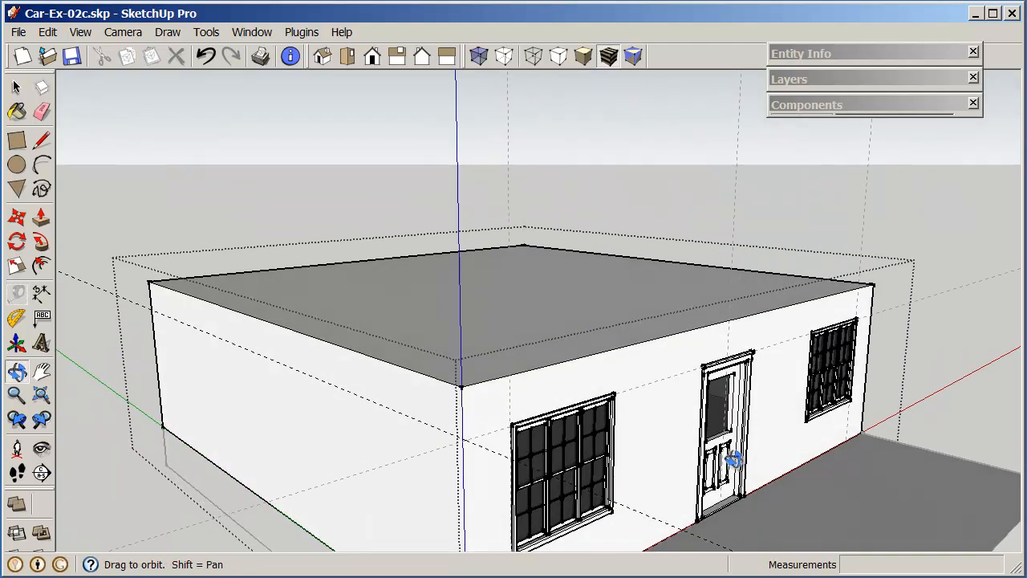
pyautogui.moveTo(730, 462); pyautogui.dragTo(895, 463)
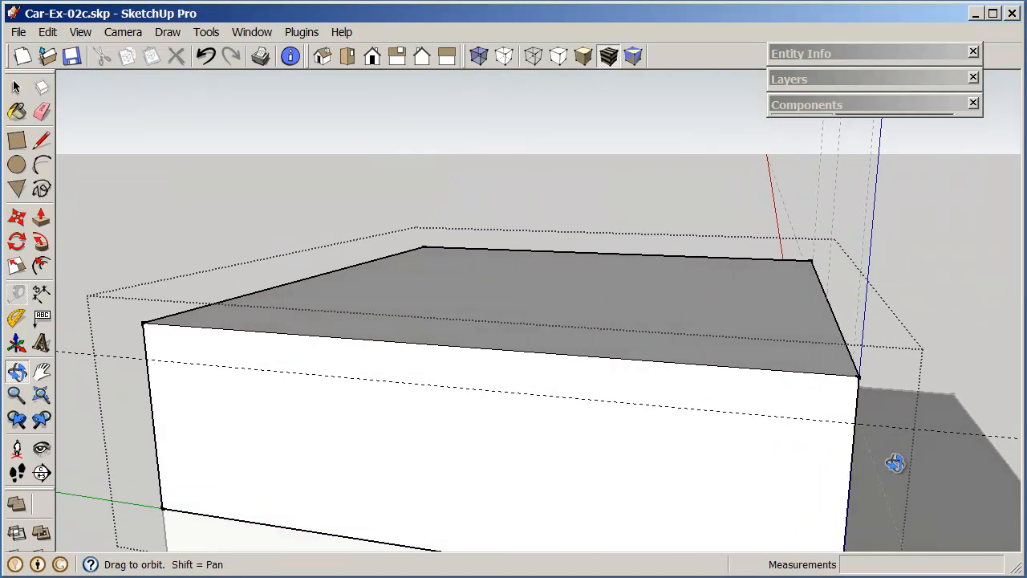
pyautogui.moveTo(895, 462); pyautogui.dragTo(709, 363)
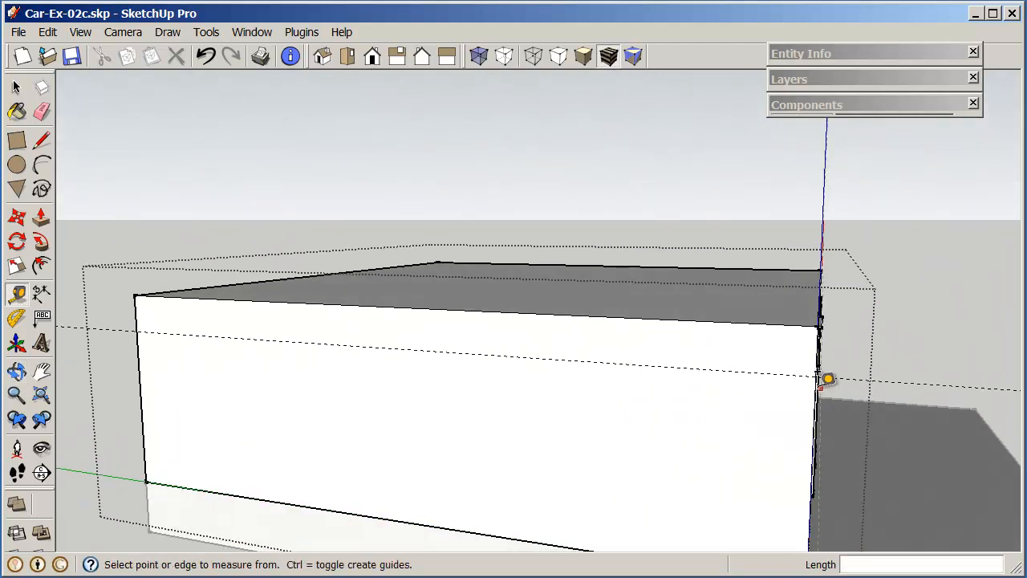
# Reopen the Components browser and scroll through the Windows collection past the casement windows.
pyautogui.click(805, 104)
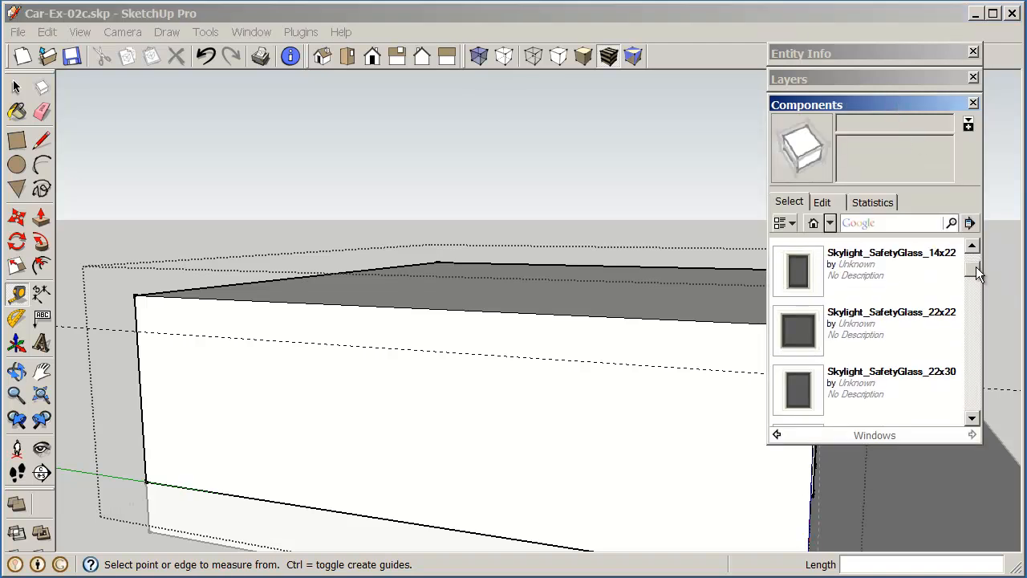
pyautogui.scroll(-3)
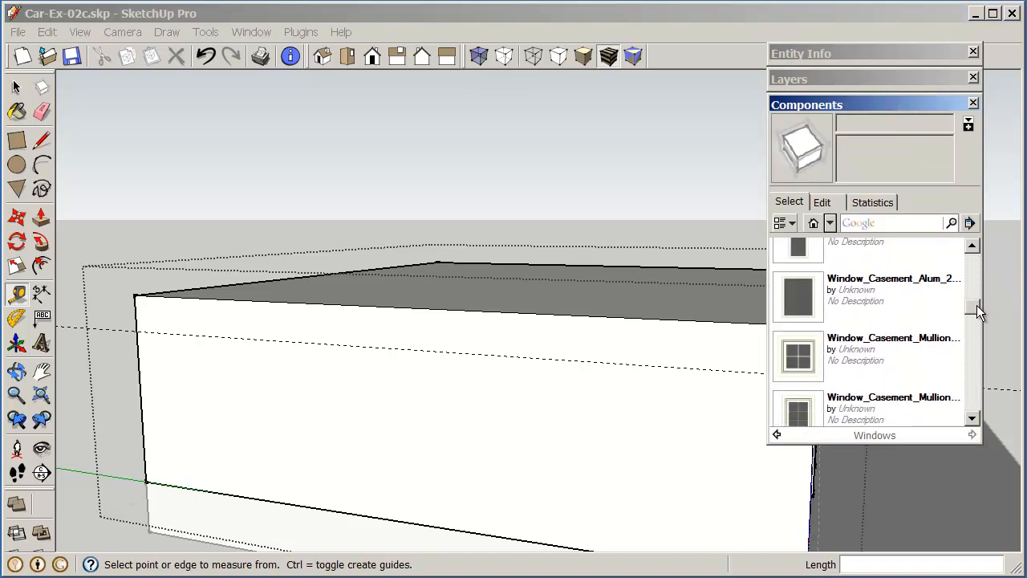
pyautogui.scroll(-3)
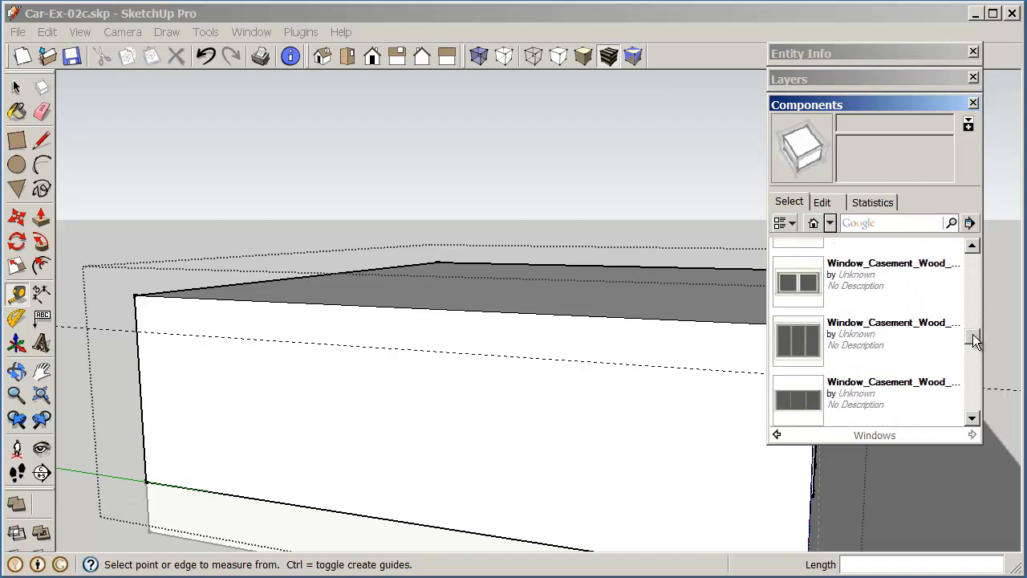
pyautogui.scroll(-3)
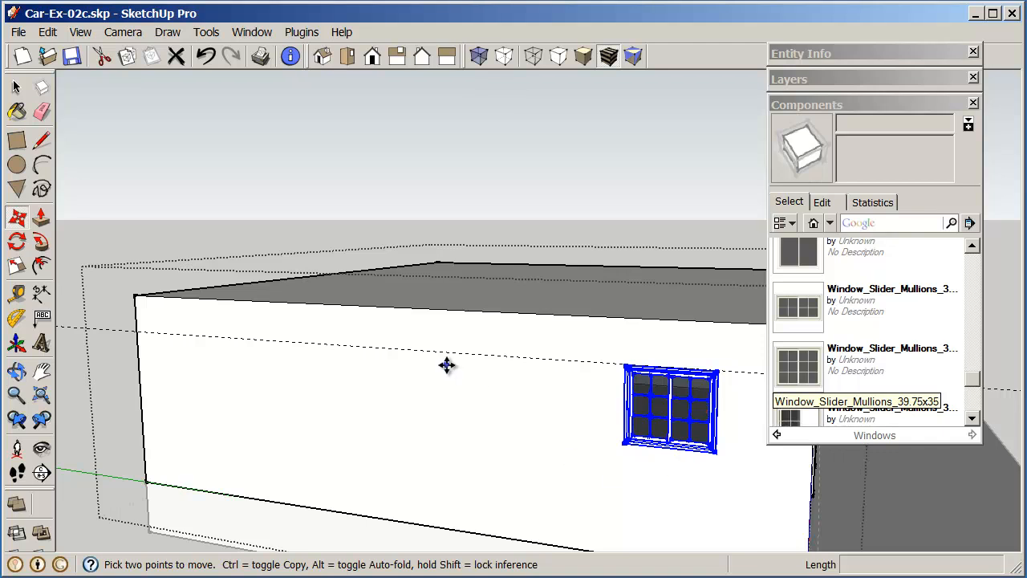
pyautogui.moveTo(452, 423)
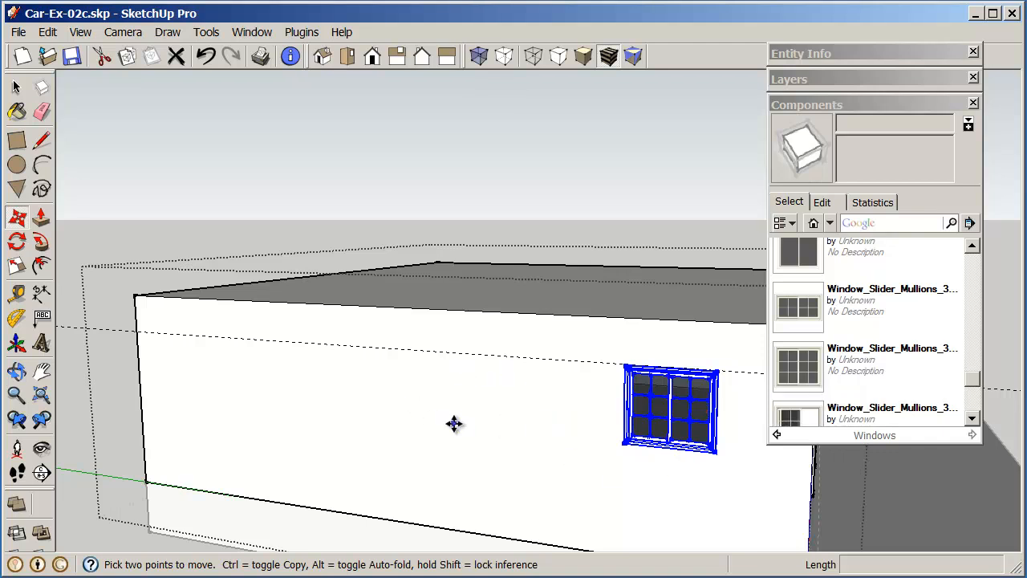
pyautogui.moveTo(514, 452)
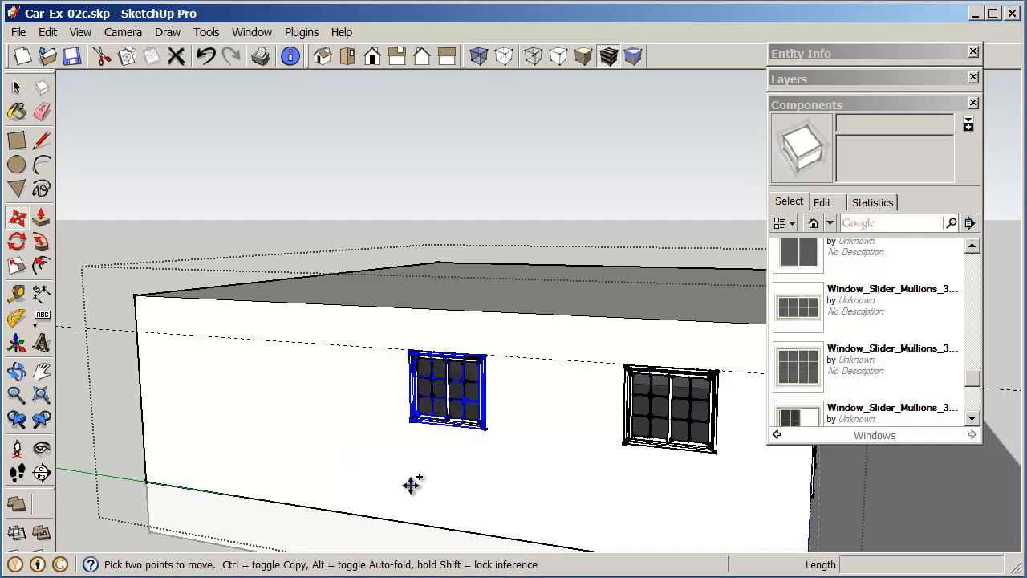
pyautogui.moveTo(411, 485); pyautogui.dragTo(224, 462)
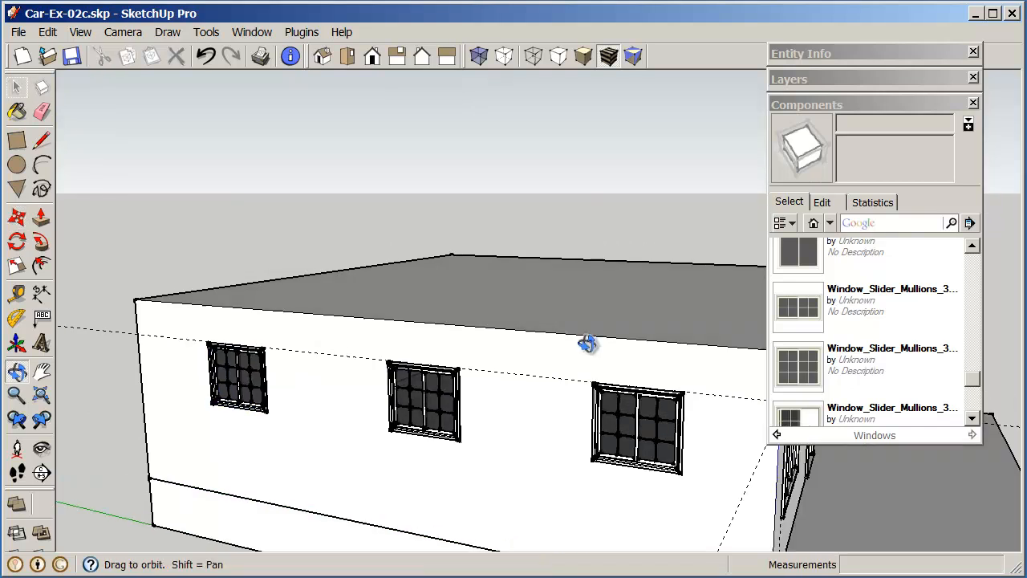
pyautogui.moveTo(586, 345); pyautogui.dragTo(586, 321)
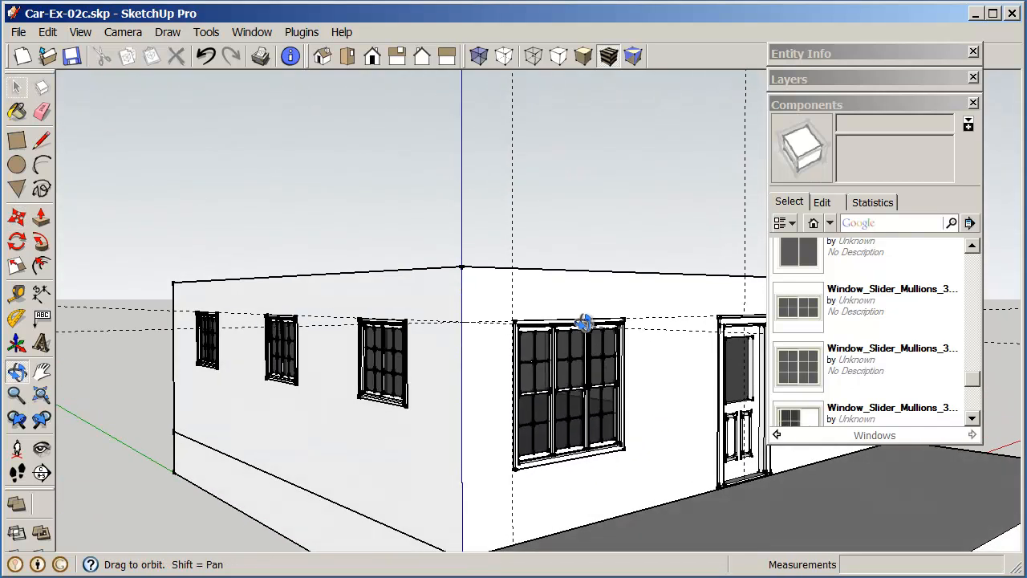
pyautogui.moveTo(586, 321); pyautogui.dragTo(570, 409)
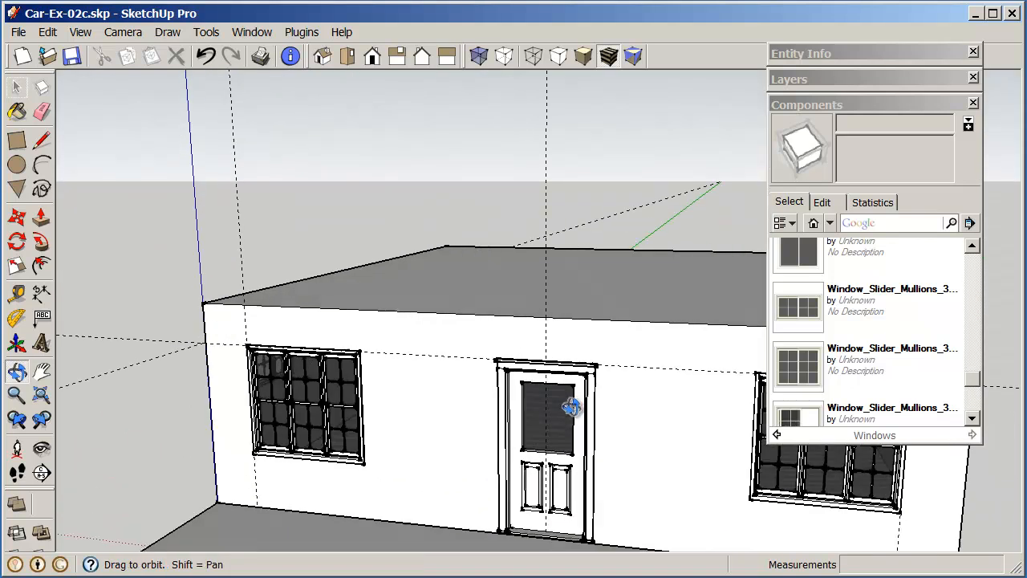
pyautogui.moveTo(572, 408); pyautogui.dragTo(610, 391)
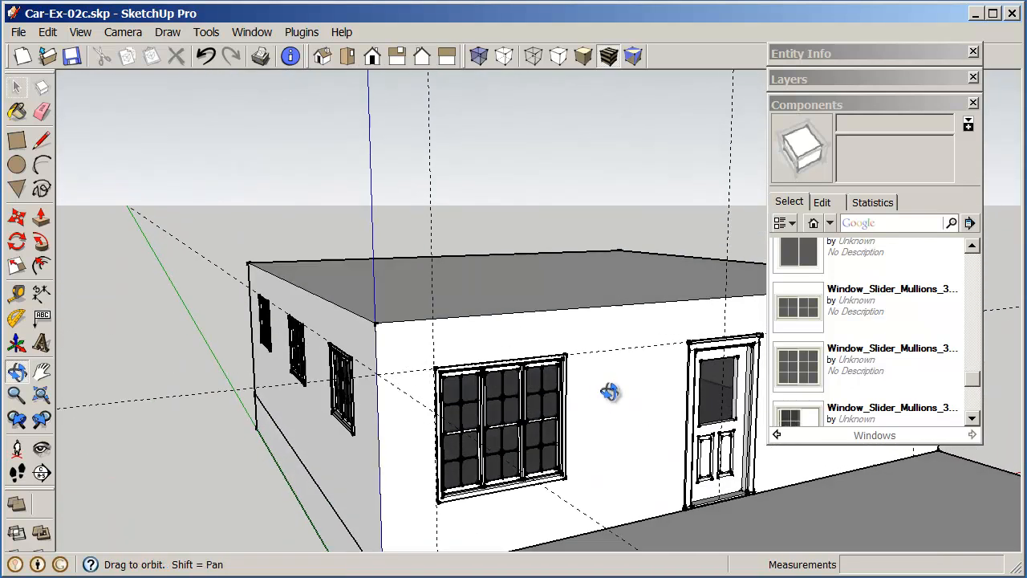
pyautogui.moveTo(610, 391); pyautogui.dragTo(453, 382)
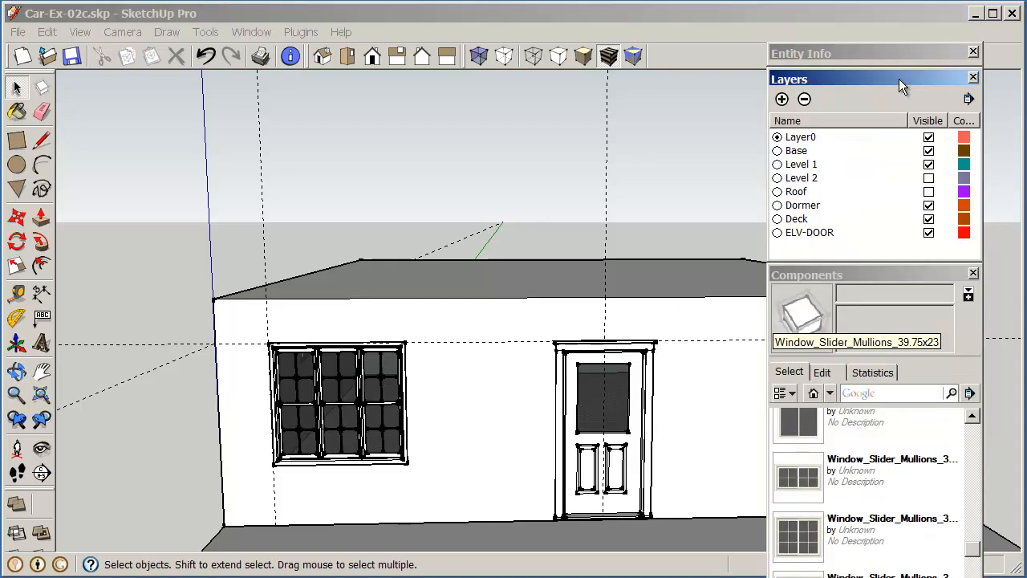
# Show the Level 2 walls and the Roof layer, orbiting to look down onto the roof.
pyautogui.click(928, 177)
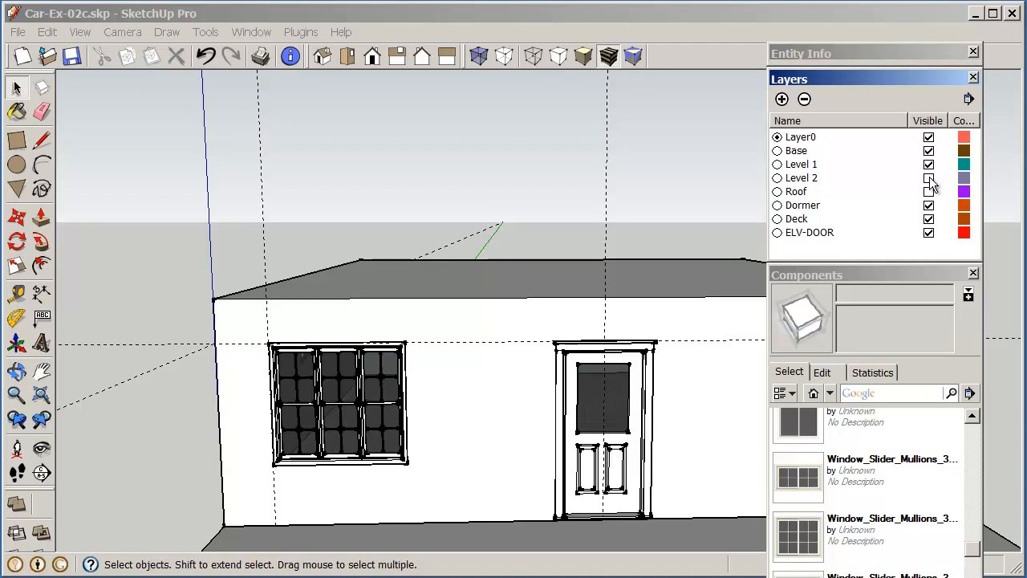
pyautogui.click(927, 176)
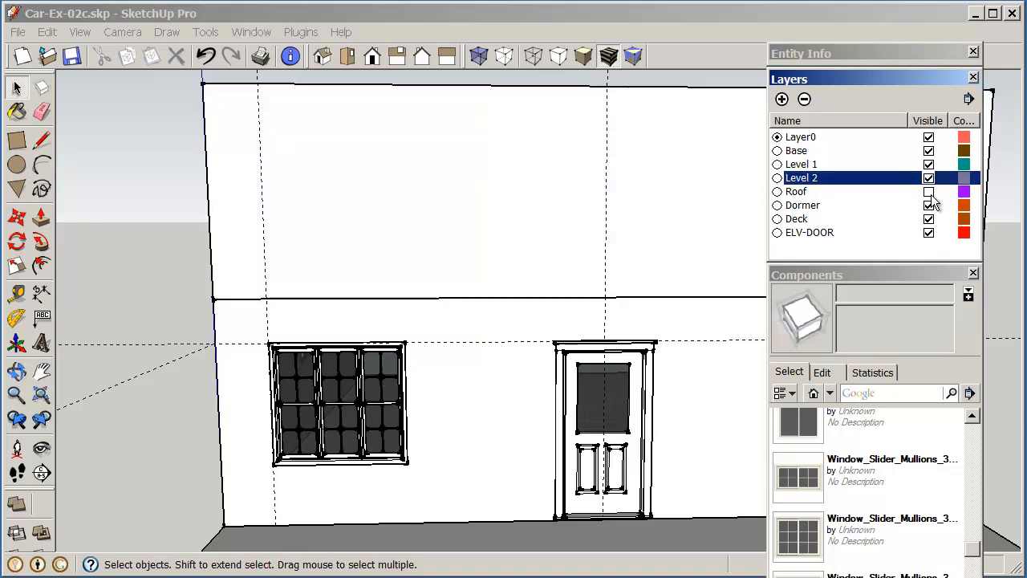
pyautogui.click(927, 191)
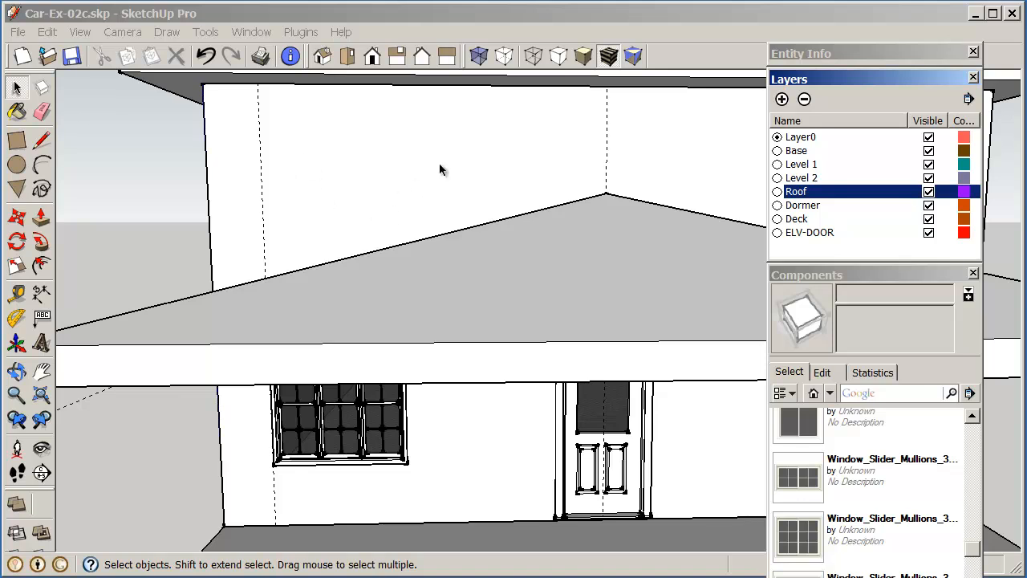
pyautogui.moveTo(440, 168); pyautogui.dragTo(497, 139)
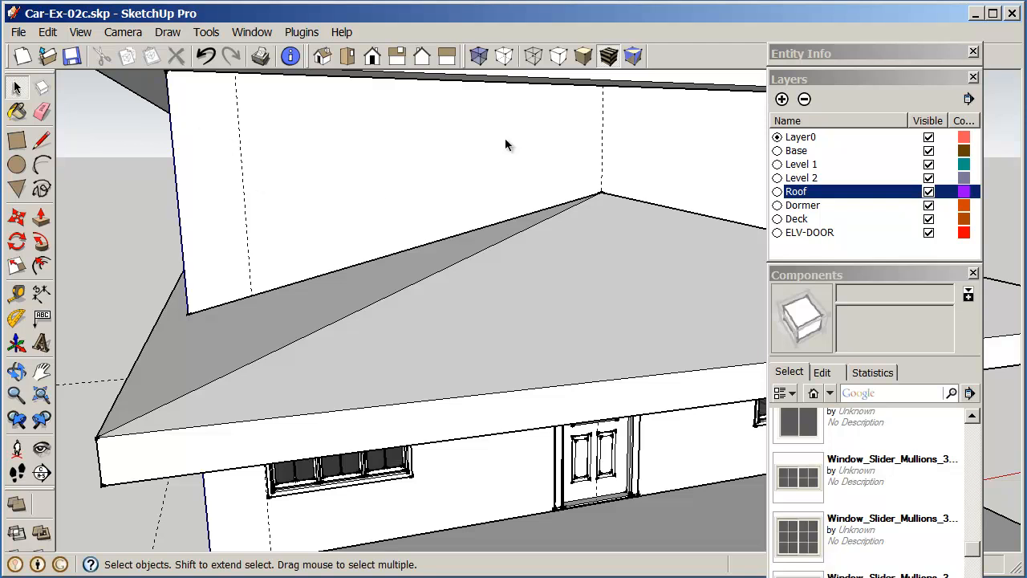
pyautogui.moveTo(471, 247)
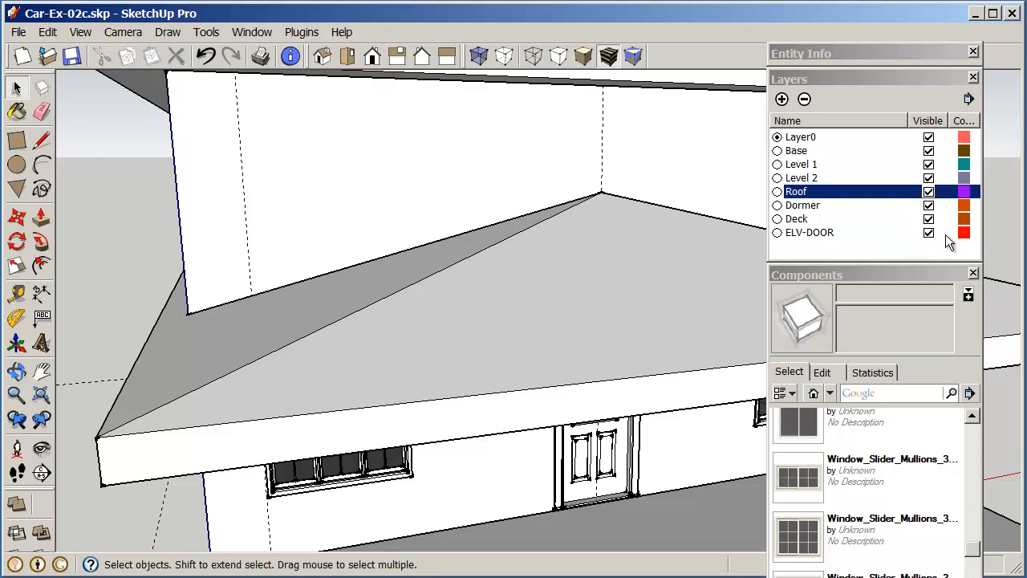
# Hide the Roof layer again and pick the Tape Measure for placing guides.
pyautogui.click(927, 193)
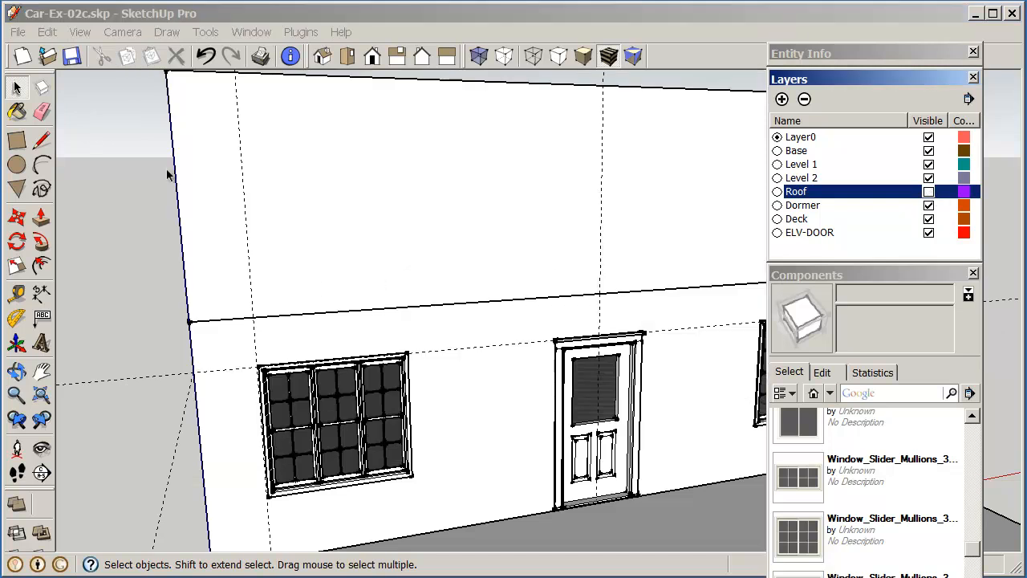
pyautogui.click(16, 218)
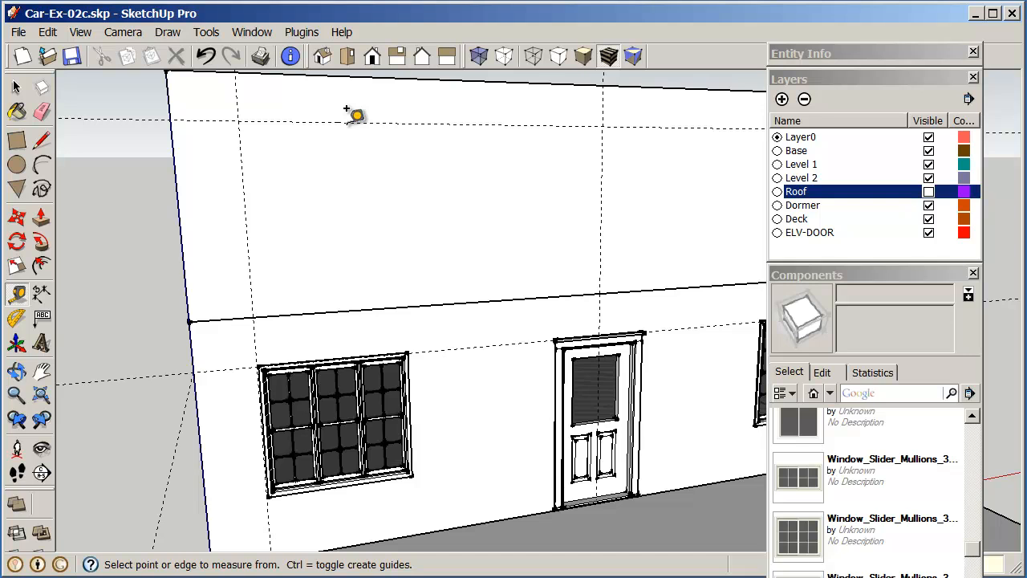
pyautogui.moveTo(488, 154)
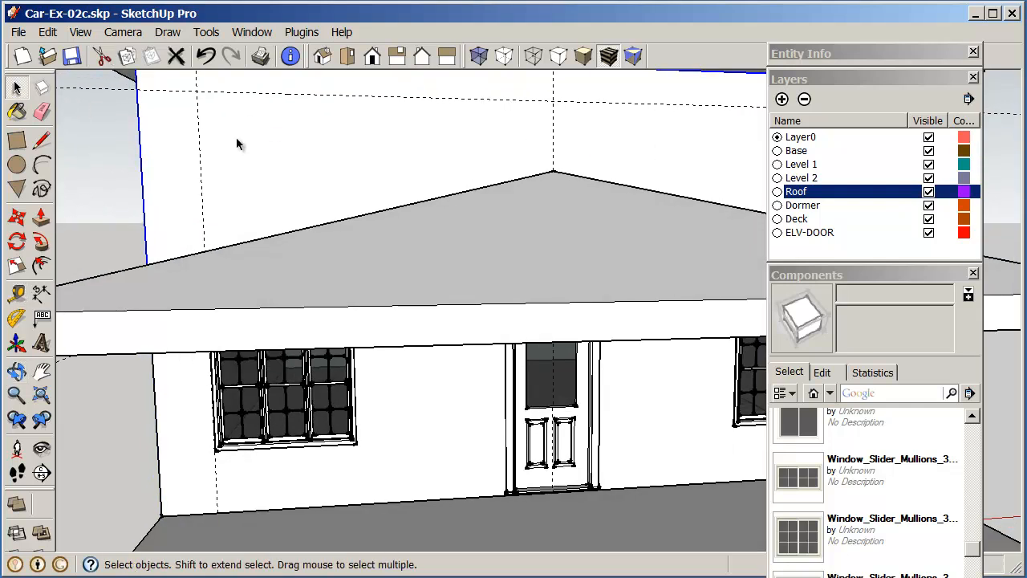
pyautogui.moveTo(257, 154)
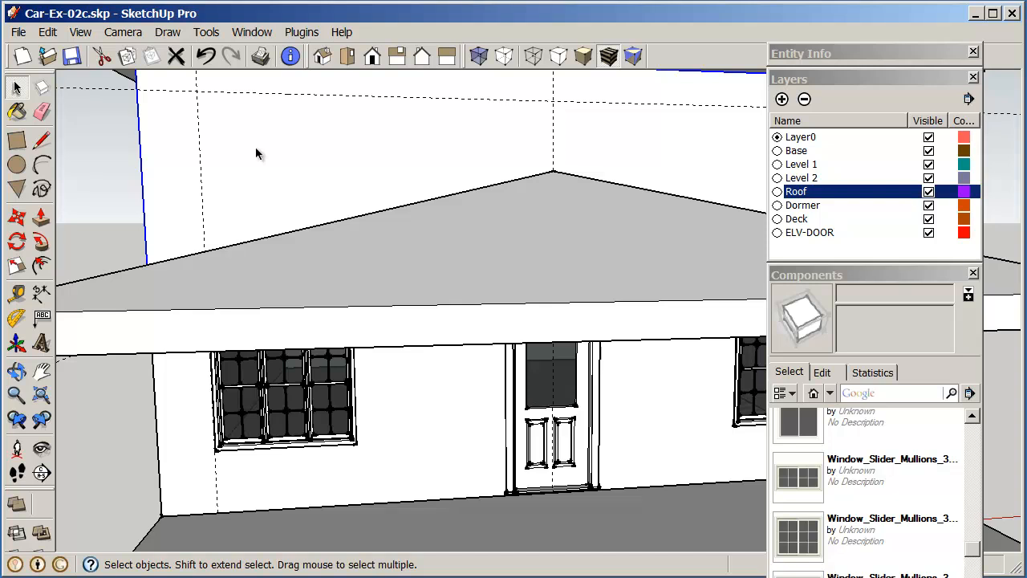
# Copy the Window_Slider_Mullions component onto the upper front wall, left of the roof peak.
pyautogui.rightClick(257, 154)
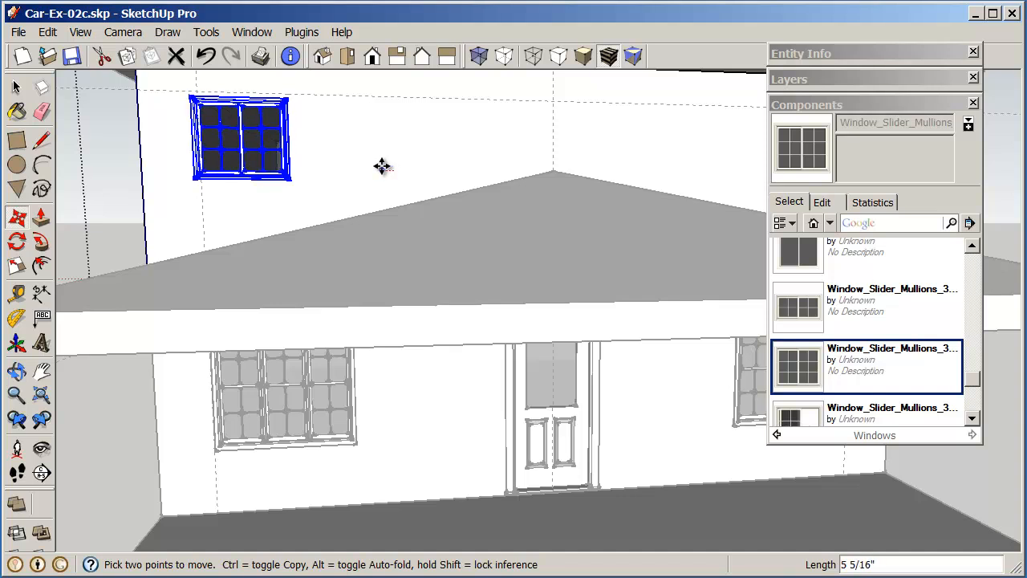
pyautogui.moveTo(382, 165); pyautogui.dragTo(478, 147)
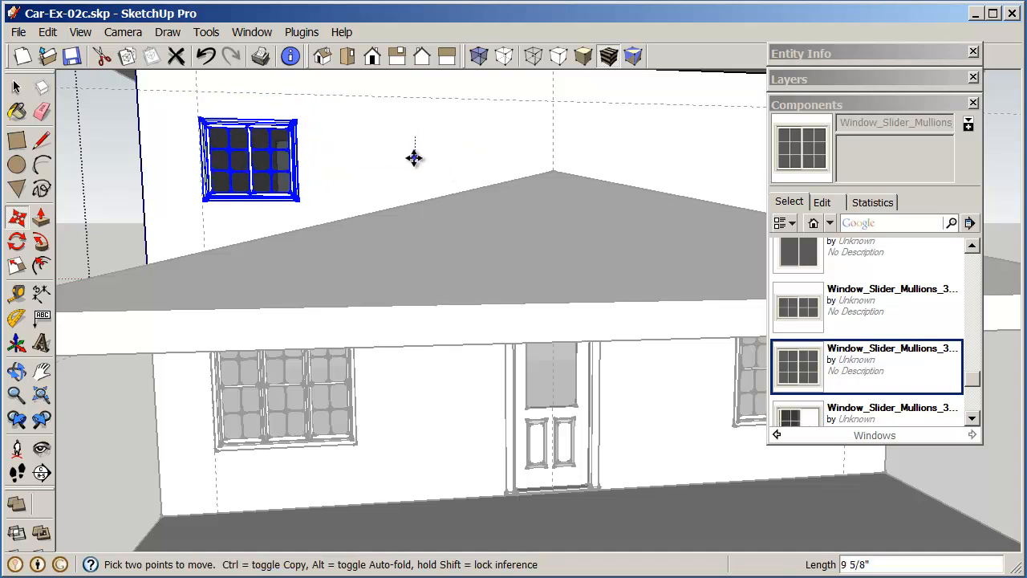
pyautogui.moveTo(414, 158); pyautogui.dragTo(401, 147)
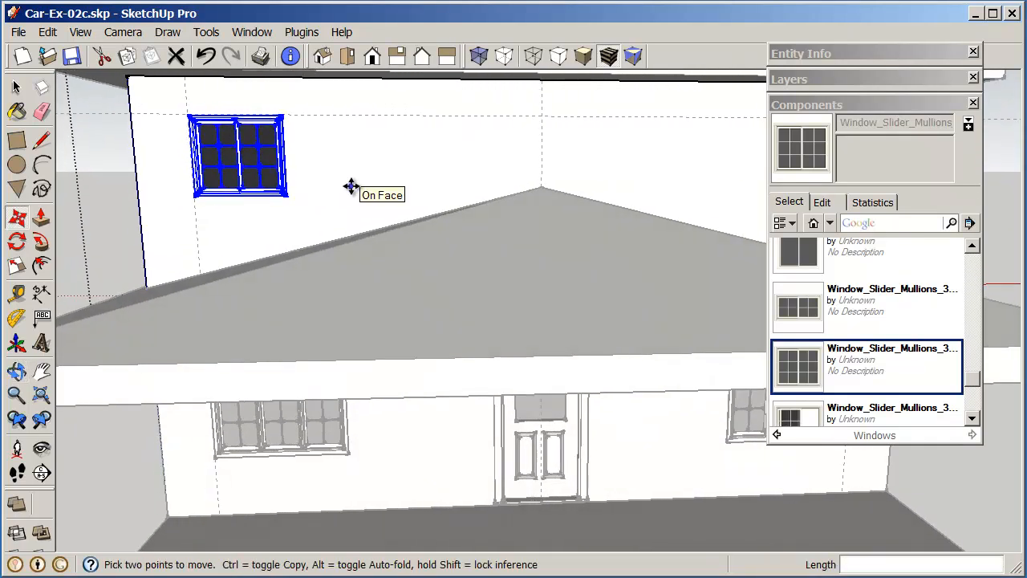
pyautogui.moveTo(314, 209)
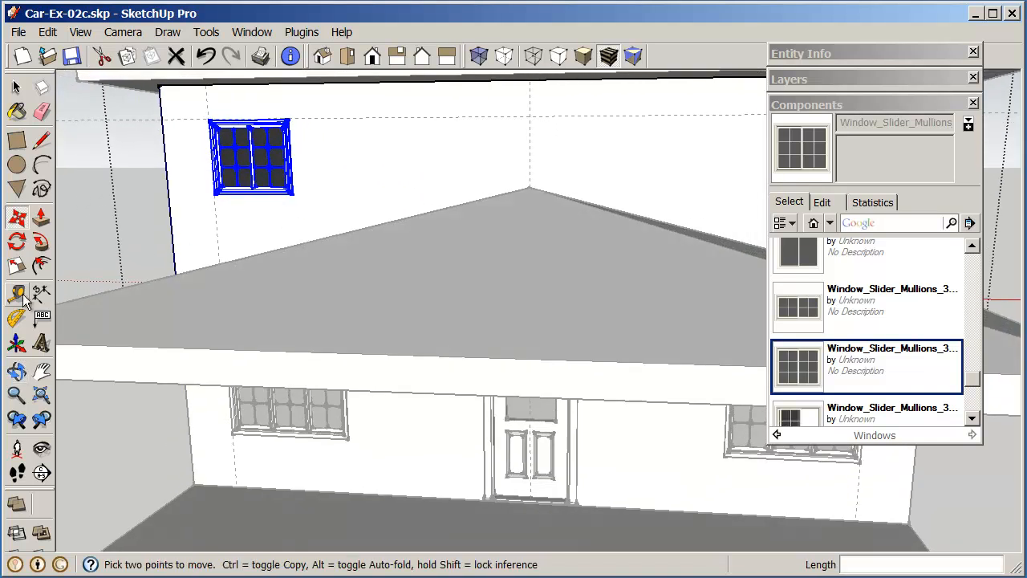
pyautogui.moveTo(18, 269)
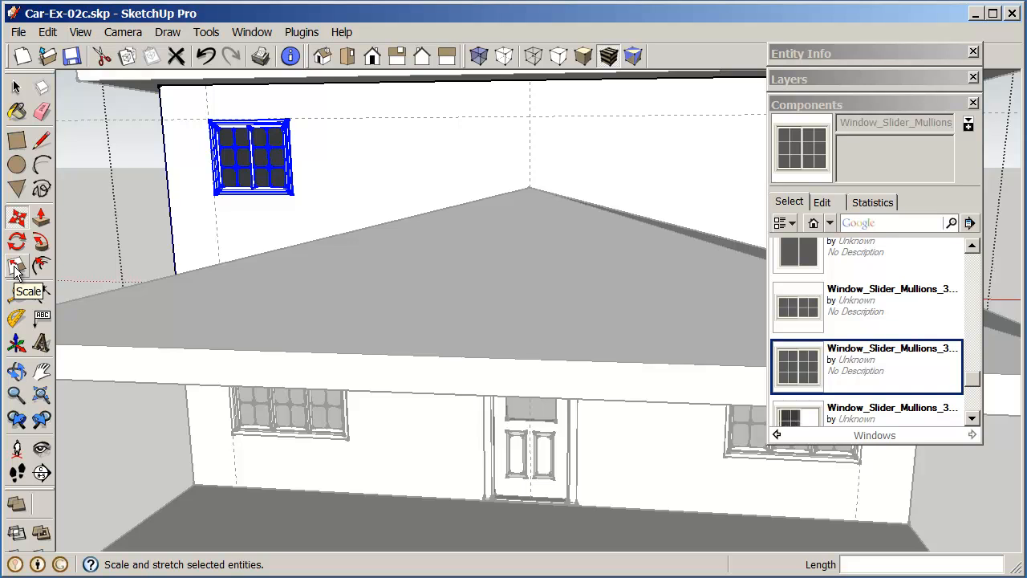
# With X-Ray faces on, begin scaling the upper window with the corner grips.
pyautogui.click(16, 266)
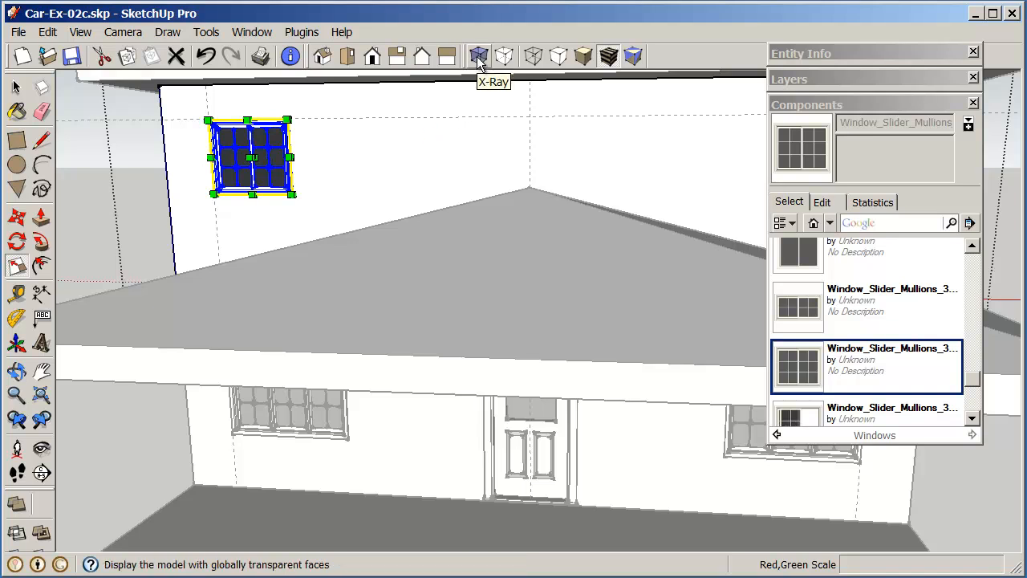
pyautogui.click(478, 55)
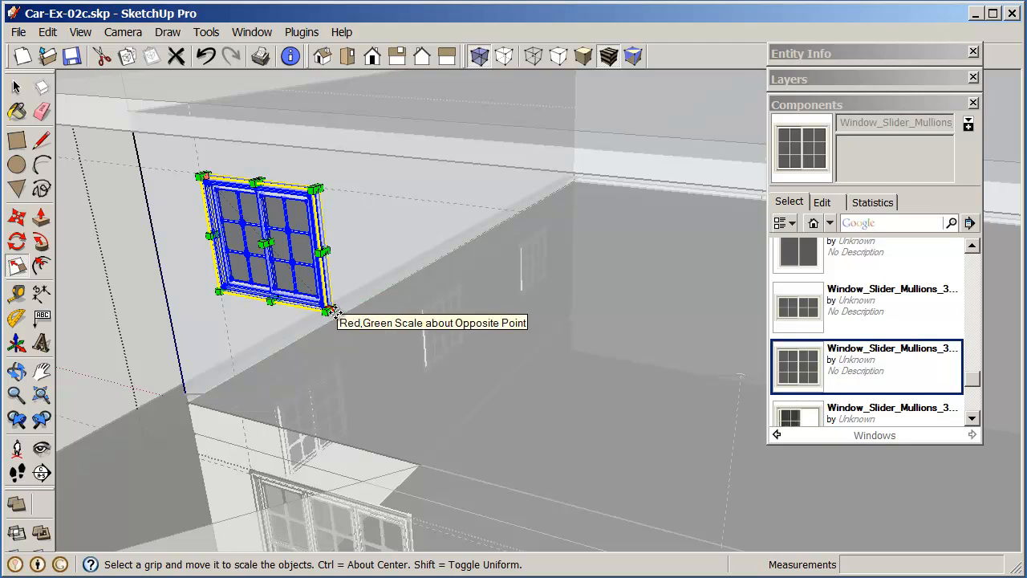
pyautogui.moveTo(334, 313); pyautogui.dragTo(399, 253)
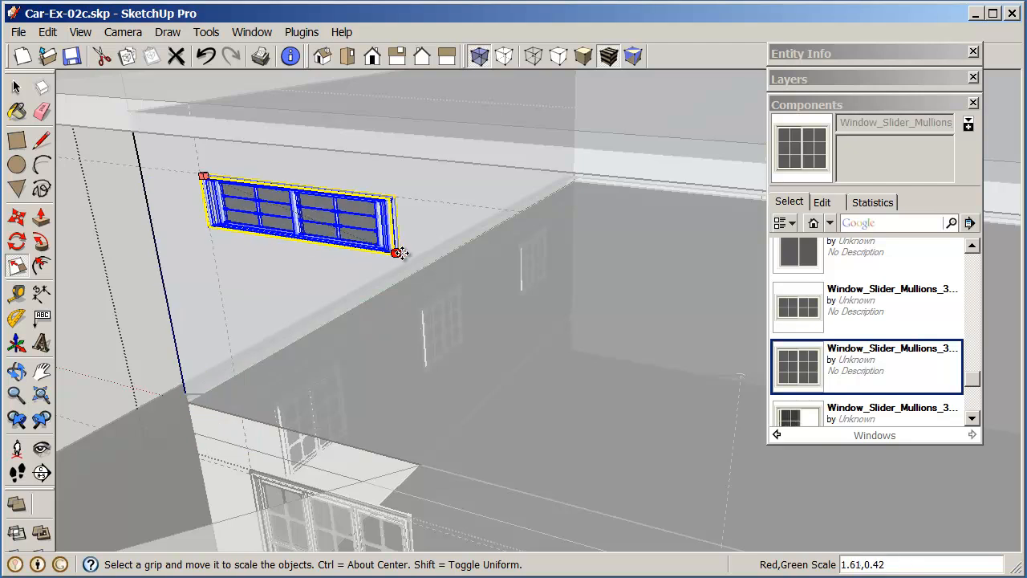
pyautogui.moveTo(397, 253); pyautogui.dragTo(377, 222)
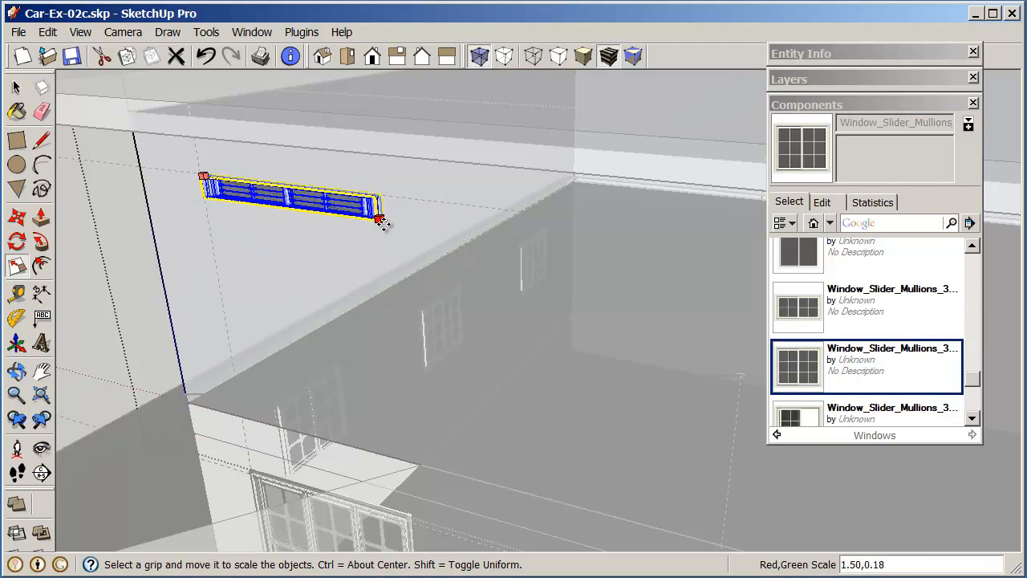
pyautogui.moveTo(379, 219); pyautogui.dragTo(160, 394)
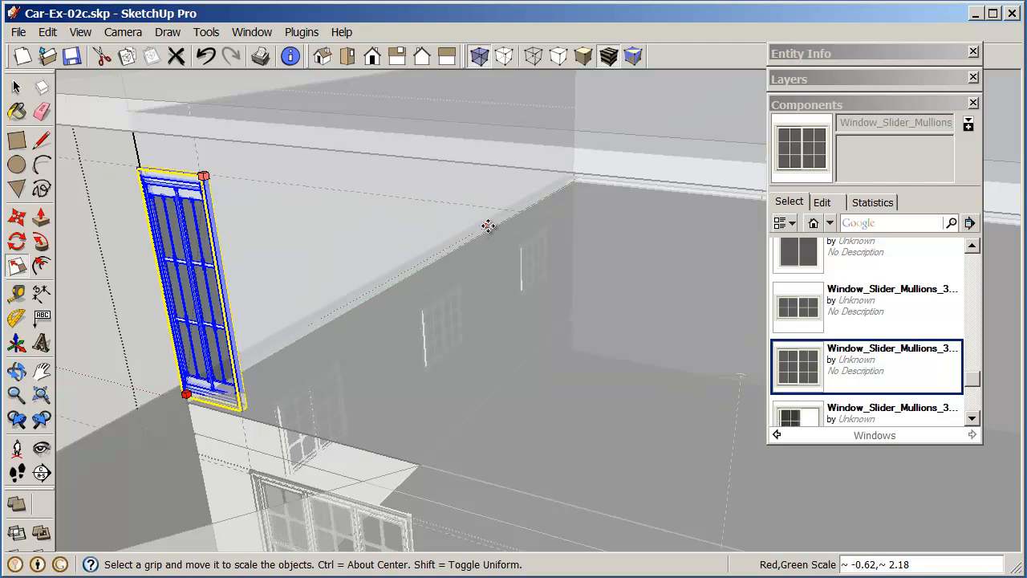
pyautogui.moveTo(446, 244)
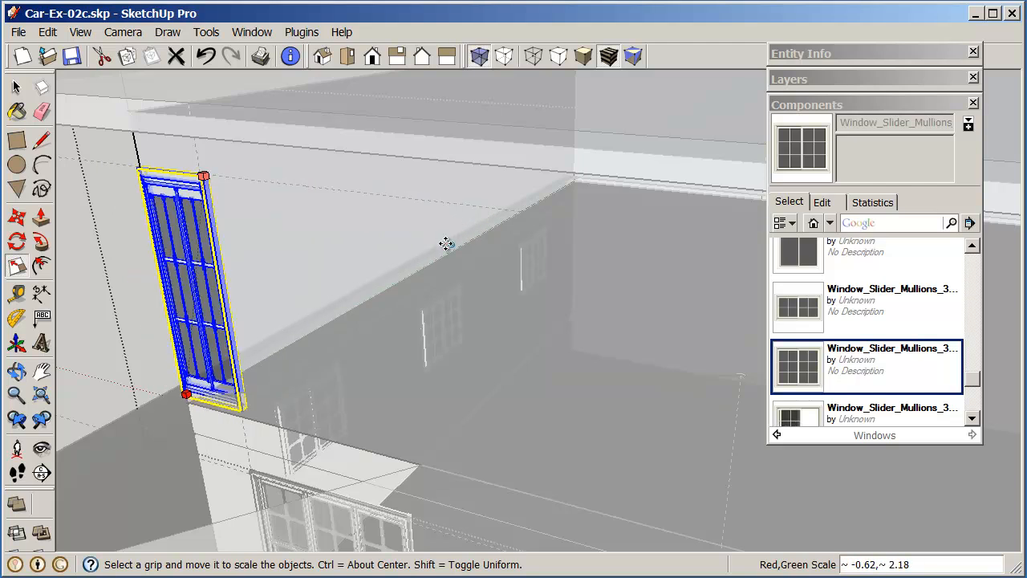
# Settle the window into a broad two-sash rectangle matching the ground-floor windows.
pyautogui.moveTo(185, 393); pyautogui.dragTo(478, 313)
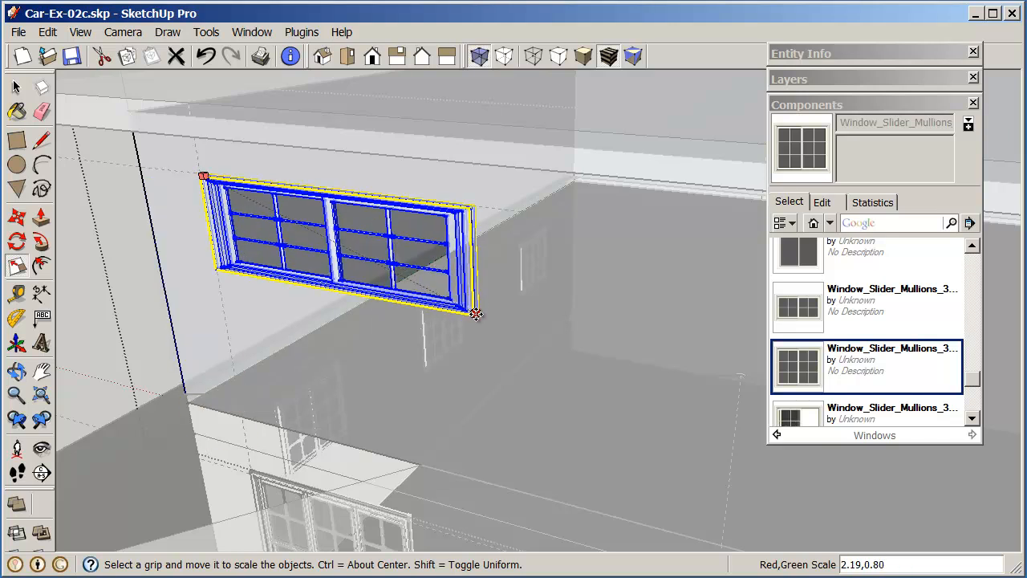
pyautogui.moveTo(478, 312); pyautogui.dragTo(467, 385)
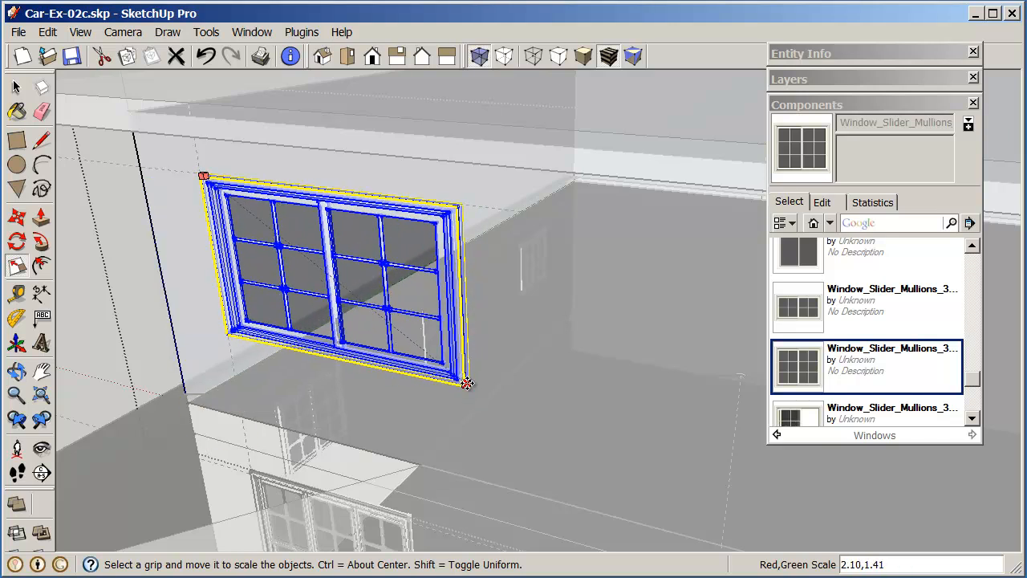
pyautogui.moveTo(469, 383); pyautogui.dragTo(479, 378)
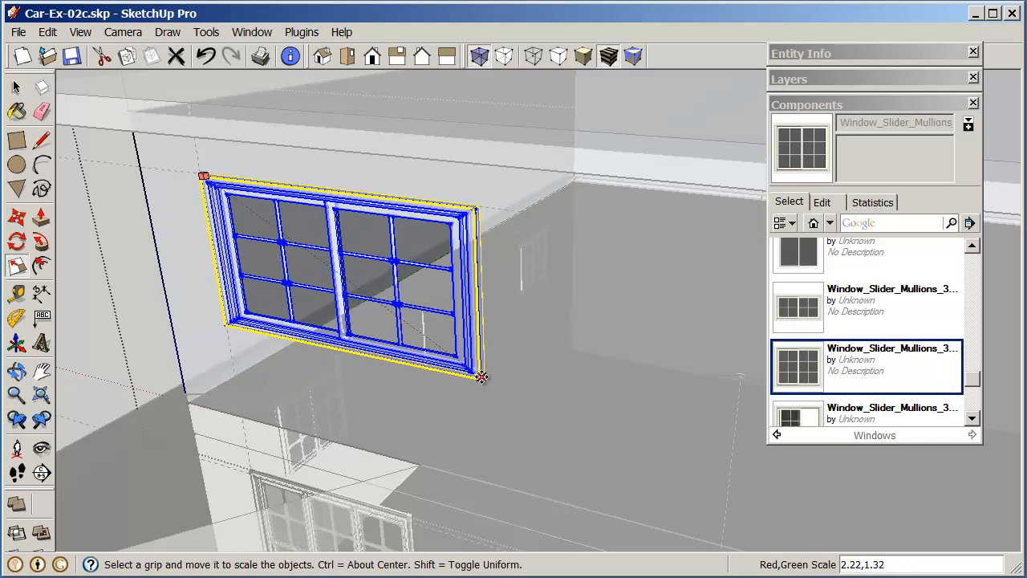
pyautogui.moveTo(482, 377); pyautogui.dragTo(478, 373)
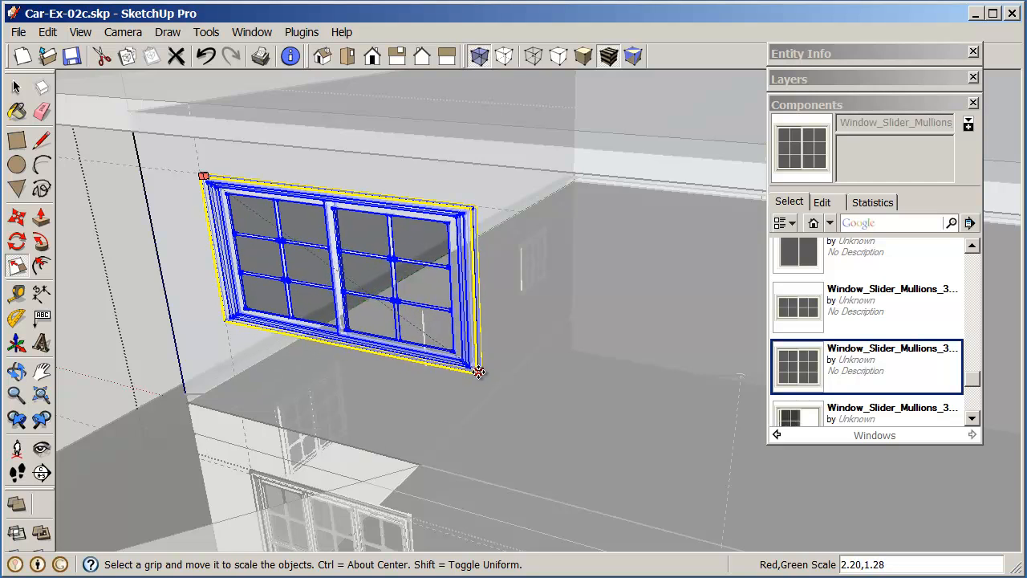
pyautogui.moveTo(478, 370); pyautogui.dragTo(465, 360)
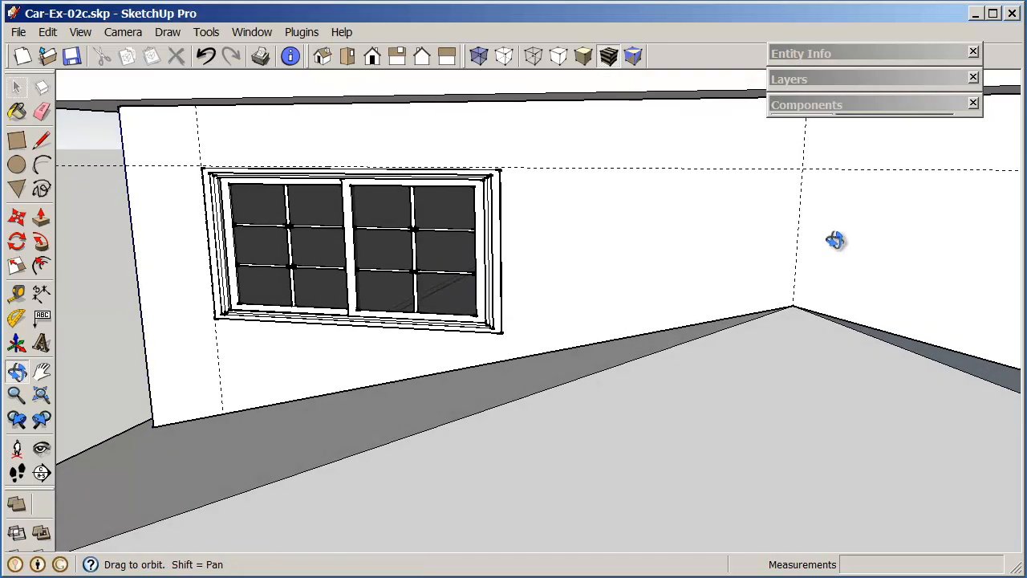
# Zoom out to bring the whole two-storey house with both roofs into view.
pyautogui.click(16, 87)
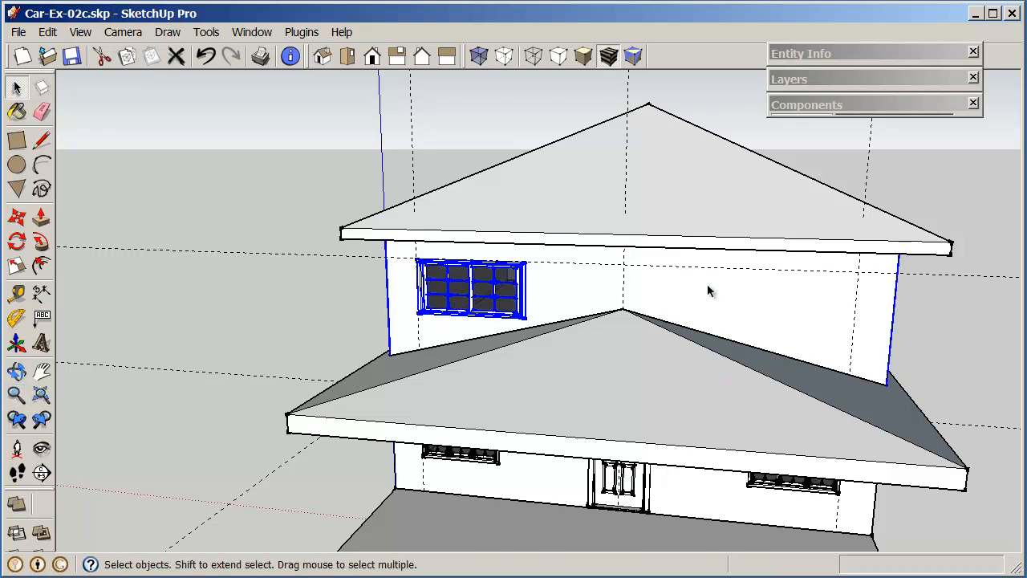
# Enter Edit Group on the upper floor group to copy the window to the wall's right side.
pyautogui.rightClick(709, 291)
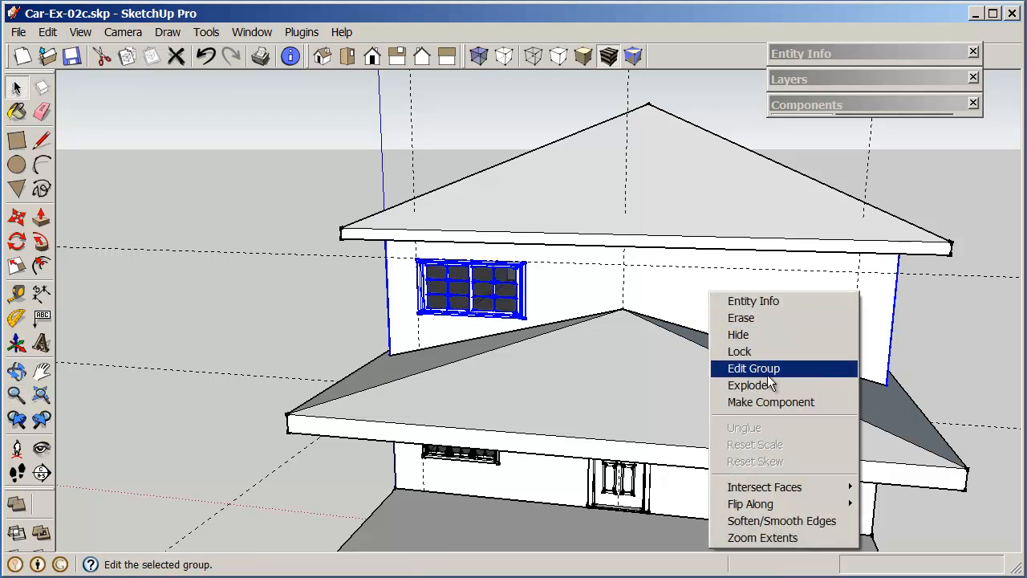
pyautogui.click(752, 367)
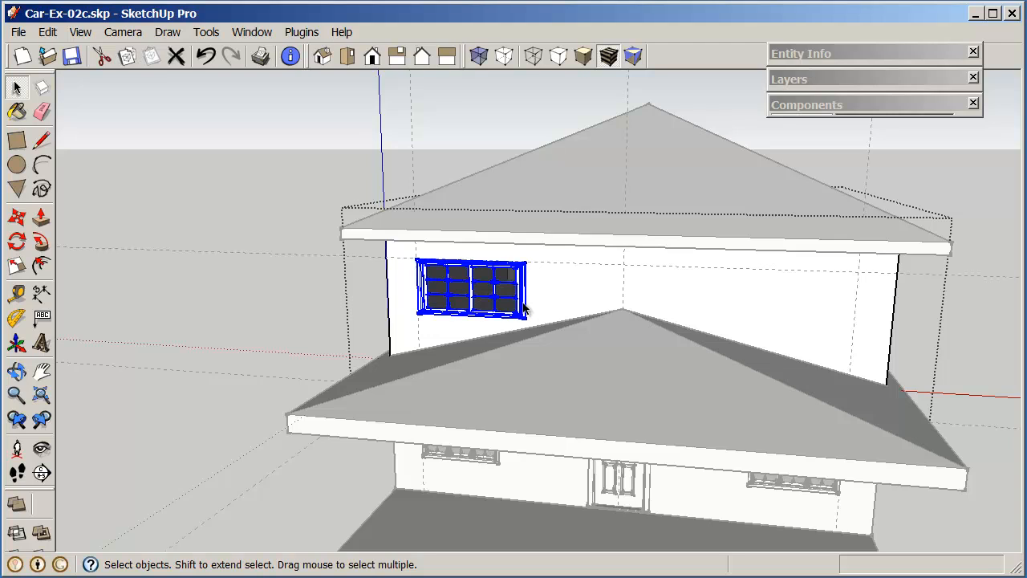
pyautogui.moveTo(548, 304)
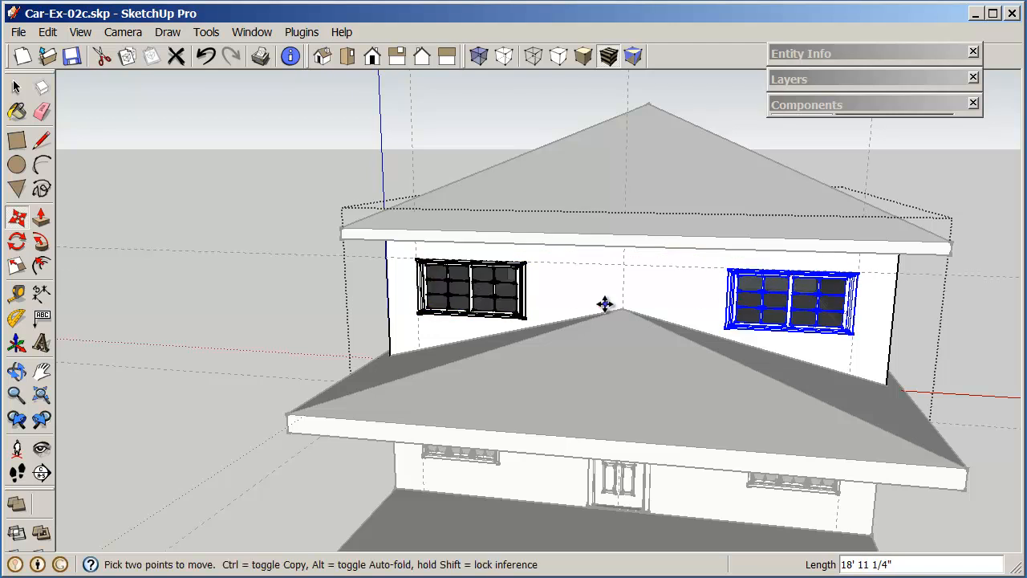
pyautogui.moveTo(886, 351)
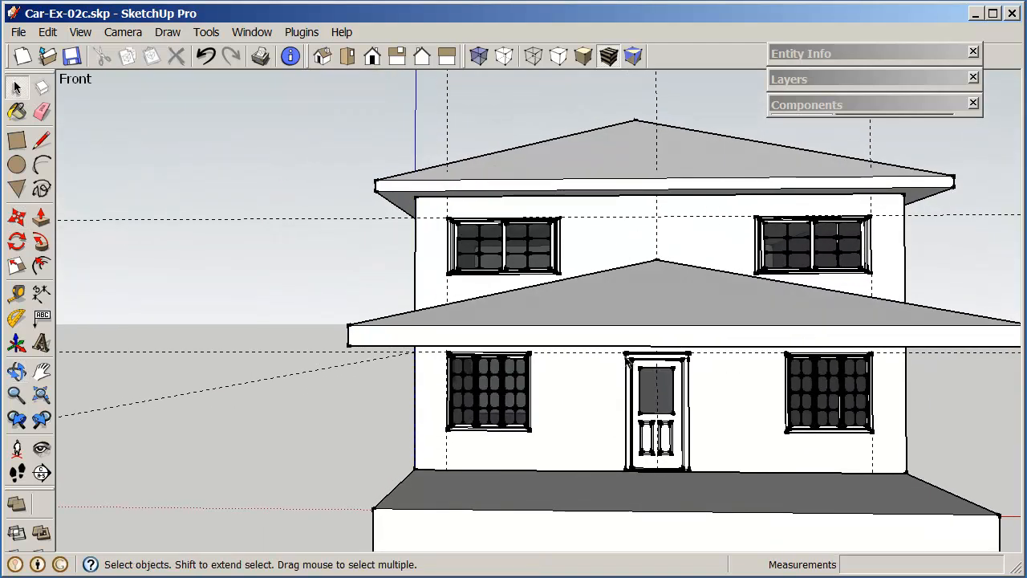
pyautogui.moveTo(690, 382)
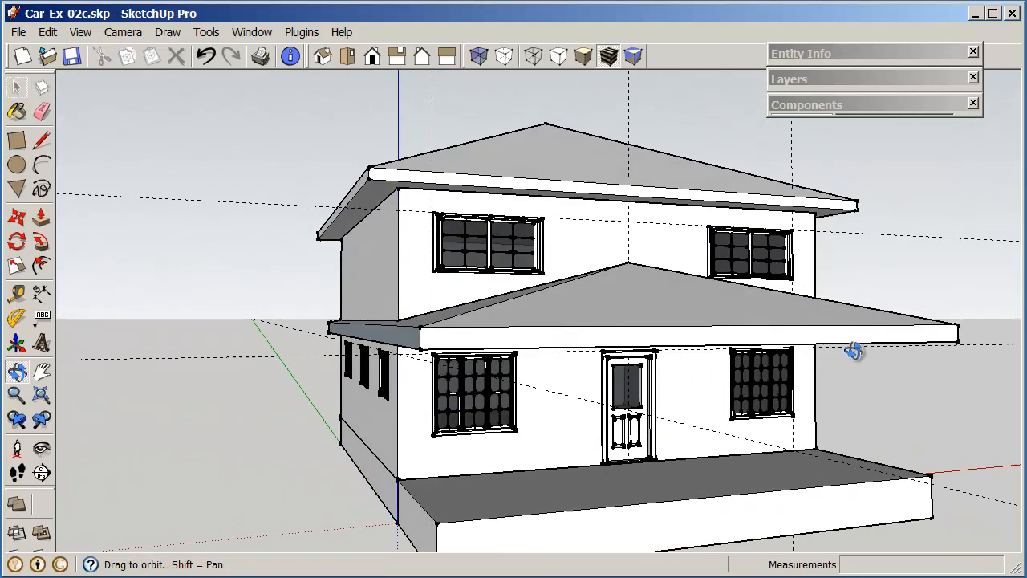
# Orbit around the house to face the blank upper-storey side wall.
pyautogui.moveTo(853, 352); pyautogui.dragTo(618, 363)
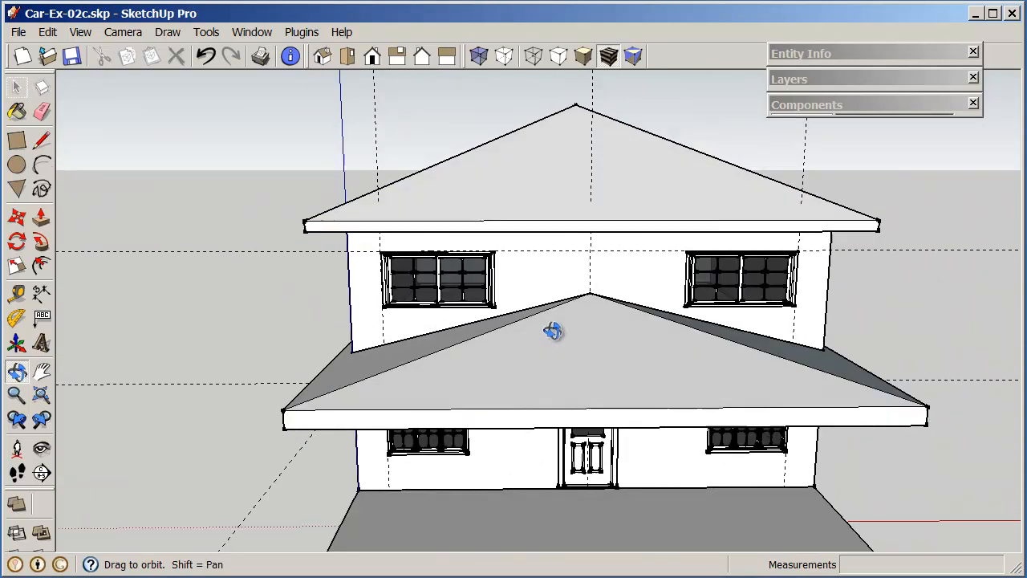
pyautogui.moveTo(553, 330); pyautogui.dragTo(787, 318)
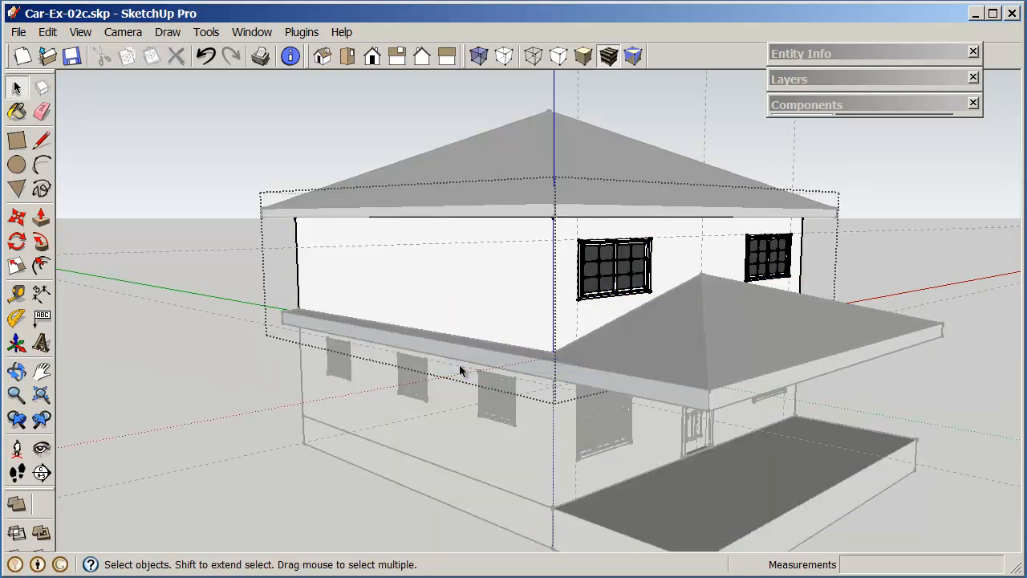
pyautogui.moveTo(834, 109)
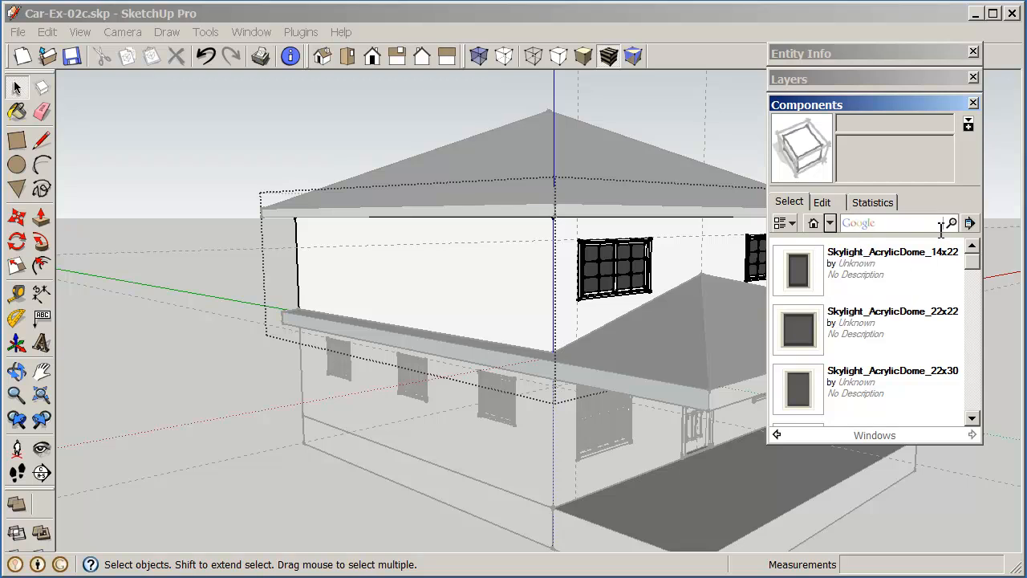
# Browse the Components window to the In Model list and find Window_Slider_Mullions.
pyautogui.scroll(-3)
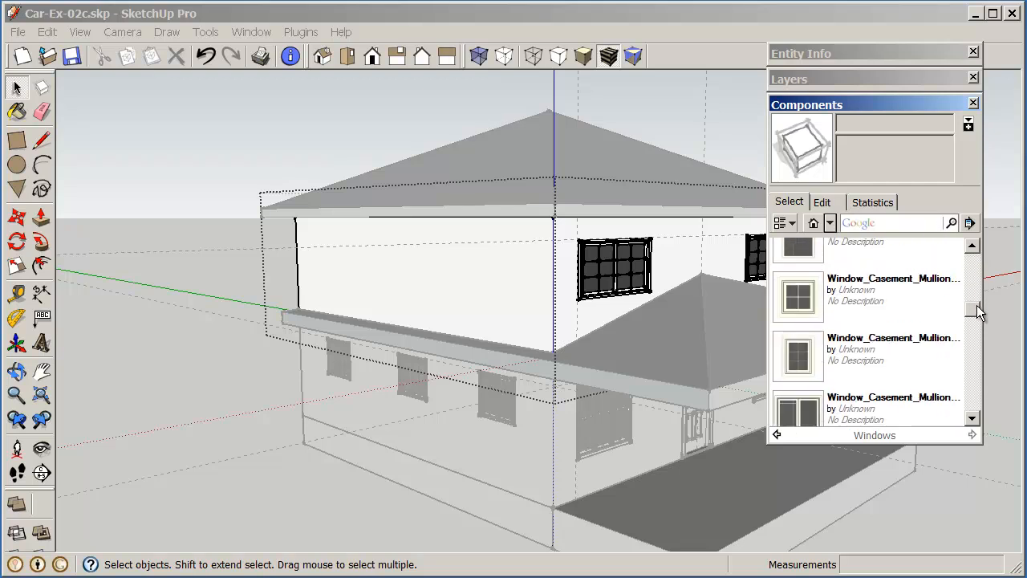
pyautogui.scroll(-3)
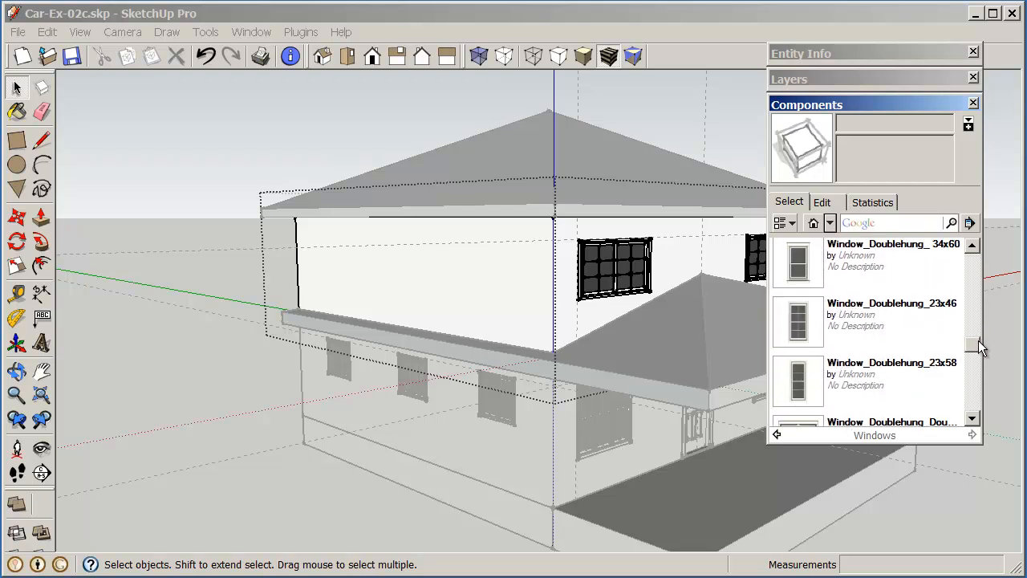
pyautogui.scroll(-3)
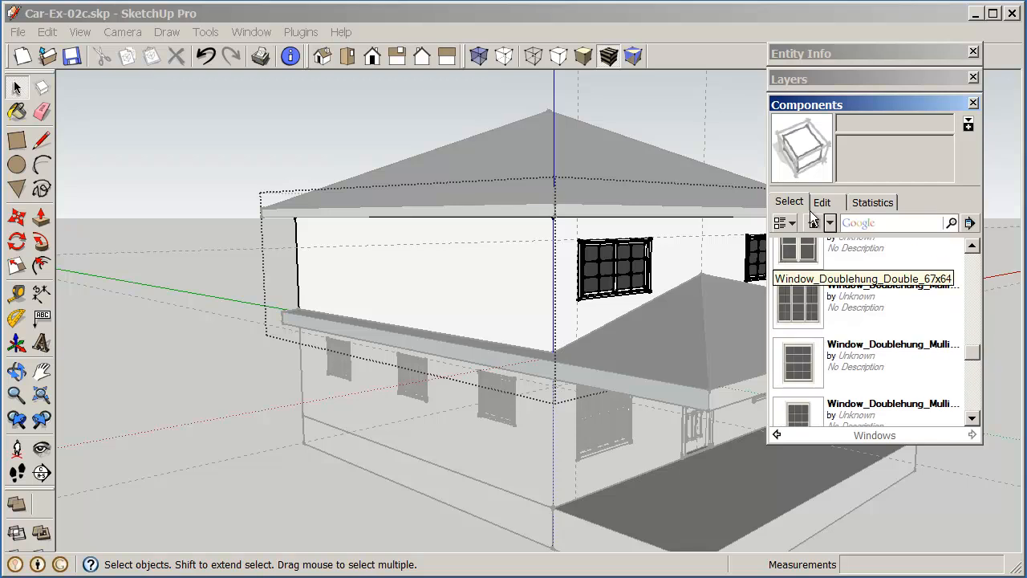
pyautogui.click(812, 223)
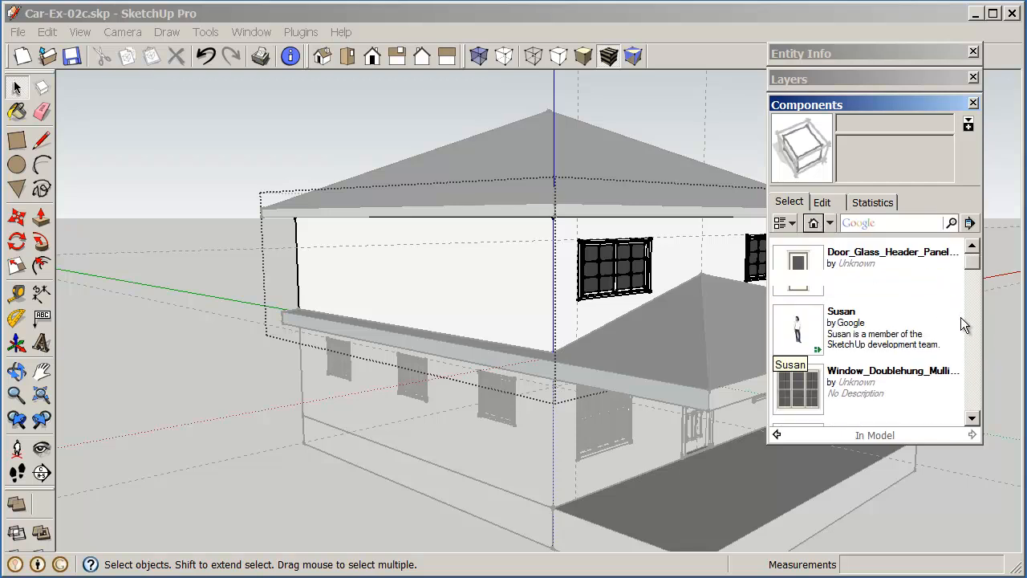
pyautogui.scroll(-3)
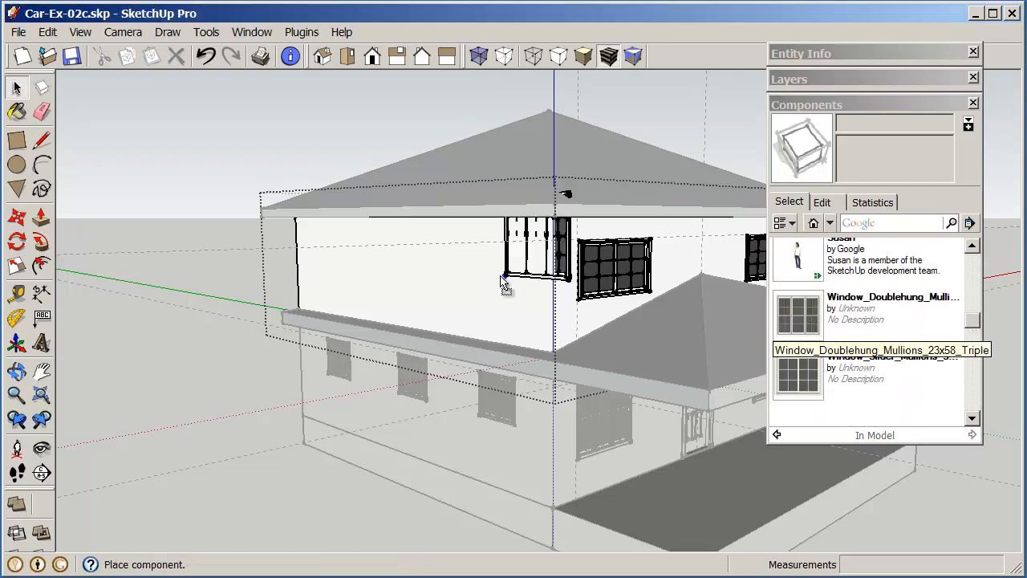
# Place a mullioned slider window on the upper side wall above the rightmost lower window.
pyautogui.click(497, 286)
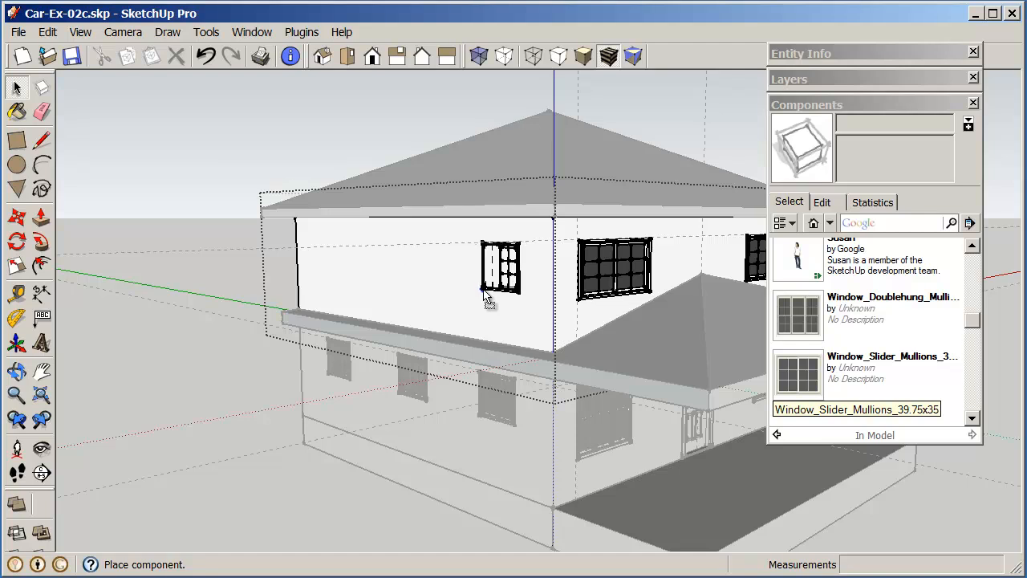
pyautogui.click(500, 270)
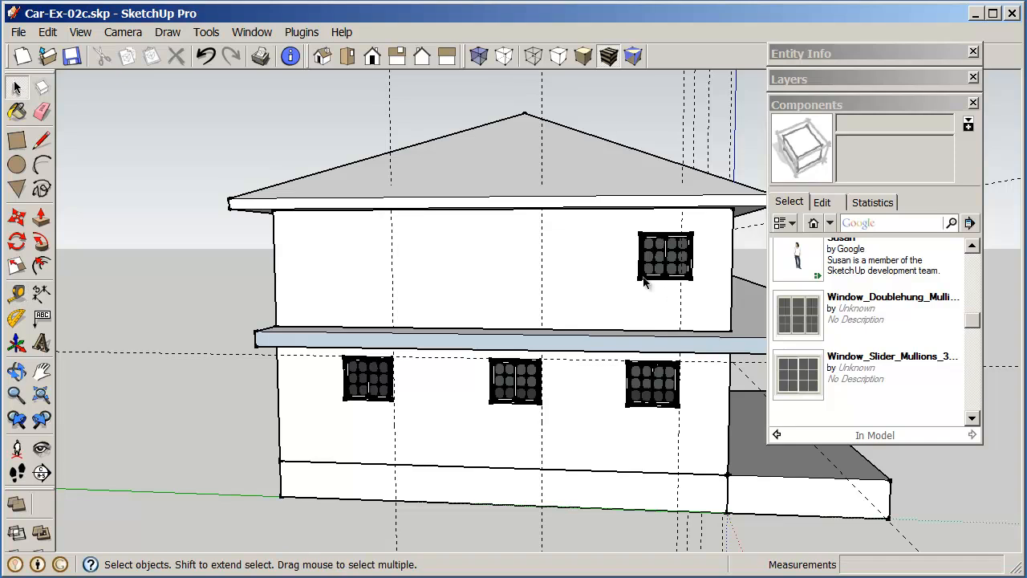
# Enter Edit Group on the upper floor group to copy the side window twice above the lower windows.
pyautogui.rightClick(666, 260)
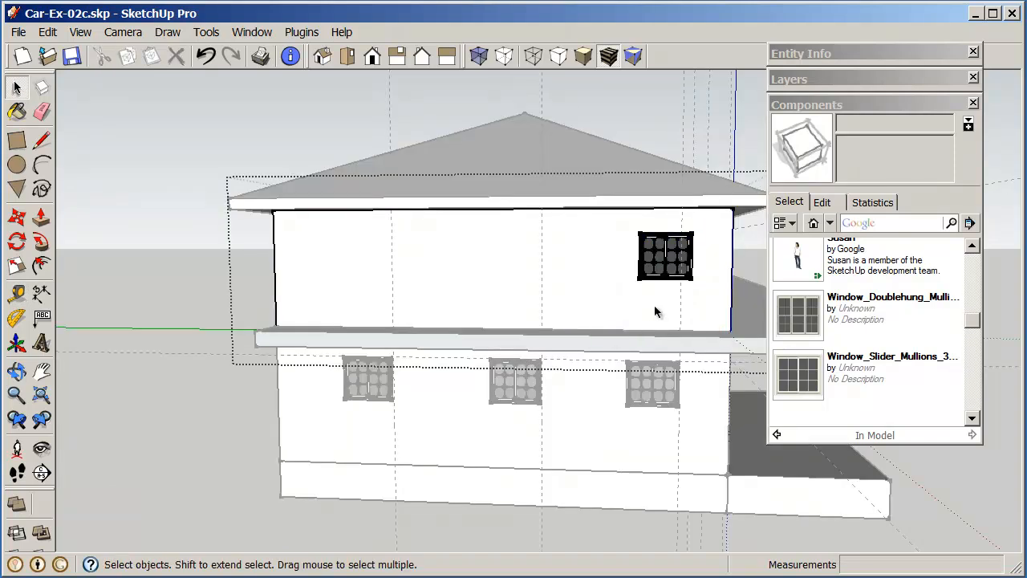
pyautogui.click(664, 256)
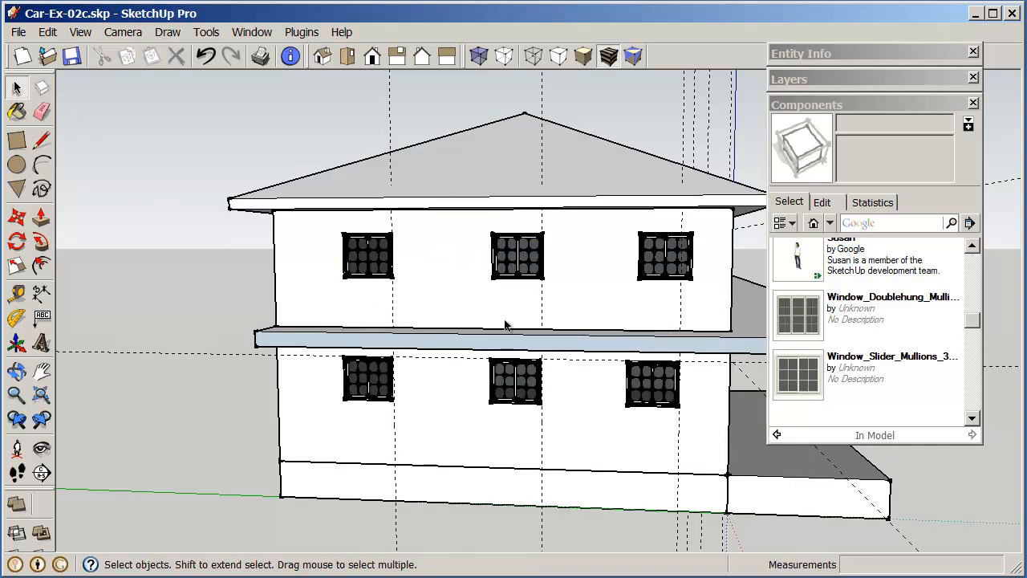
# Orbit around the finished house and erase a stray construction guideline beside it.
pyautogui.moveTo(506, 321); pyautogui.dragTo(221, 330)
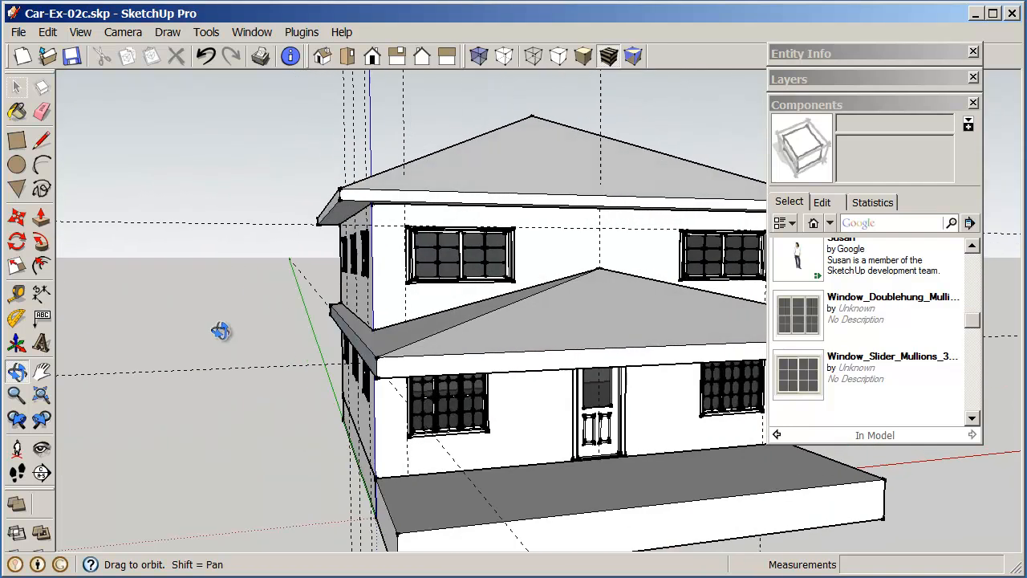
pyautogui.moveTo(222, 330); pyautogui.dragTo(649, 385)
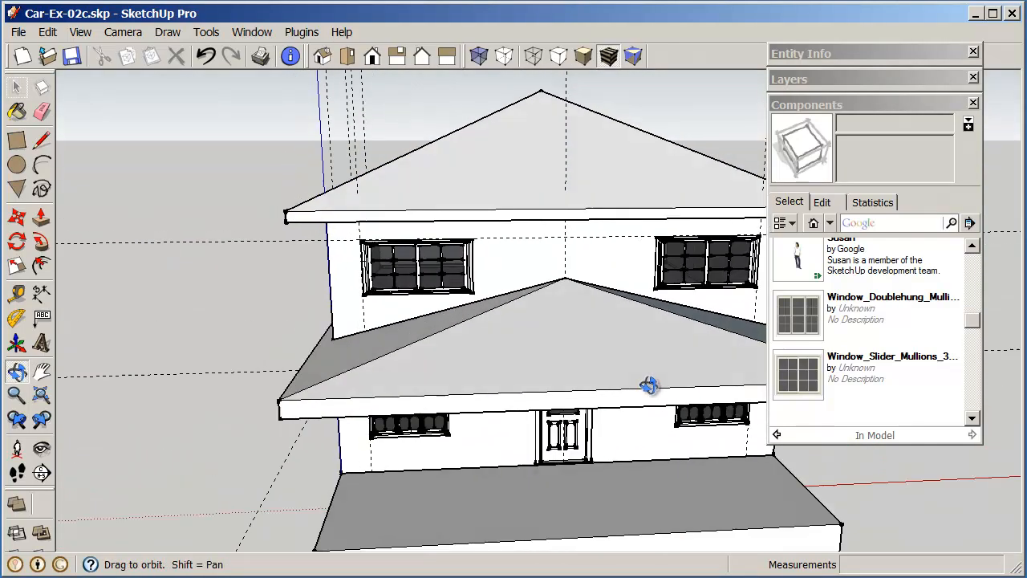
pyautogui.moveTo(650, 385); pyautogui.dragTo(613, 349)
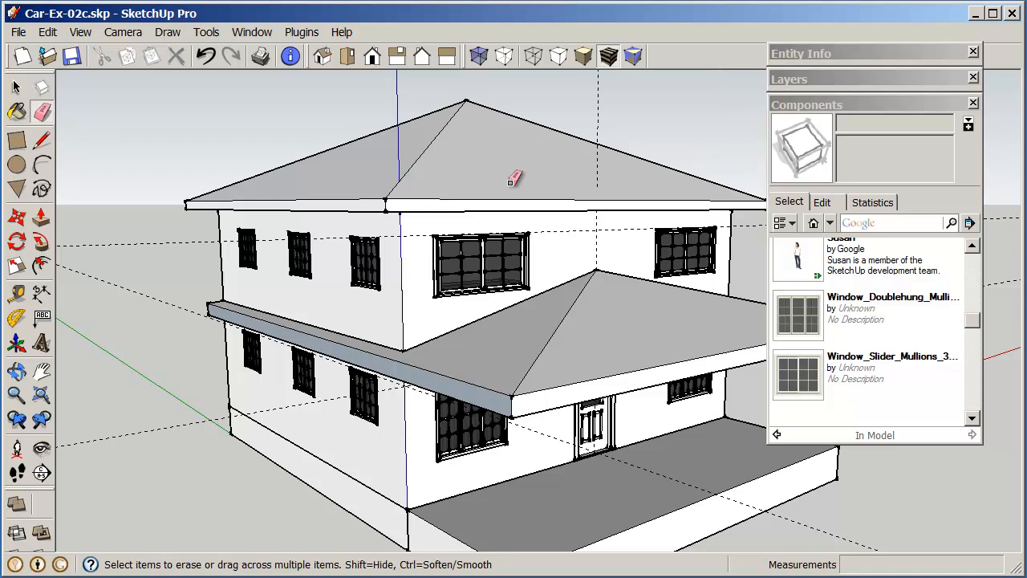
pyautogui.moveTo(174, 297)
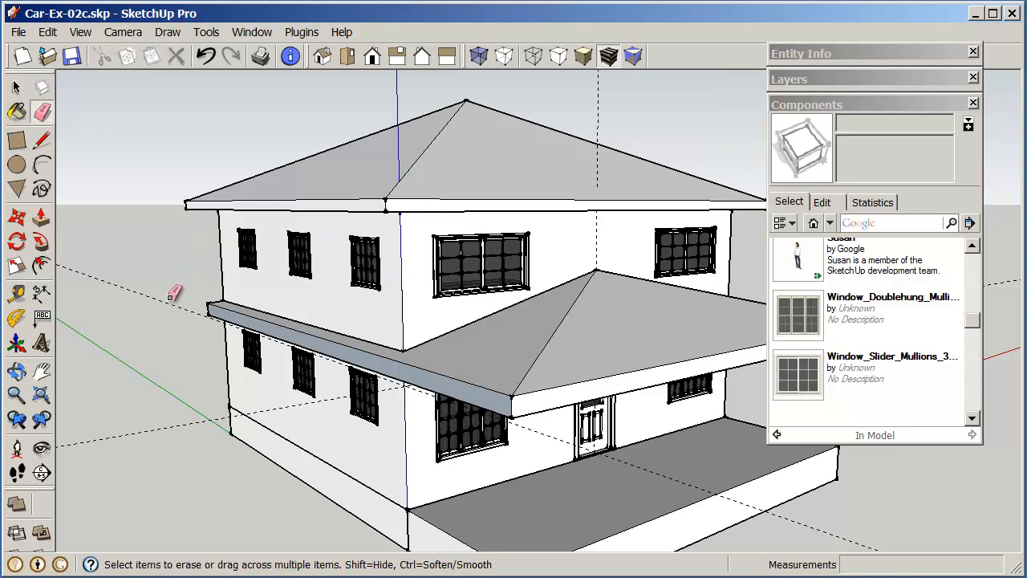
pyautogui.moveTo(180, 311)
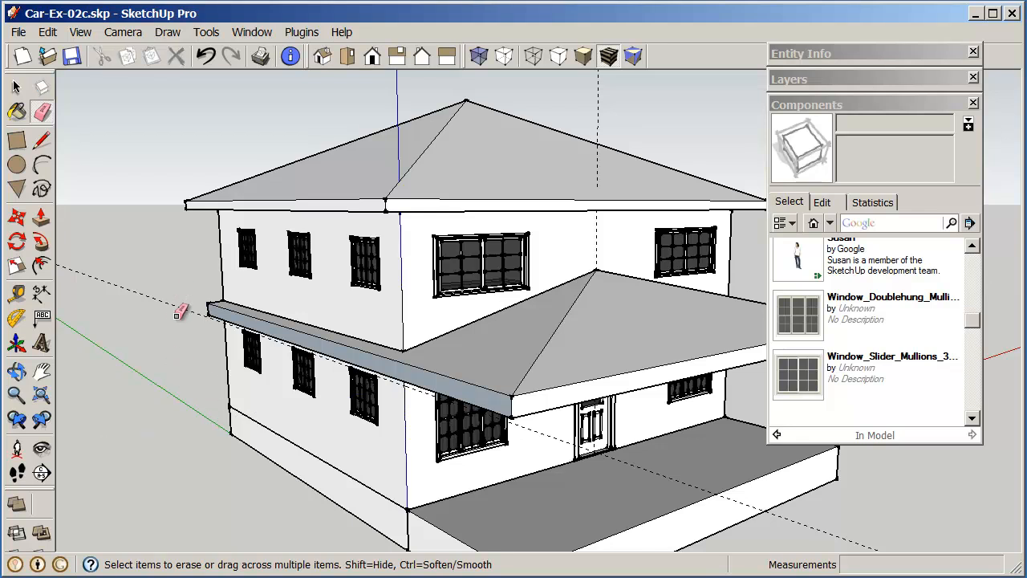
pyautogui.click(16, 86)
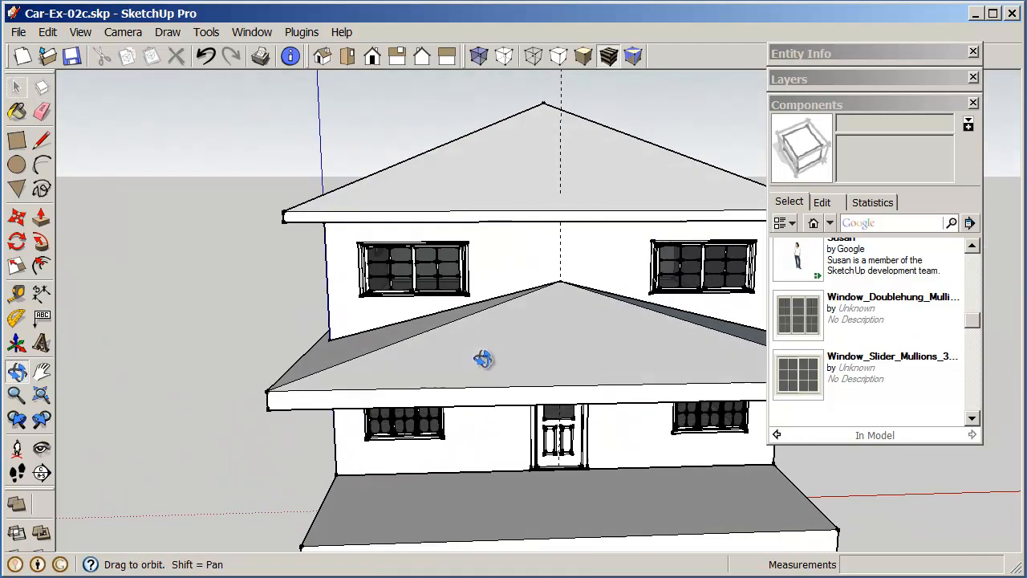
pyautogui.moveTo(482, 361); pyautogui.dragTo(505, 343)
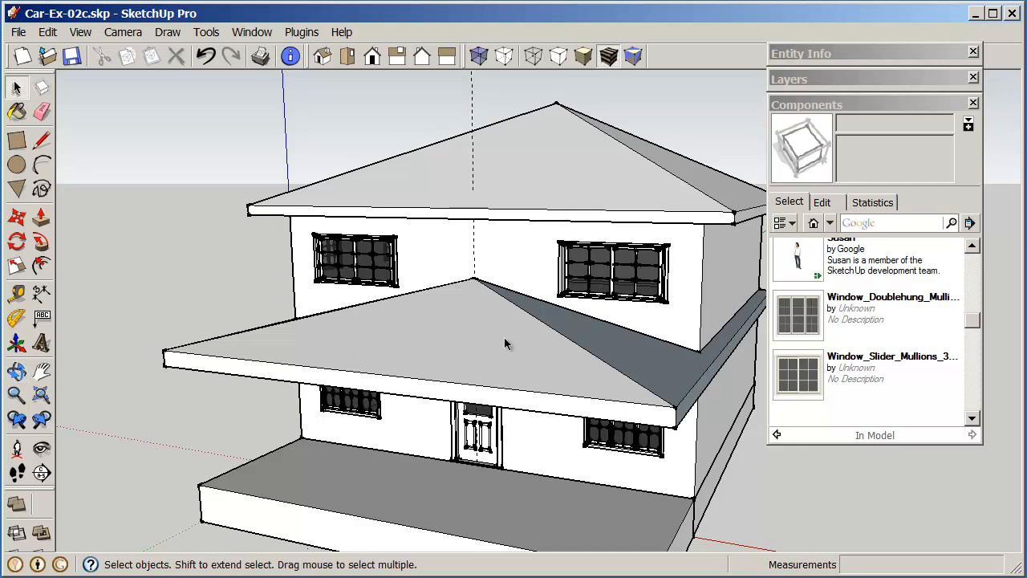
pyautogui.moveTo(634, 324)
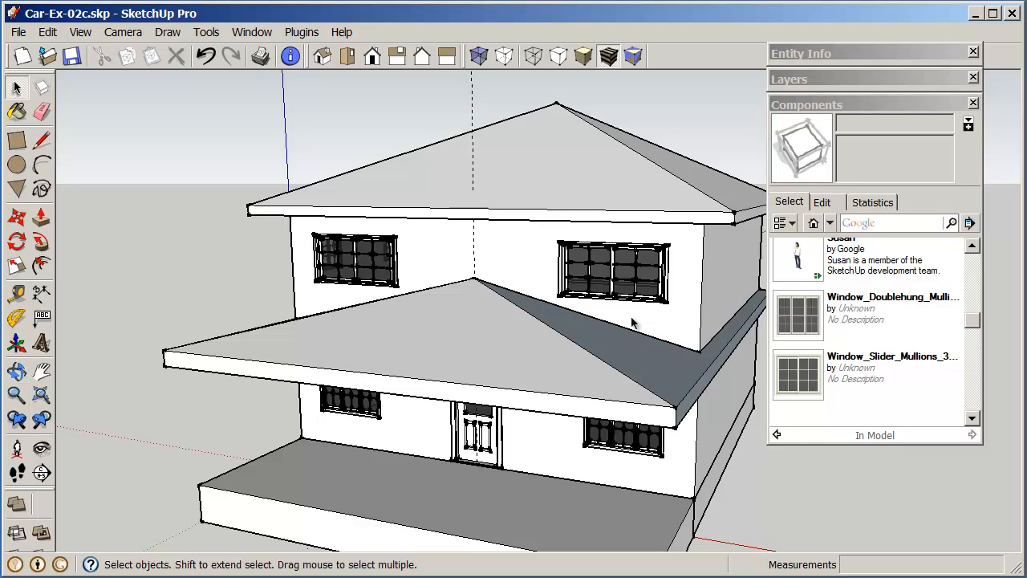
pyautogui.moveTo(537, 247)
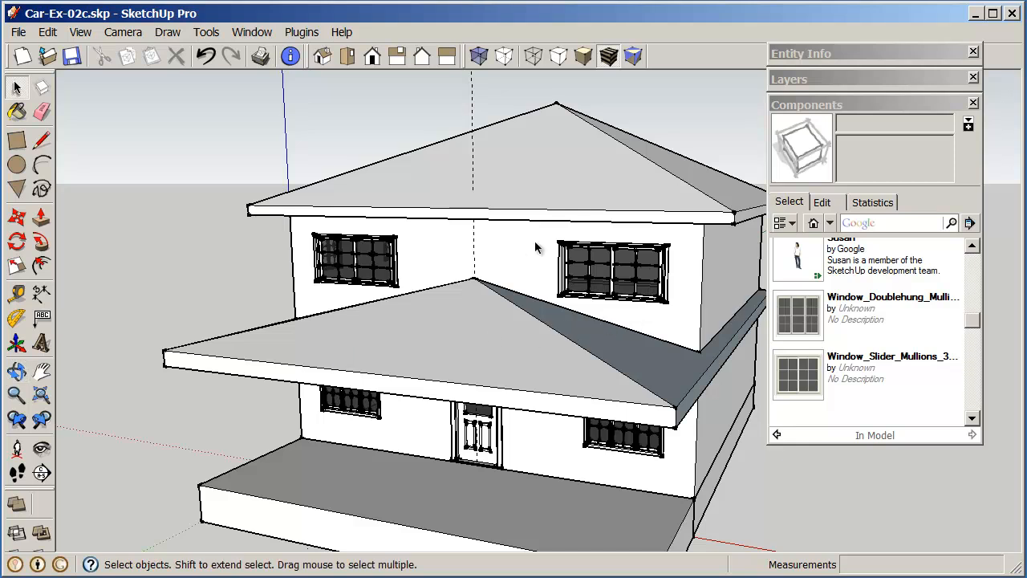